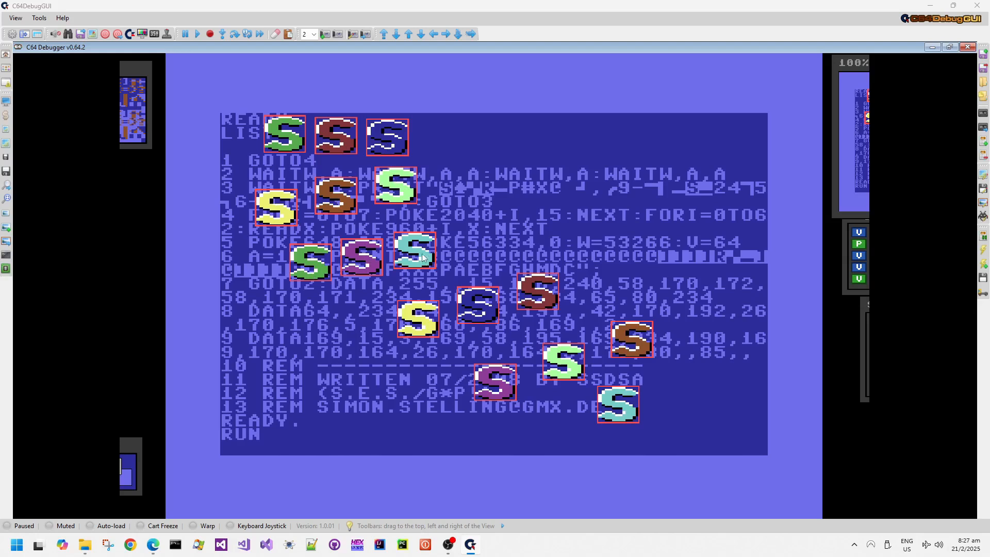
pyautogui.moveTo(695, 335)
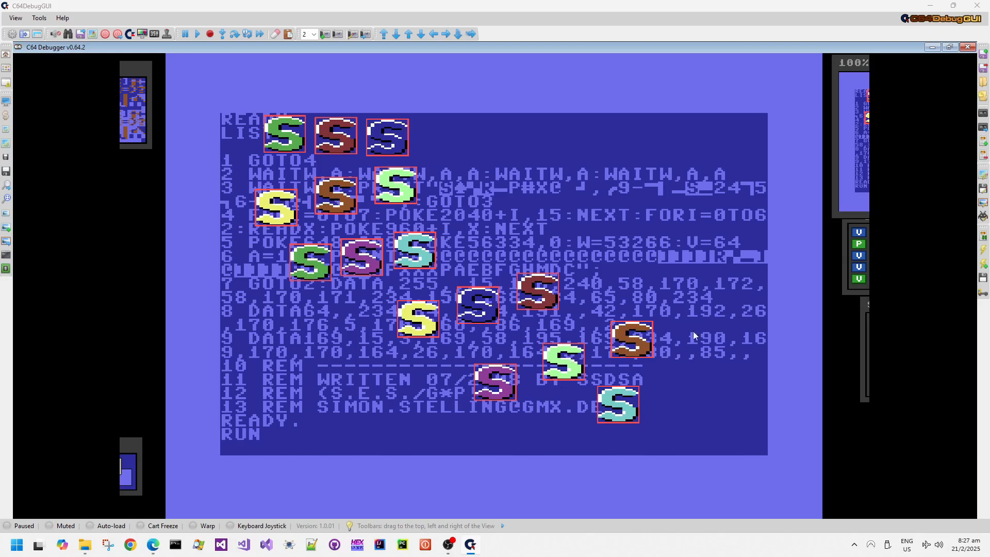
pyautogui.moveTo(849, 76)
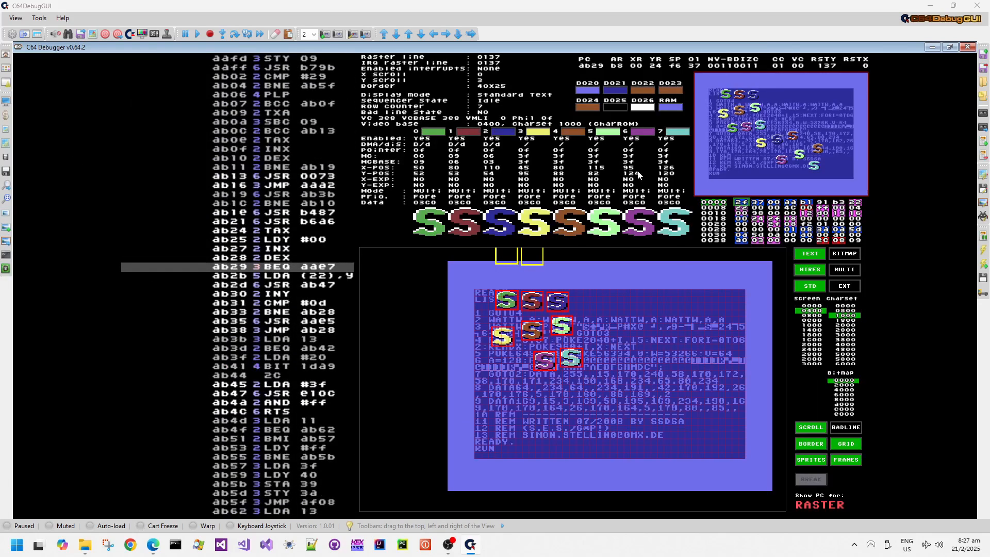
# Step the program and run to clicked raster lines so the beam reaches line 0097 near $EA14
pyautogui.click(185, 34)
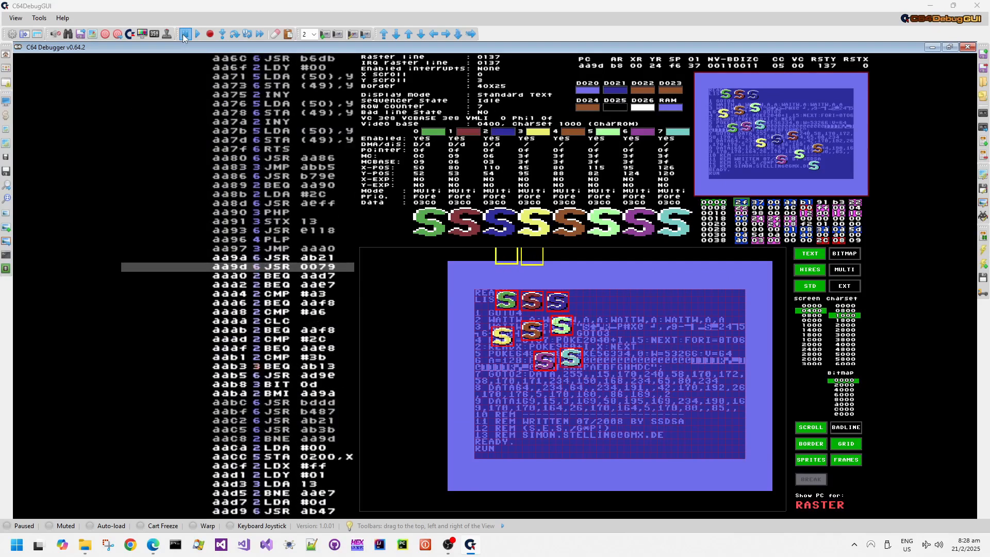
pyautogui.click(184, 34)
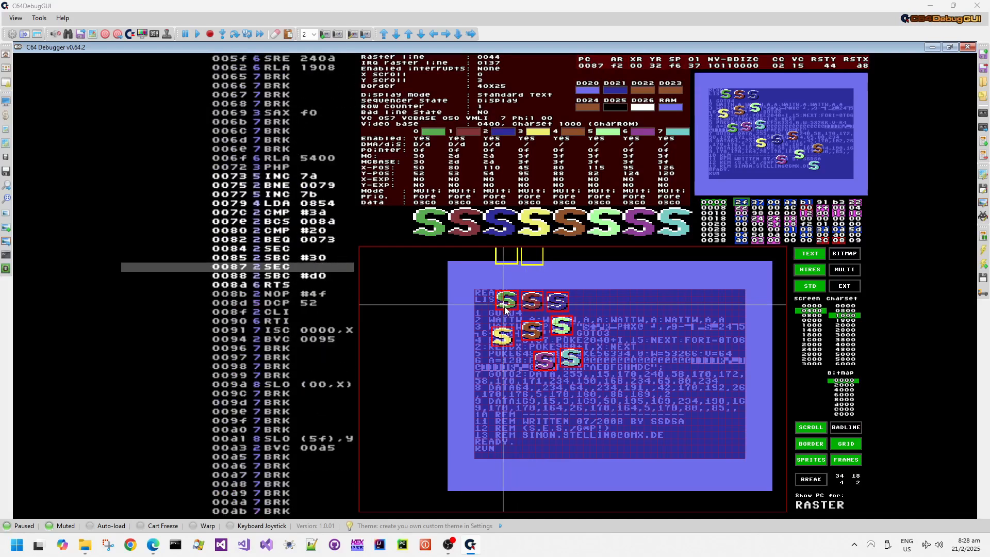
pyautogui.click(209, 34)
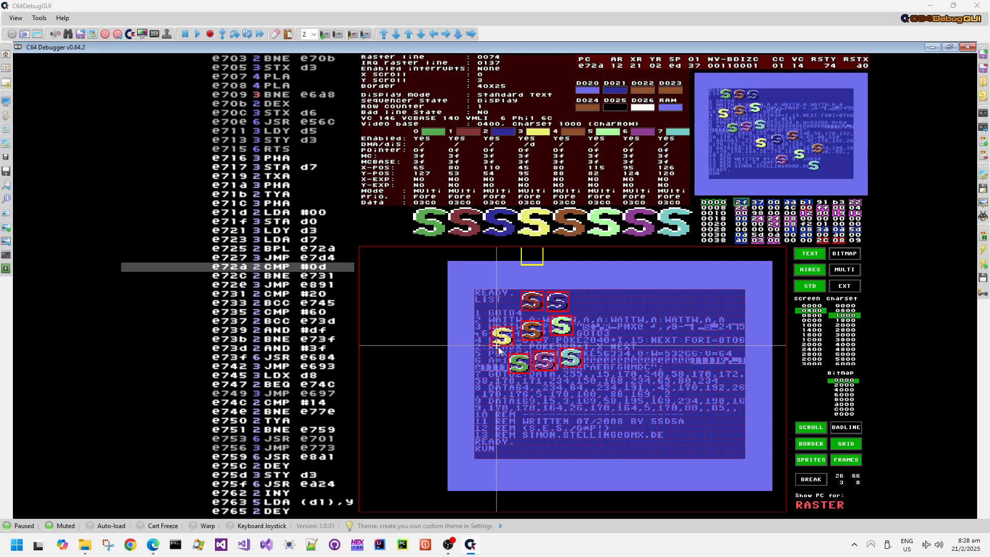
pyautogui.click(222, 34)
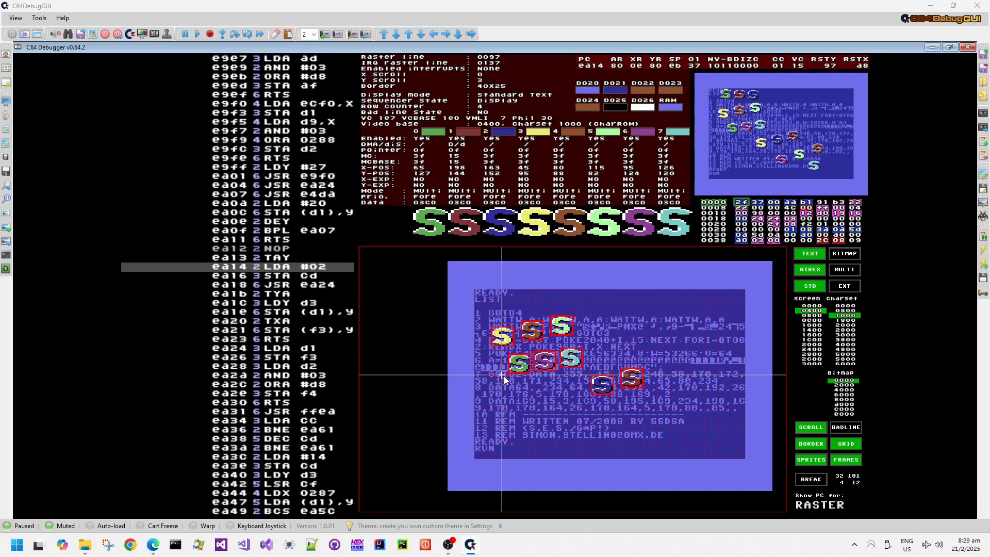
# Run to further raster positions until execution wraps into a new frame at $B497, line 0055
pyautogui.click(222, 34)
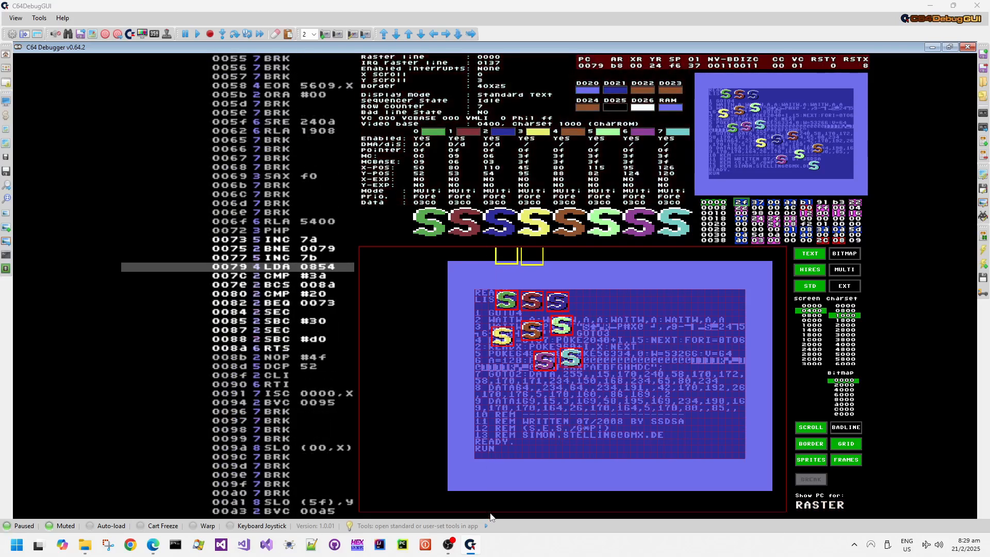
pyautogui.click(196, 34)
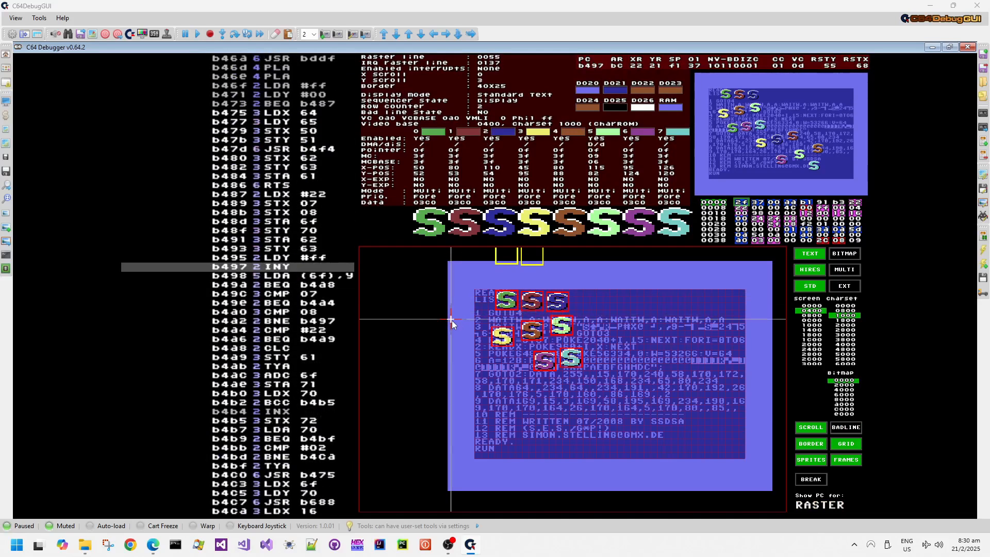
# Run to raster line 0069 so execution halts at $EA1E STA (D1),Y
pyautogui.click(223, 33)
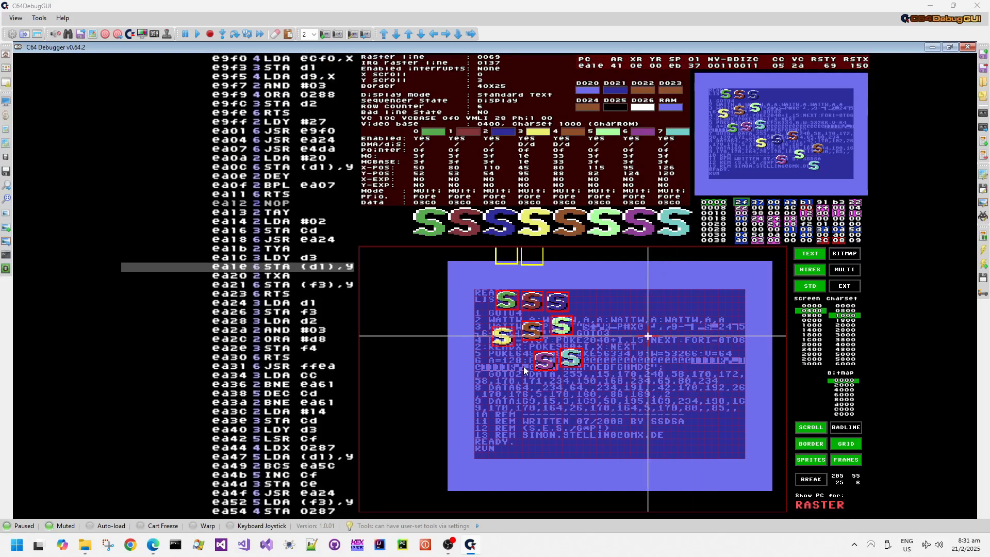
pyautogui.moveTo(627, 334)
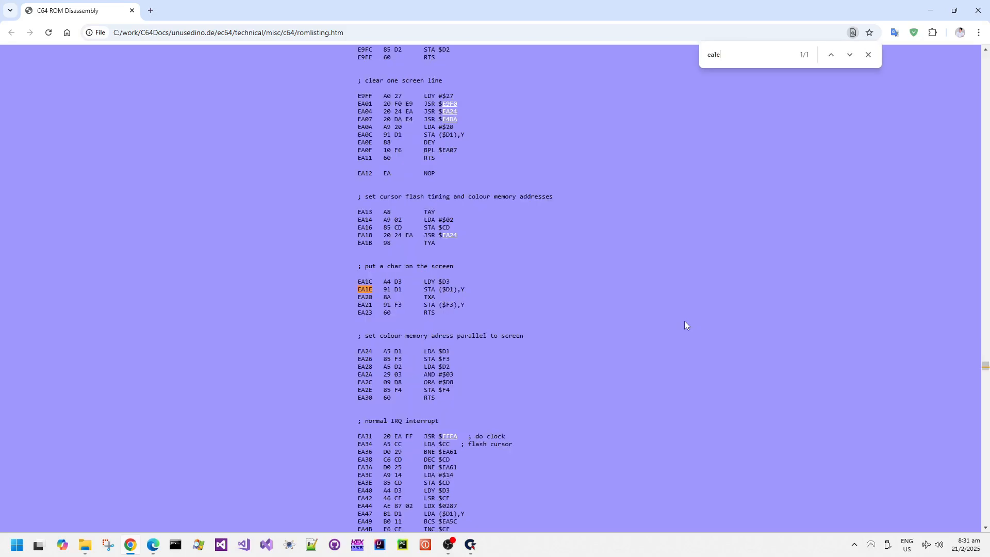
pyautogui.moveTo(360, 264)
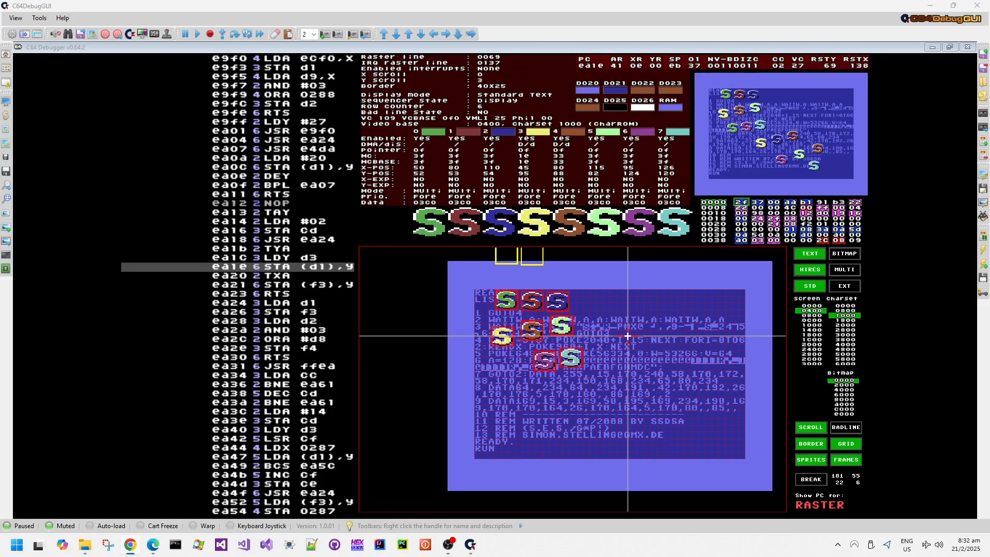
pyautogui.moveTo(600, 276)
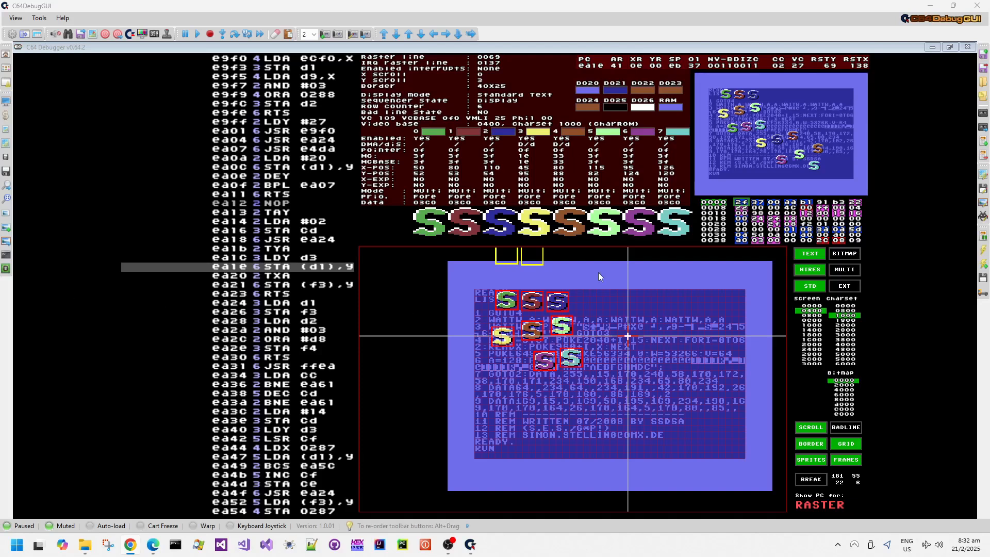
pyautogui.moveTo(777, 136)
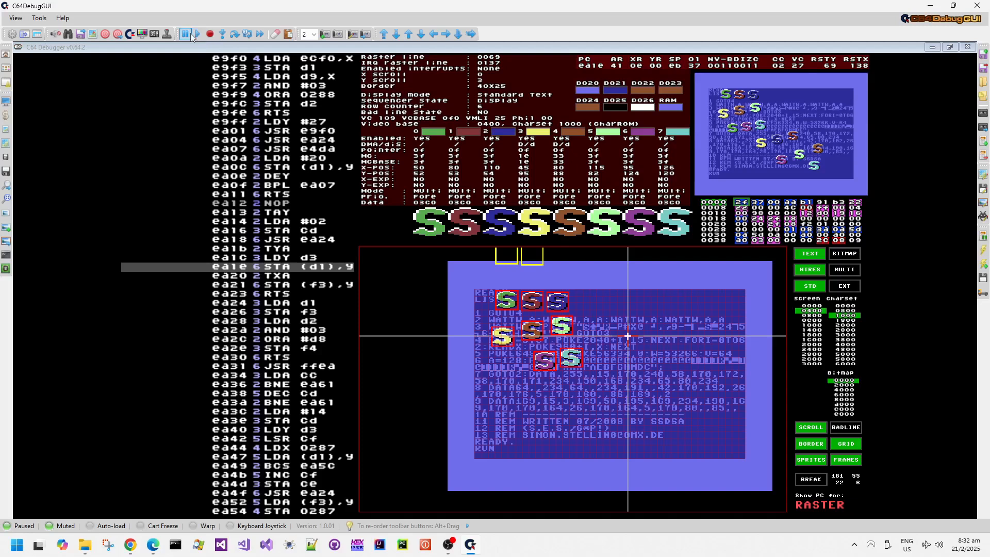
# Step a few instructions past the character write to $EA2C, then hard reset the C64
pyautogui.click(196, 34)
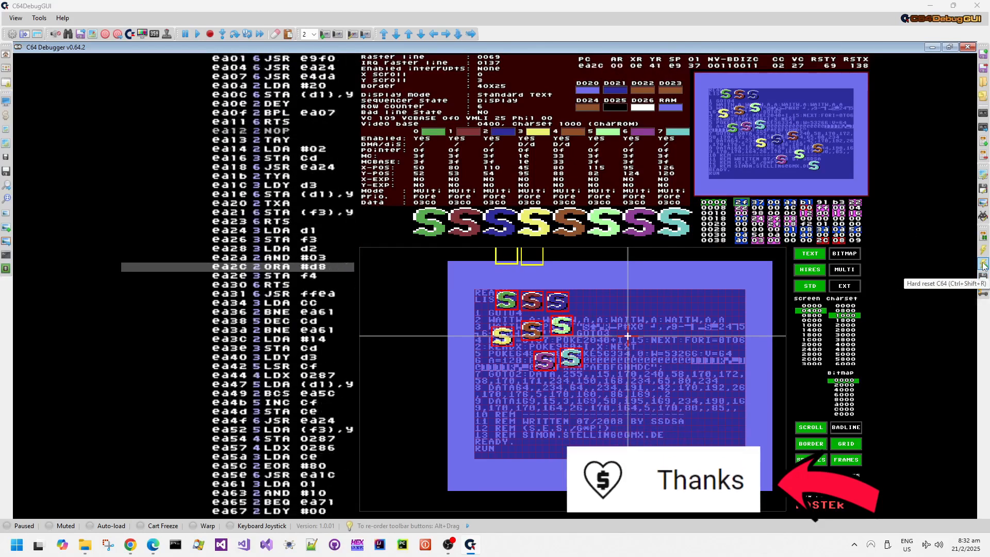
pyautogui.click(983, 264)
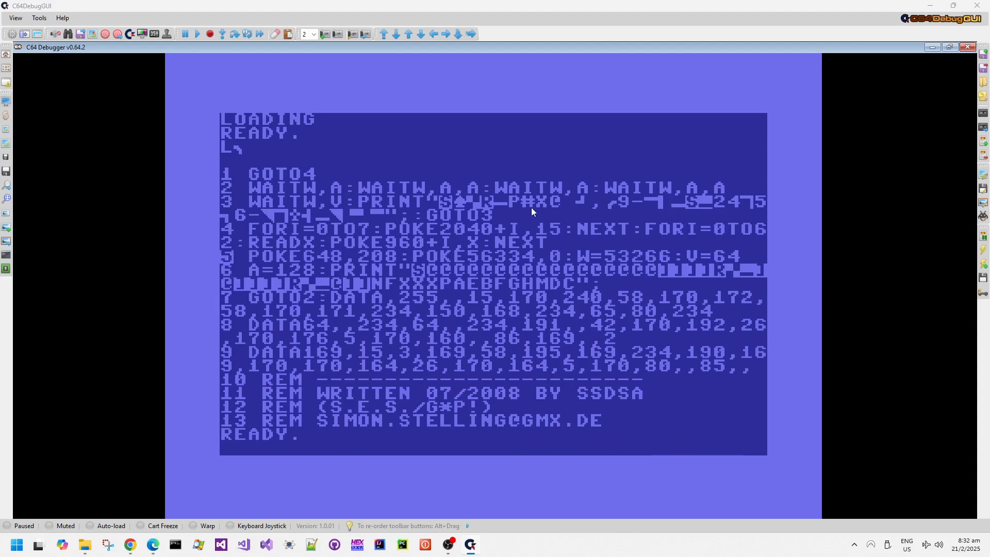
pyautogui.moveTo(299, 205)
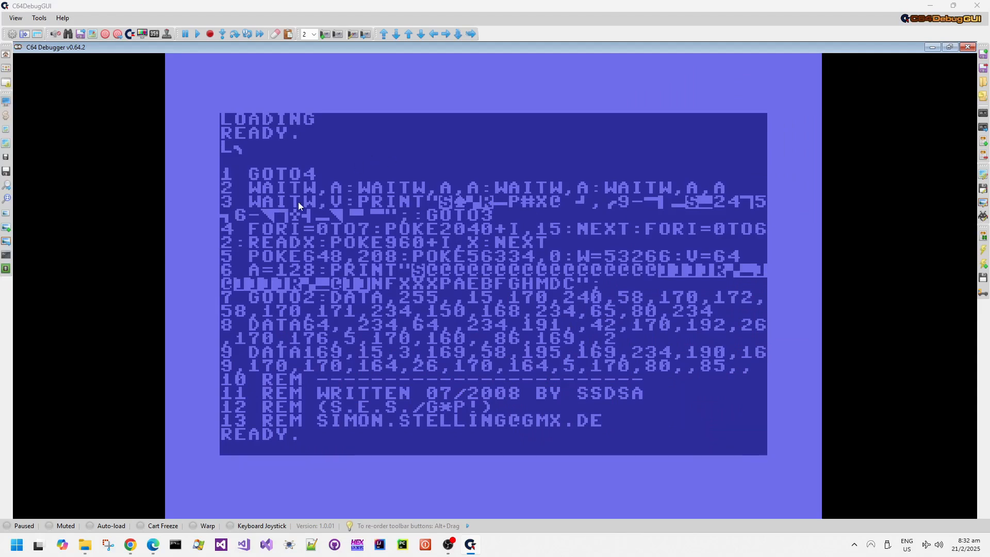
pyautogui.moveTo(526, 188)
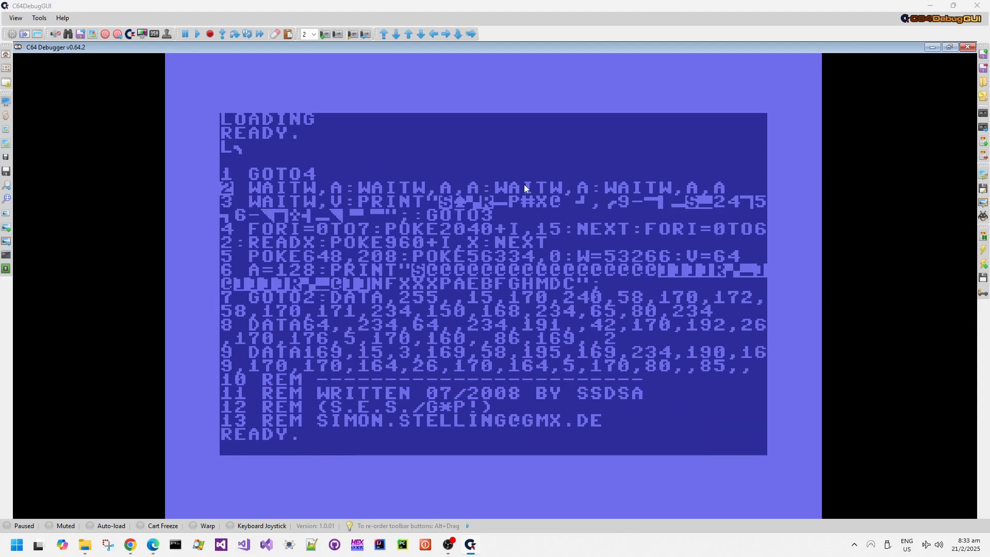
pyautogui.moveTo(236, 229)
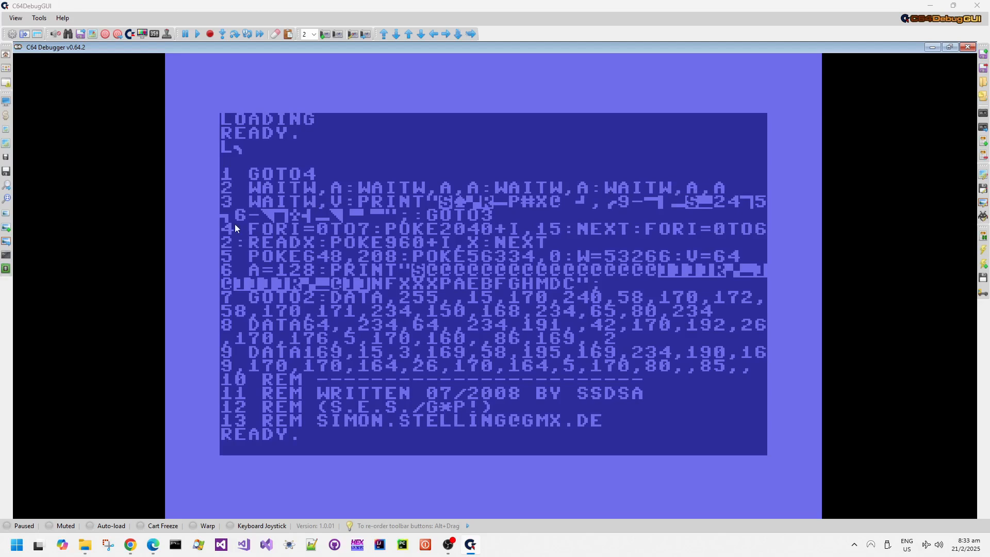
pyautogui.moveTo(404, 229)
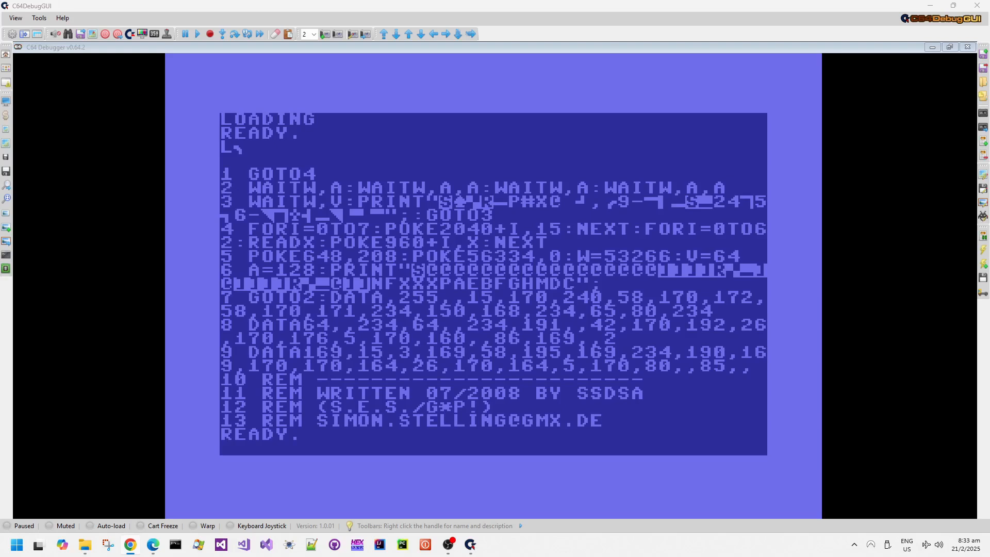
# Enter decimal 648 in the Programmer calculator to read its hex value 288
pyautogui.click(492, 543)
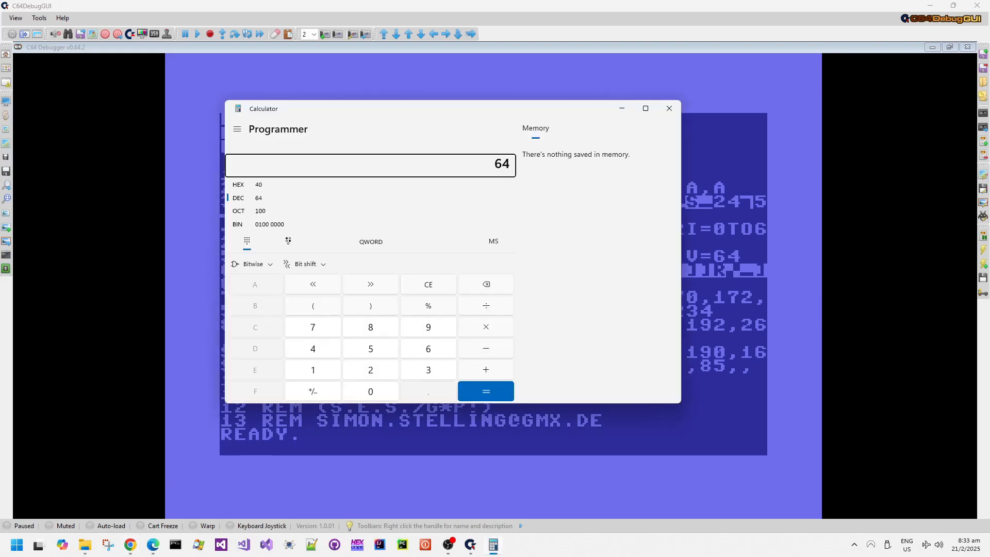
pyautogui.click(370, 327)
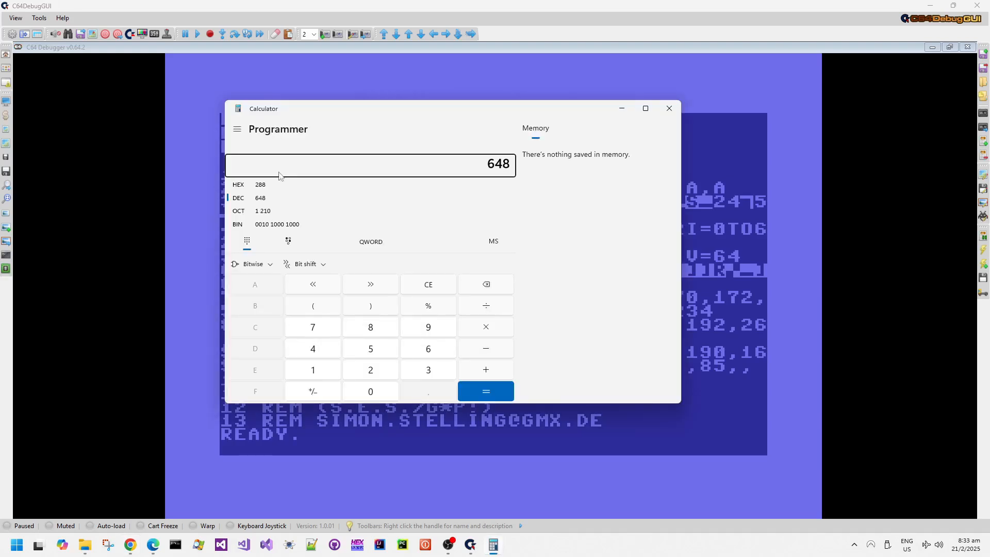
pyautogui.click(669, 108)
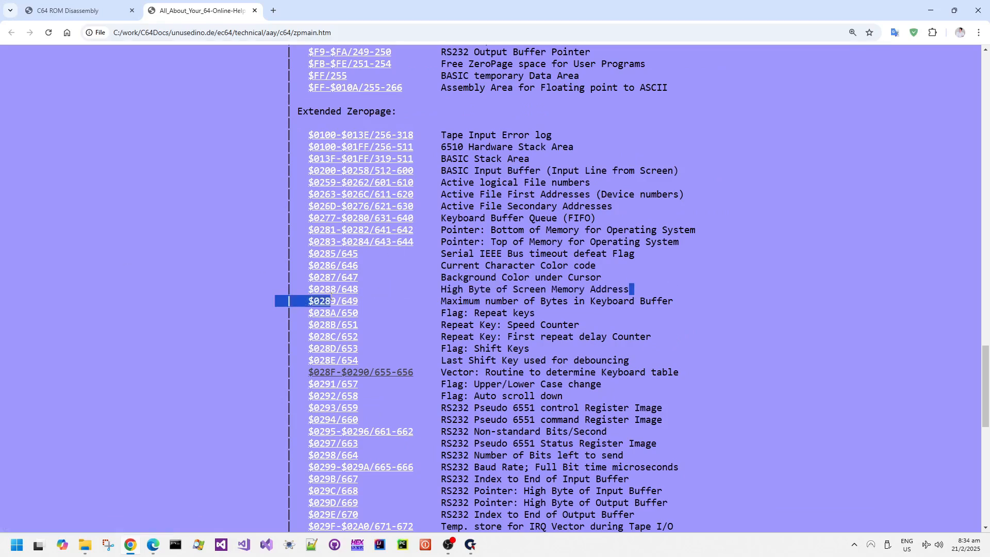
# Open the $0288 detail page and follow its kernal reference to the Set Start of Line routine
pyautogui.click(333, 289)
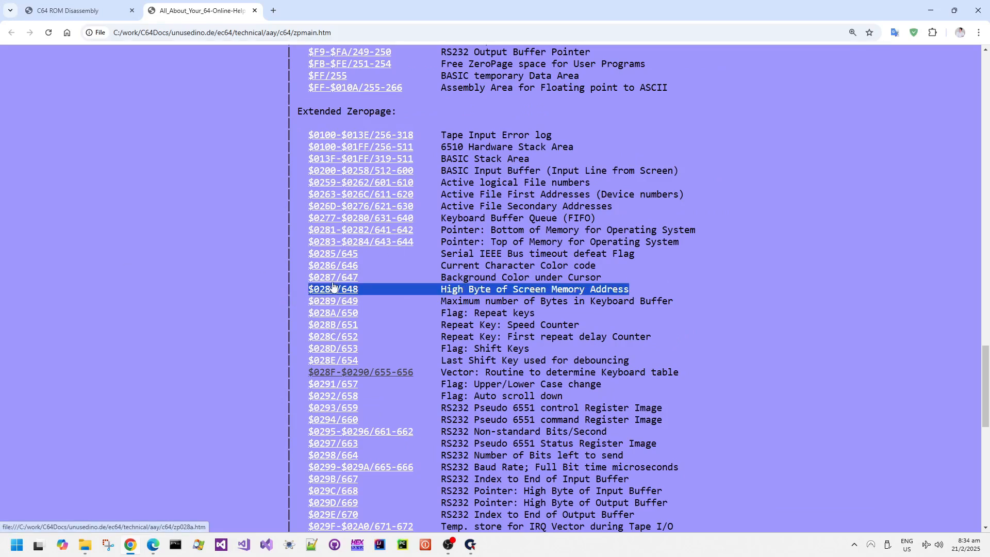
pyautogui.click(332, 289)
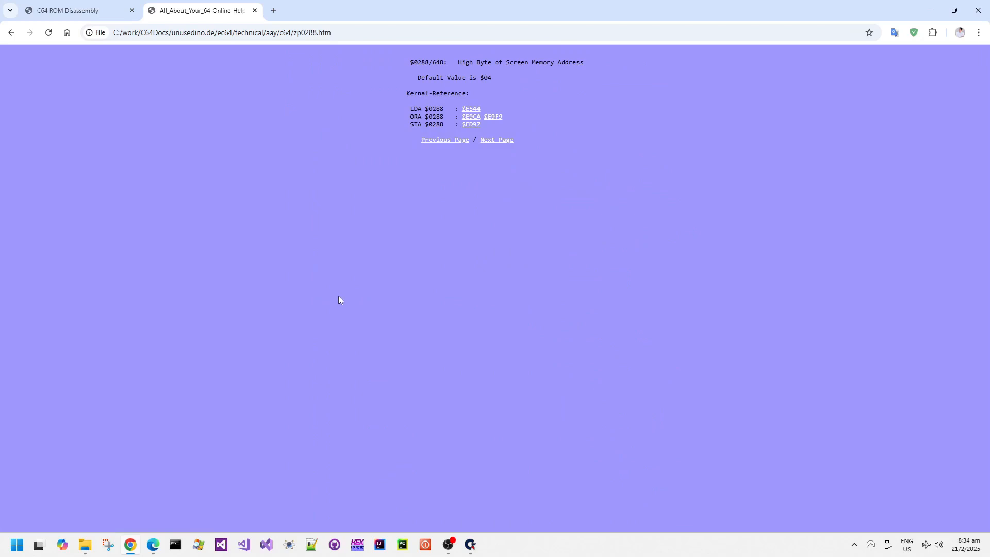
pyautogui.moveTo(433, 221)
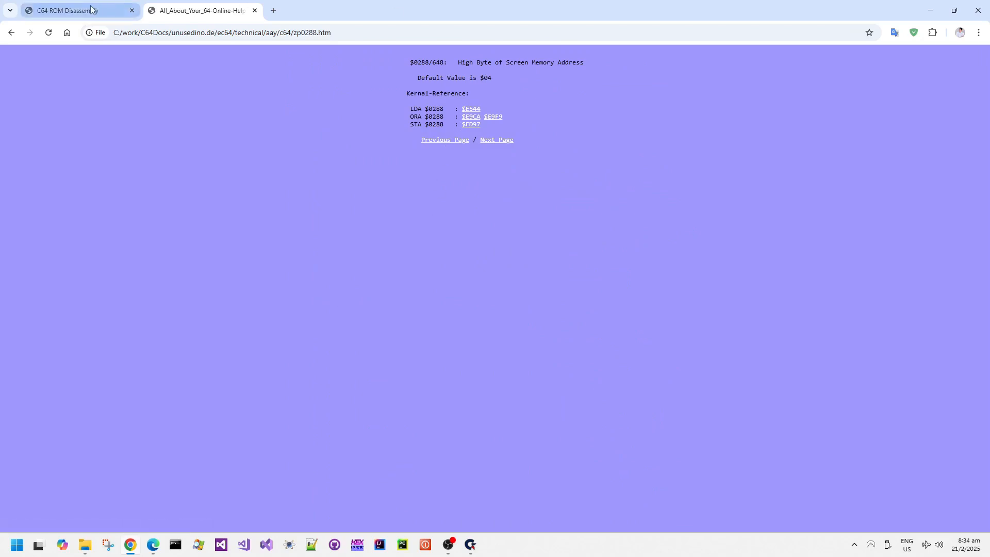
pyautogui.click(63, 11)
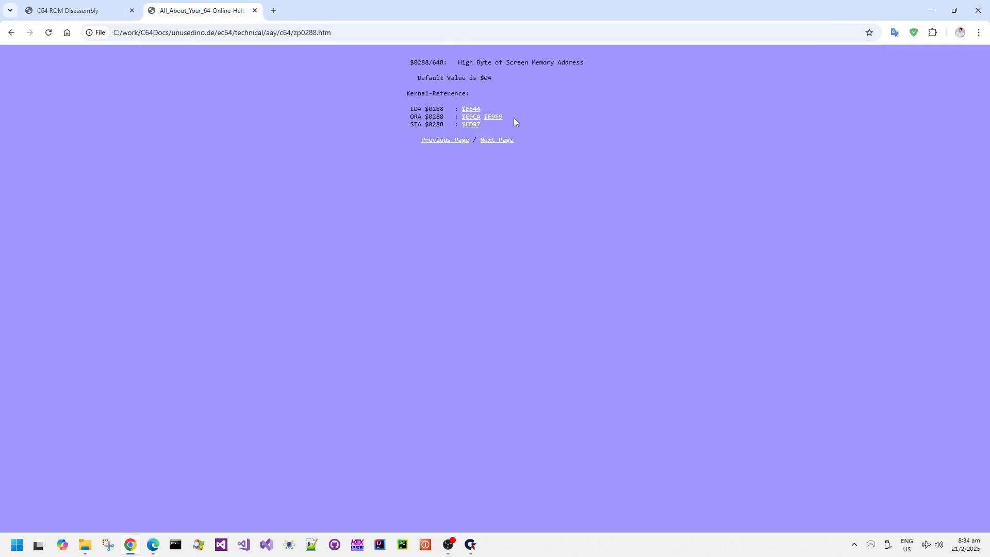
pyautogui.moveTo(493, 117)
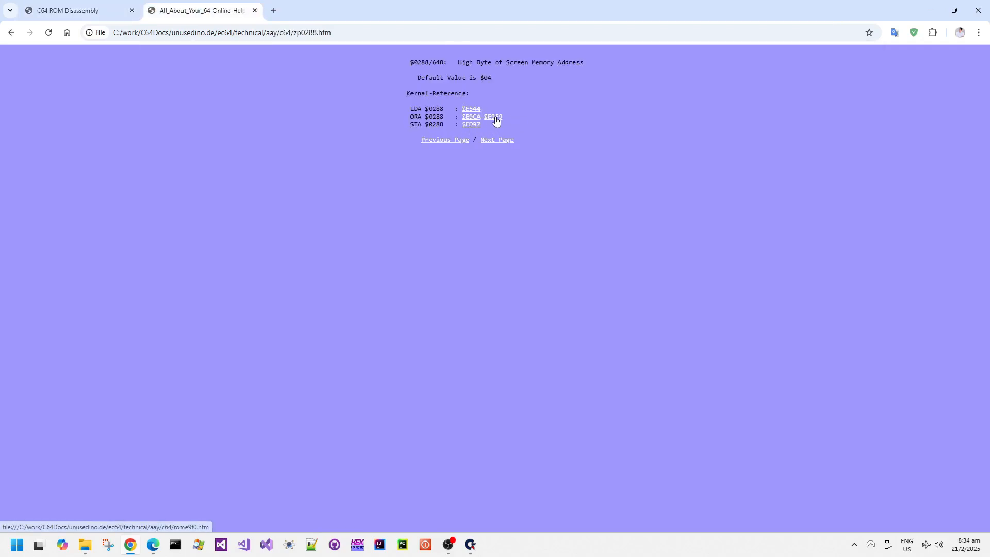
pyautogui.click(493, 116)
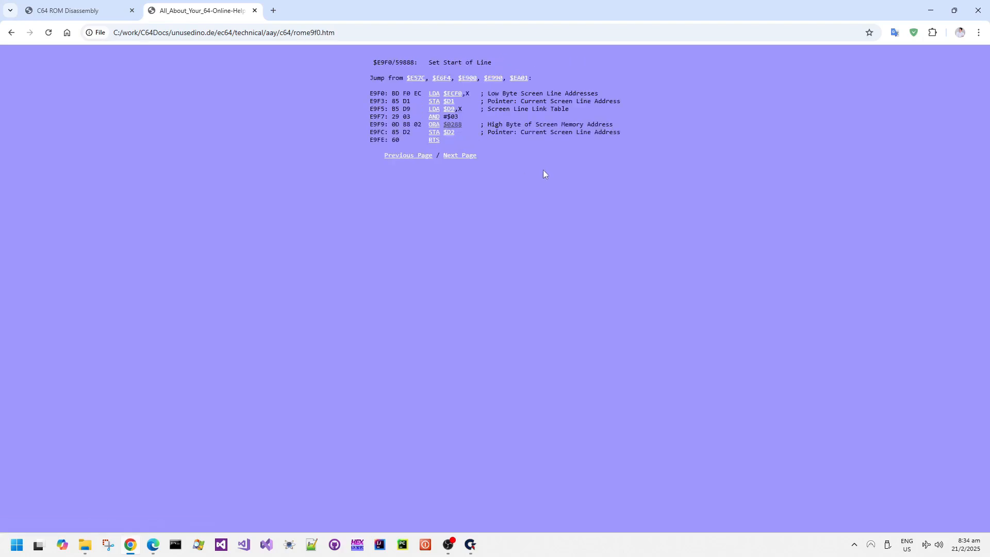
pyautogui.moveTo(470, 184)
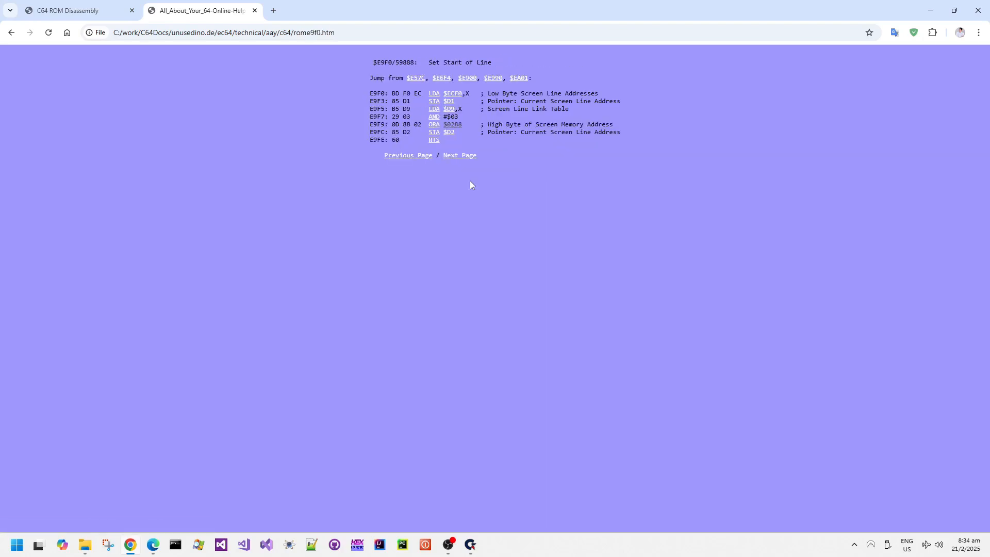
pyautogui.doubleClick(460, 62)
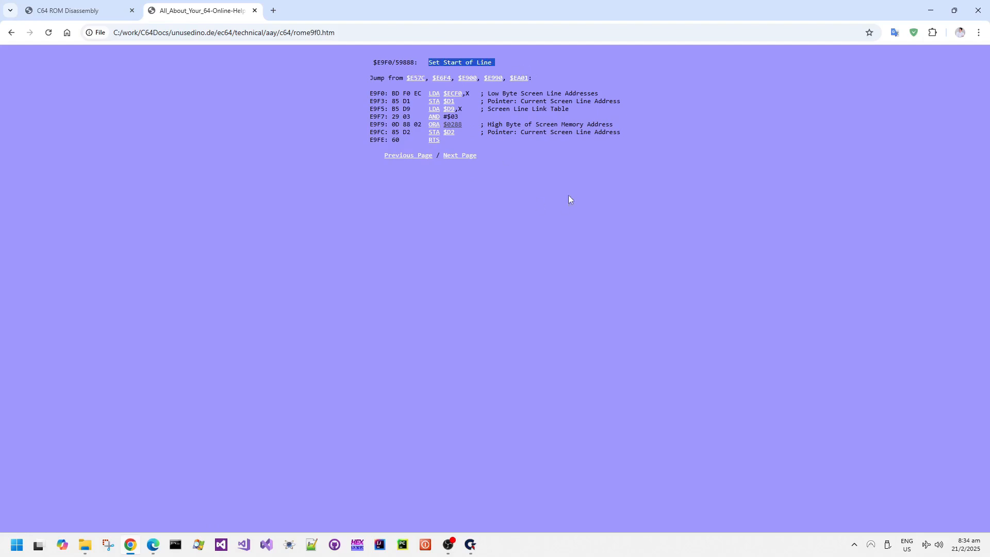
# From the $0288 description, visit Move A Screen Line, then return to Set Start of Line
pyautogui.click(452, 125)
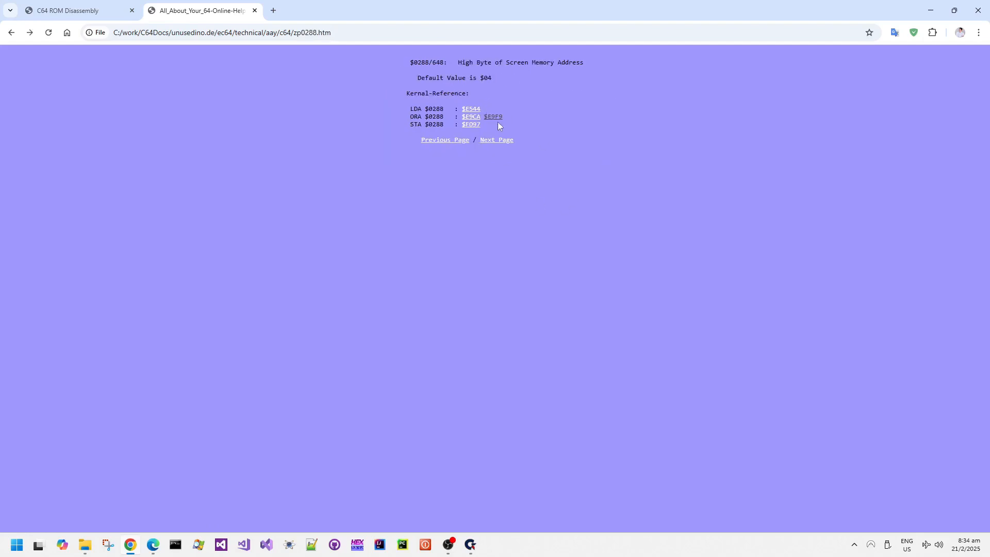
pyautogui.click(498, 116)
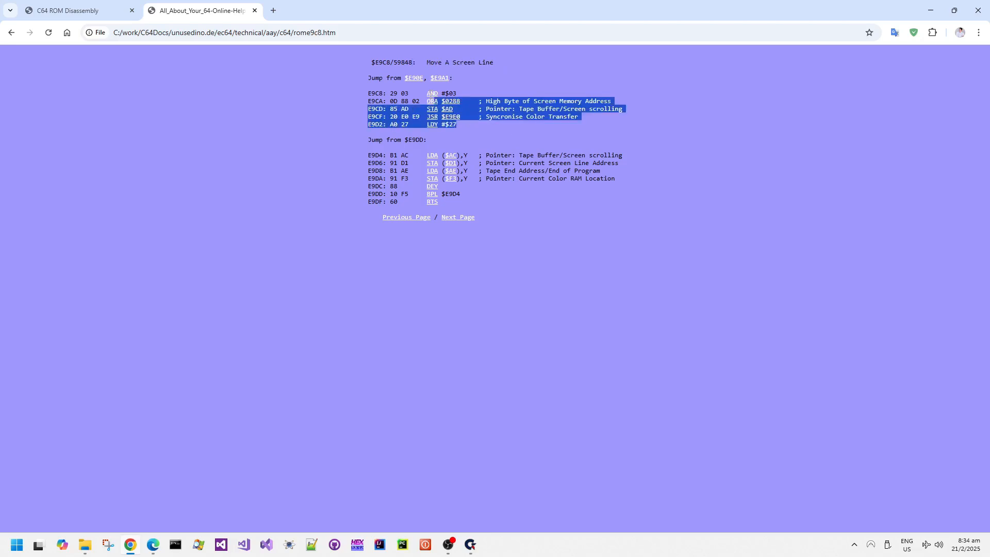
pyautogui.click(451, 101)
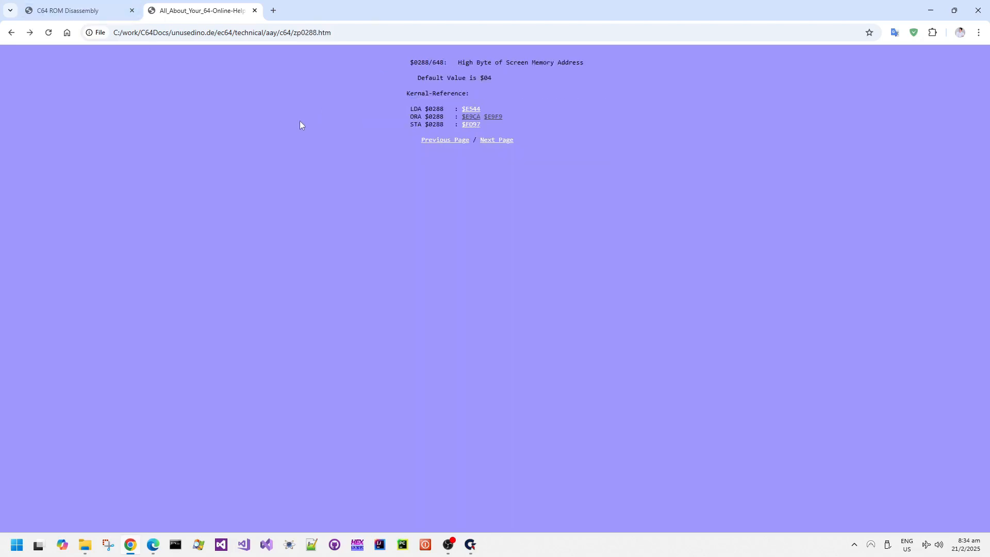
pyautogui.click(494, 116)
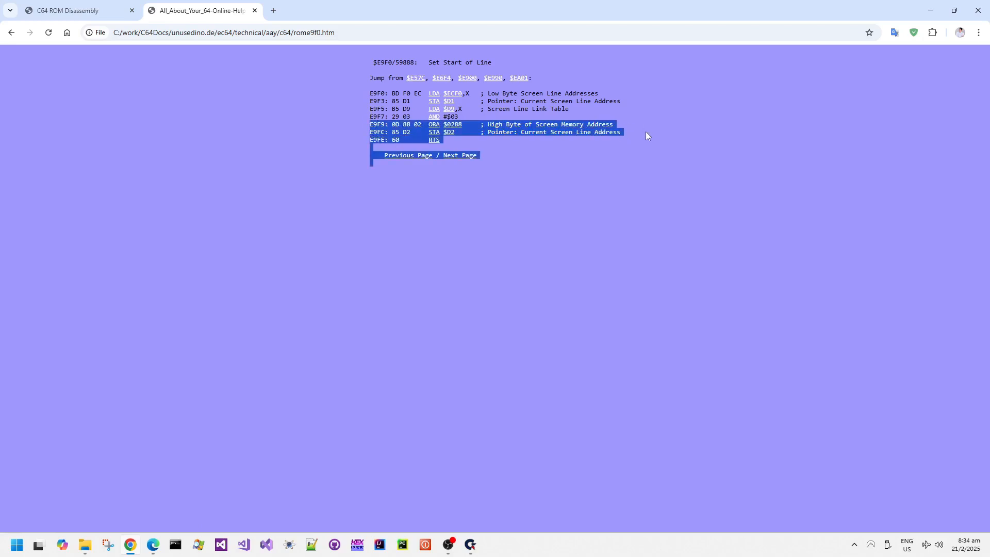
pyautogui.moveTo(609, 133)
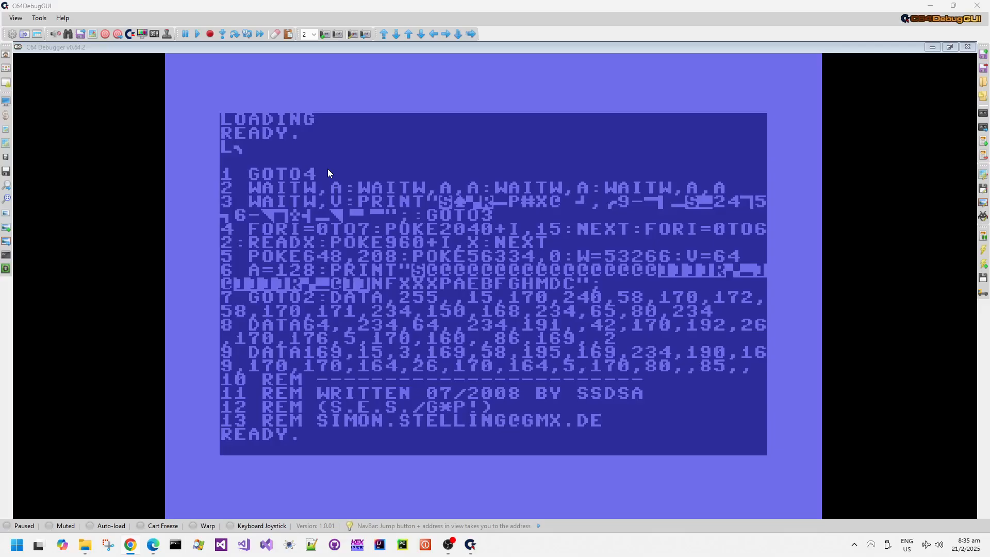
pyautogui.moveTo(320, 258)
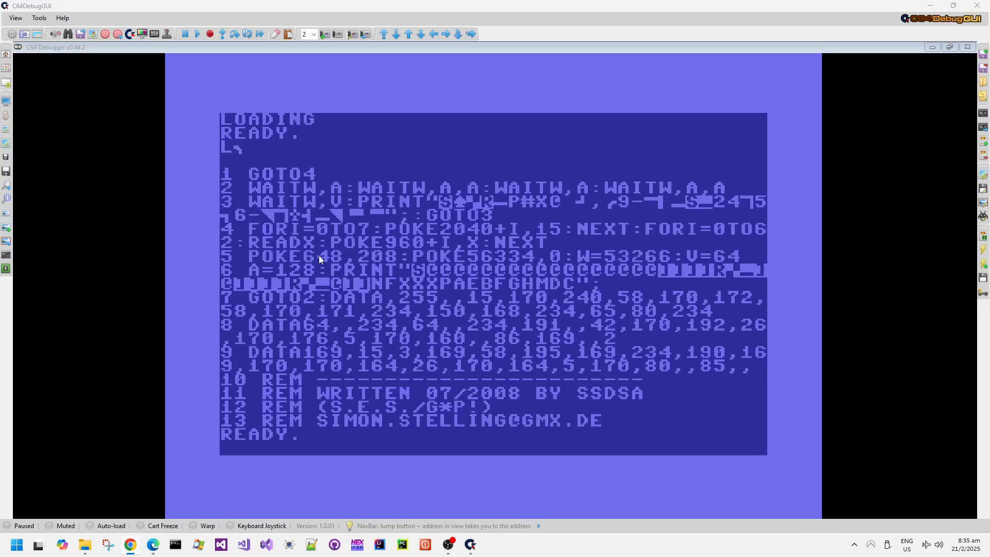
pyautogui.moveTo(322, 345)
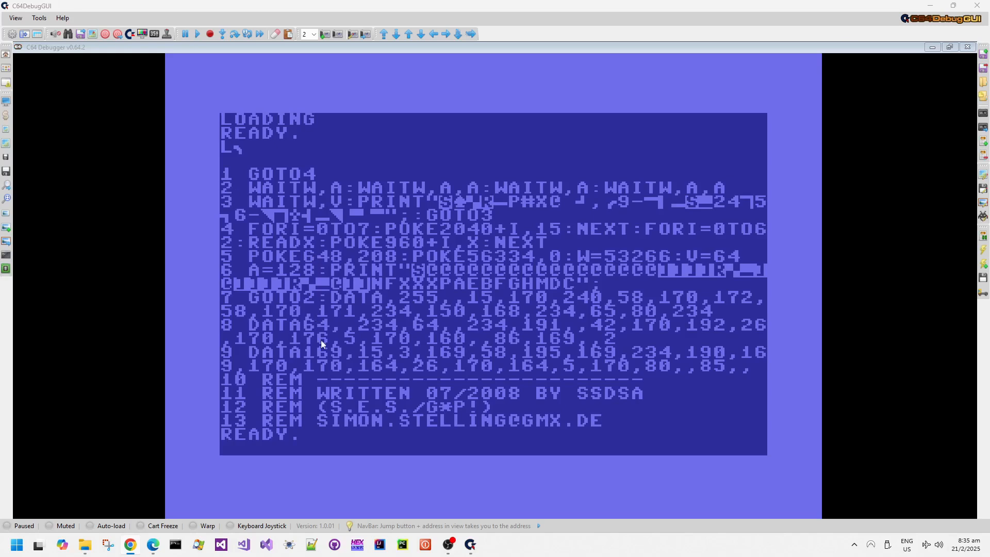
pyautogui.moveTo(610, 263)
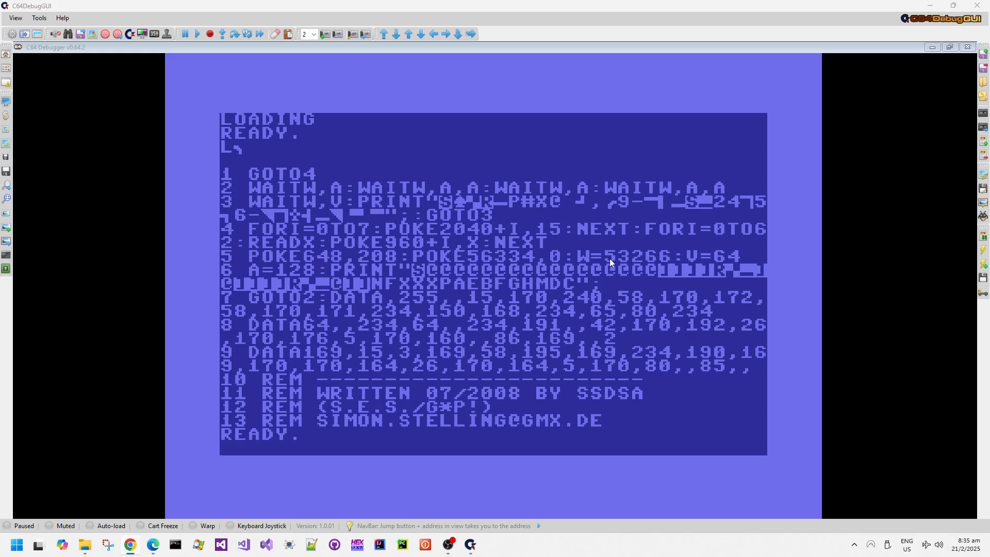
pyautogui.moveTo(675, 271)
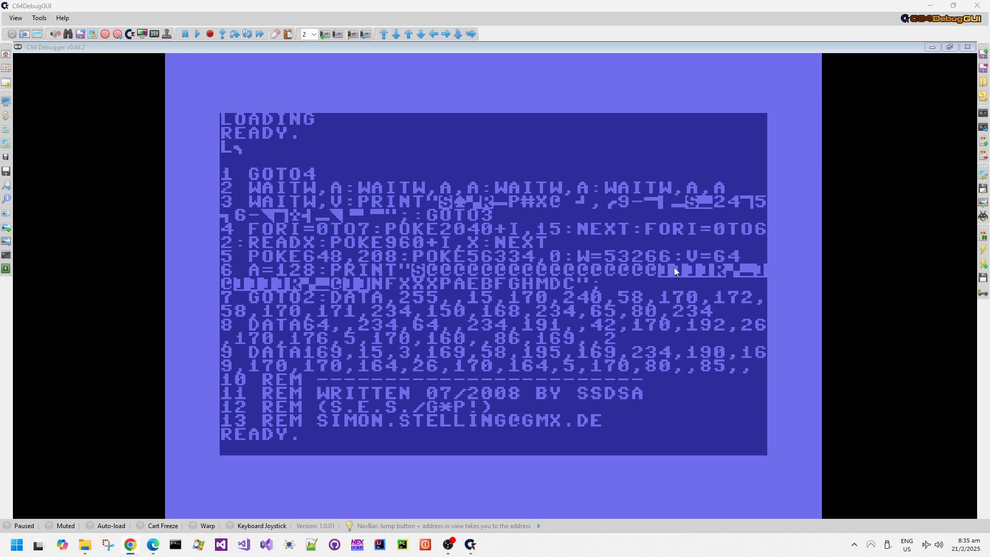
pyautogui.moveTo(465, 221)
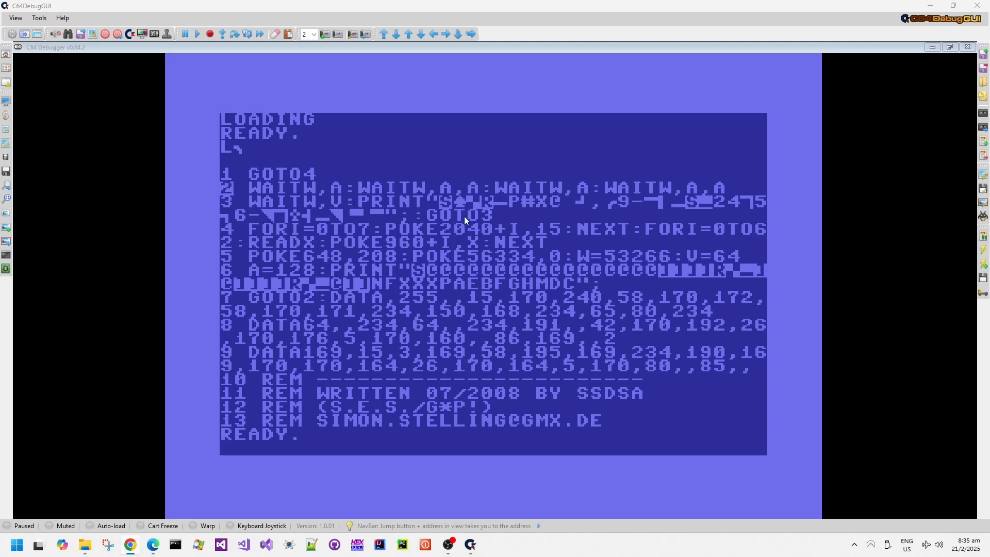
pyautogui.moveTo(291, 271)
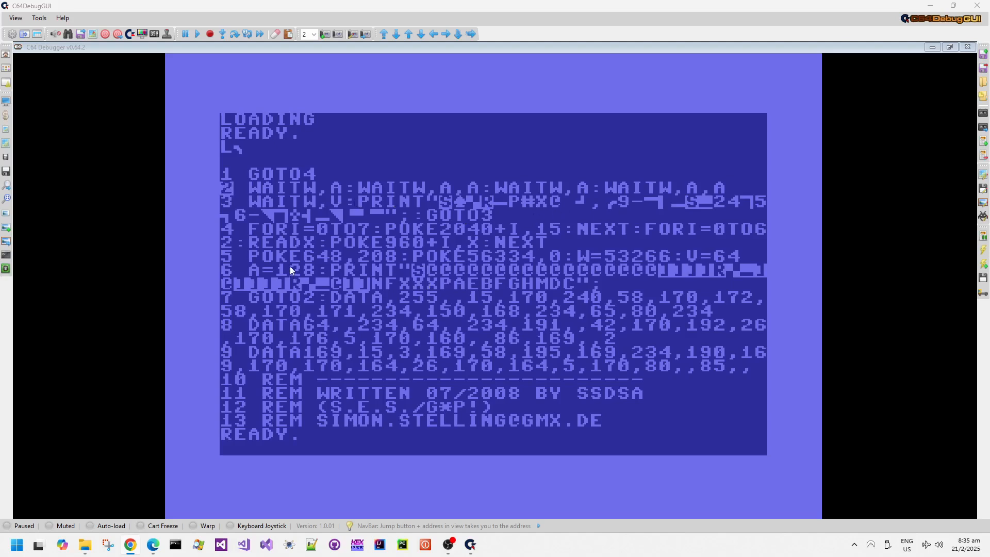
pyautogui.moveTo(358, 305)
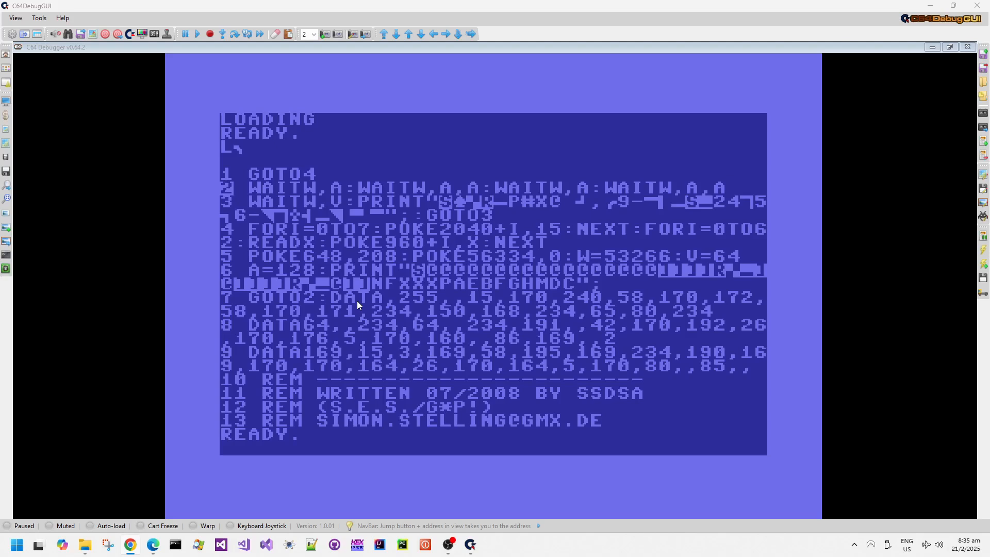
pyautogui.moveTo(329, 435)
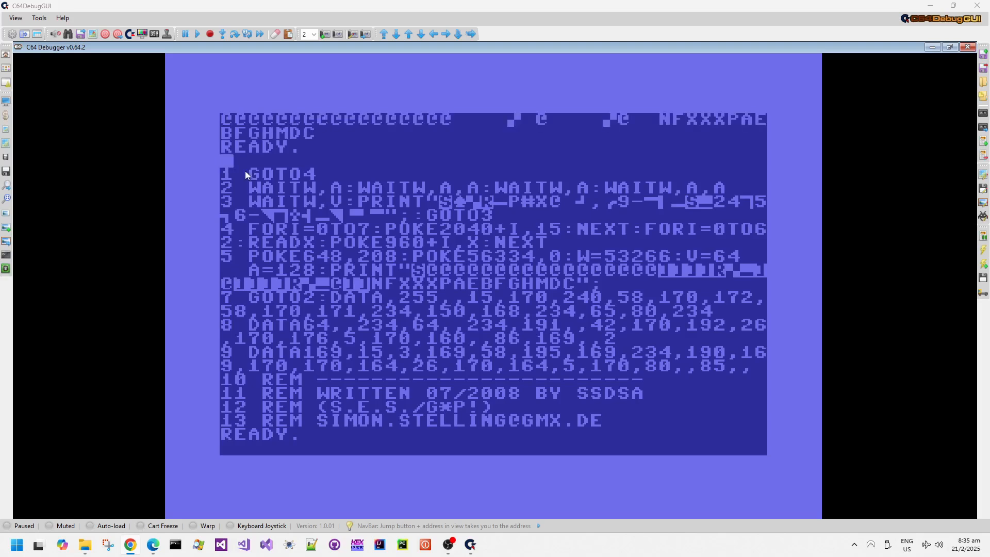
pyautogui.moveTo(358, 131)
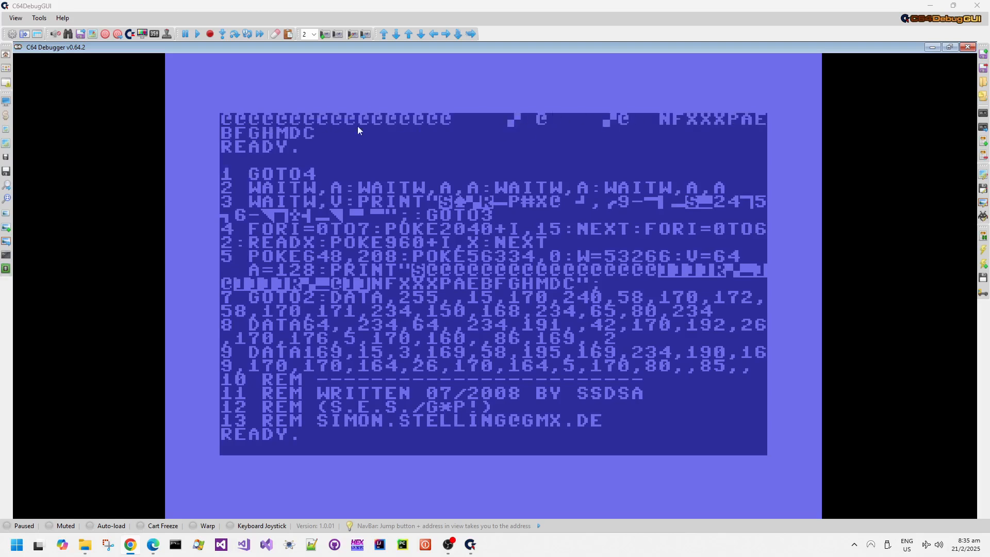
pyautogui.moveTo(373, 265)
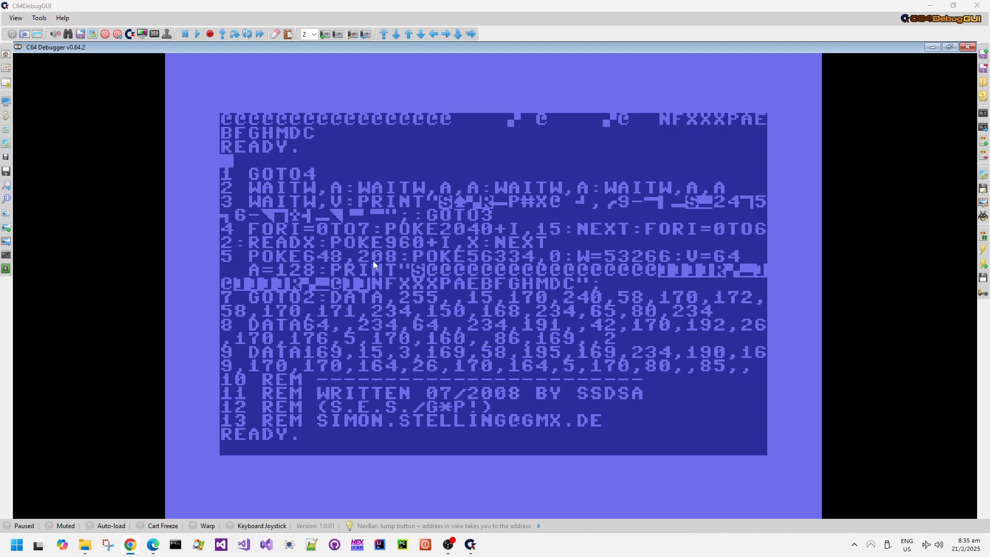
pyautogui.moveTo(449, 280)
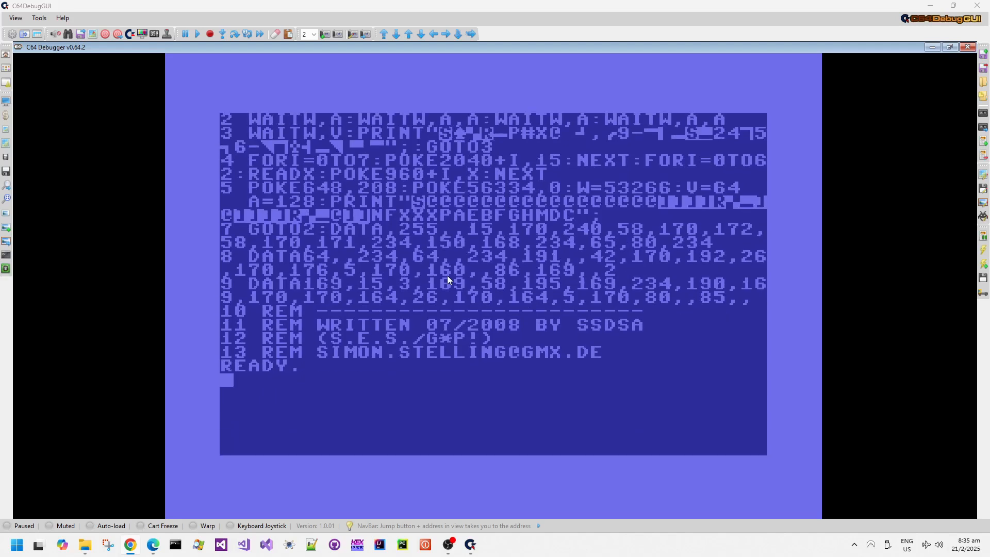
# Enter POKE 648,5 at the C64 Debugger BASIC prompt
pyautogui.write('POKE 64')
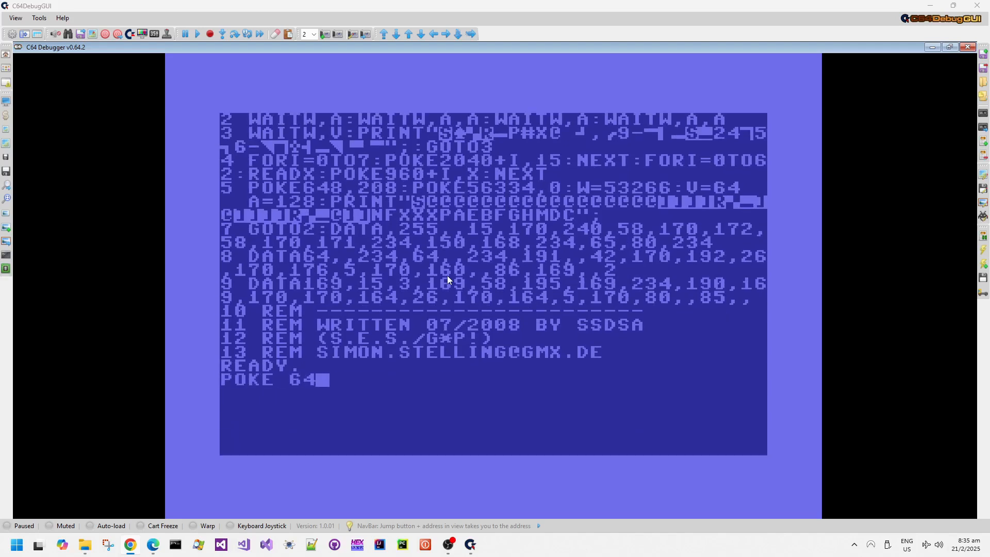
pyautogui.write('8,')
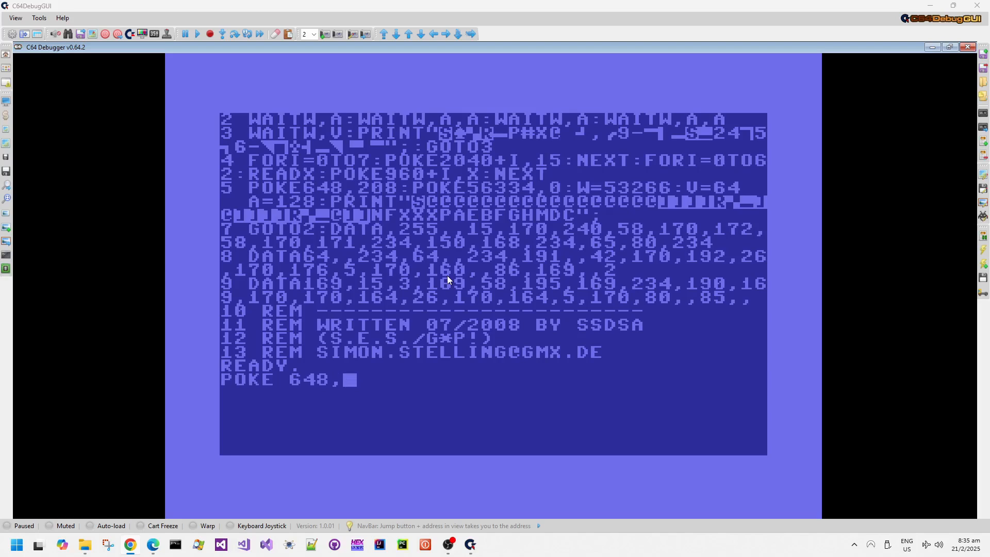
pyautogui.write('5')
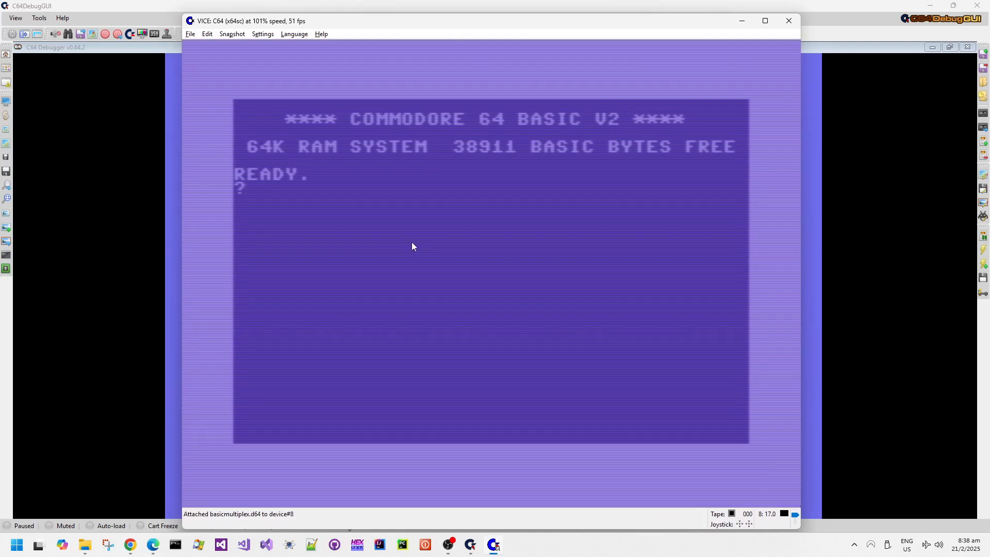
# Print "{CLR}HELLO WORLD" at the VICE BASIC prompt
pyautogui.write('"')
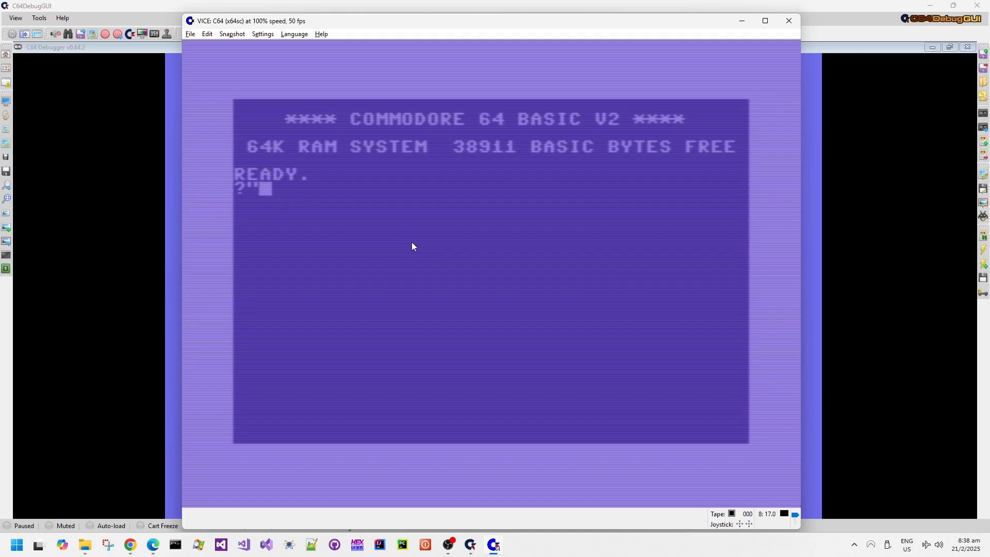
pyautogui.write('SHELLO WORLD')
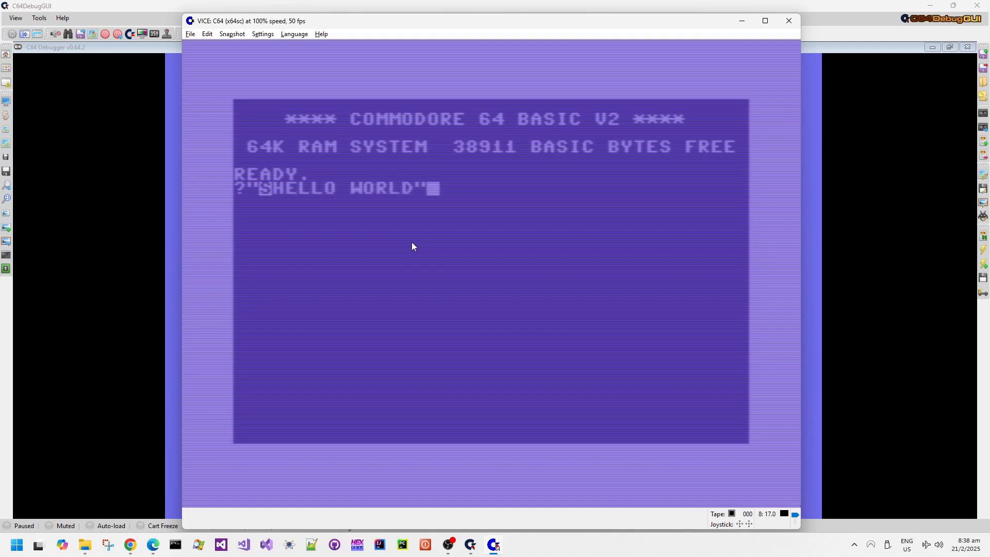
pyautogui.press('Return')
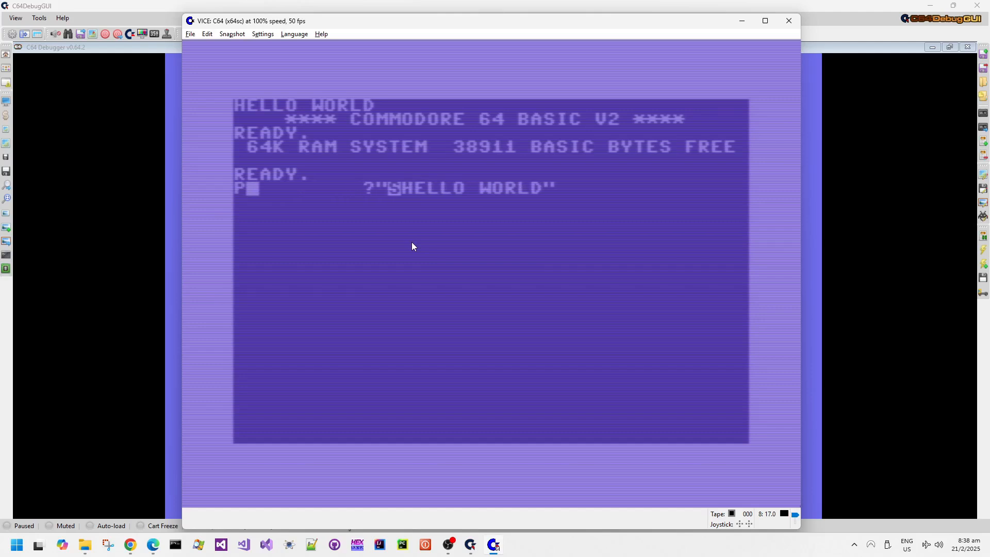
# Edit the line into POKE 648,5, print HELLO WORLD, then POKE 648,4
pyautogui.write('OKE 648,')
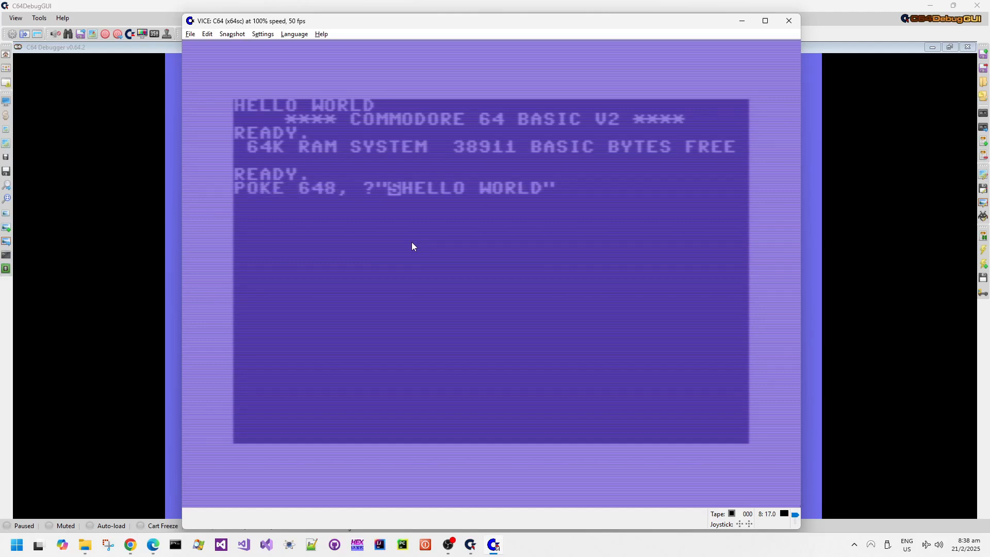
pyautogui.write(',5;')
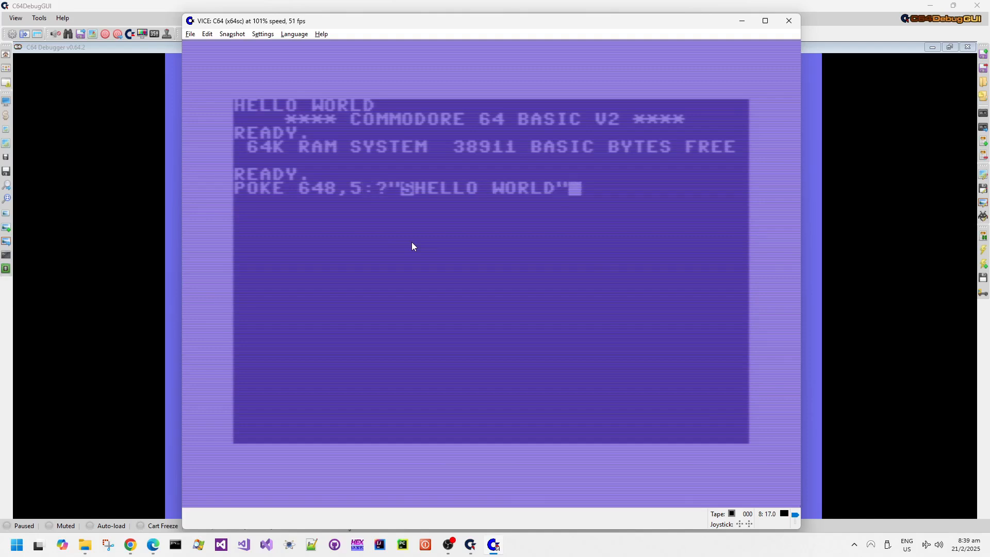
pyautogui.write(':POKE')
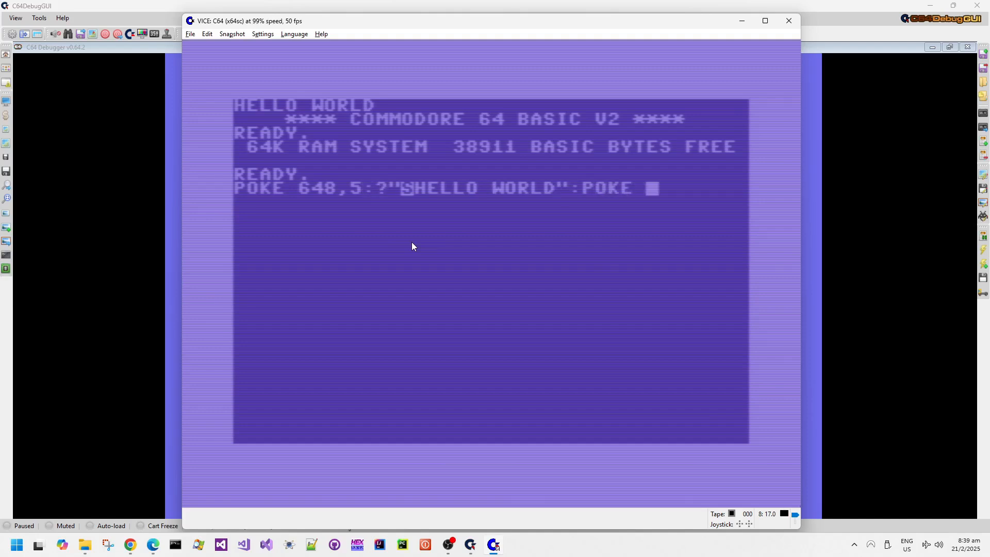
pyautogui.write('648,4')
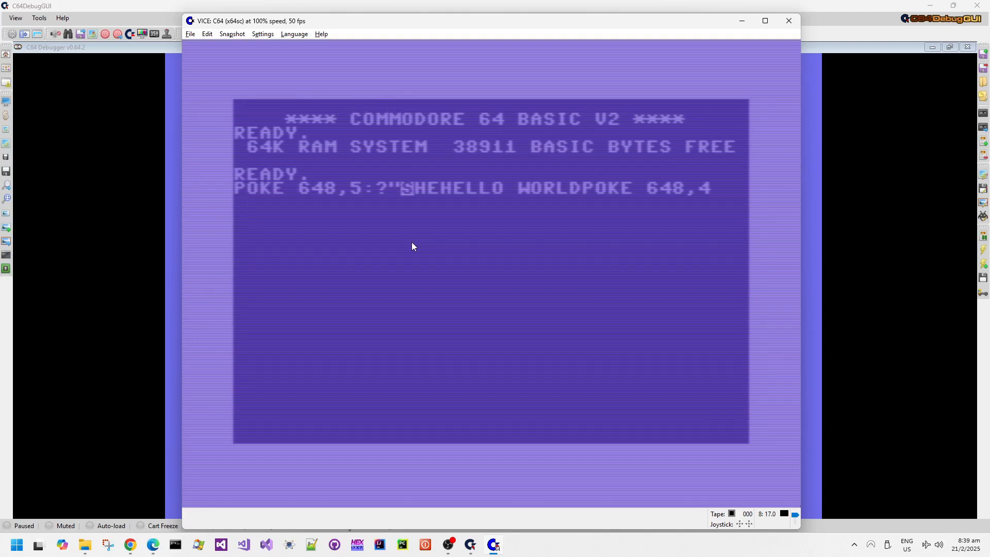
# Retype and run POKE 648,5:?"{CLR}HELLO WORLD":POKE 648,4
pyautogui.write('PO')
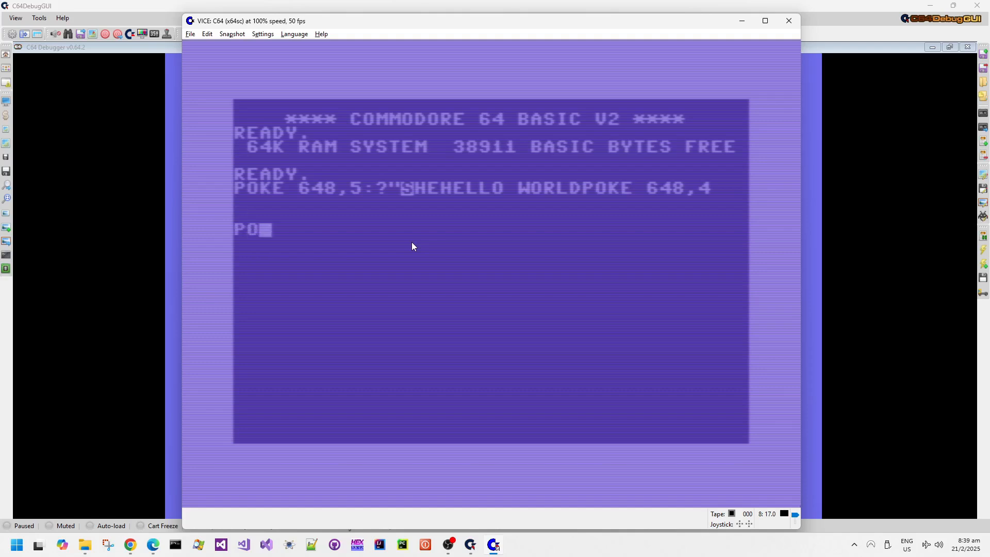
pyautogui.write('K 648')
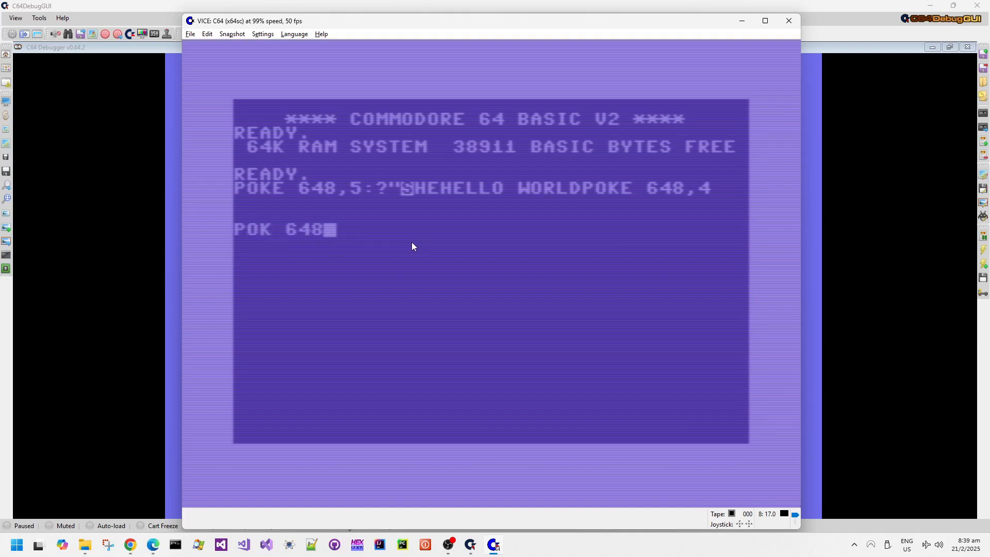
pyautogui.write(',5:P')
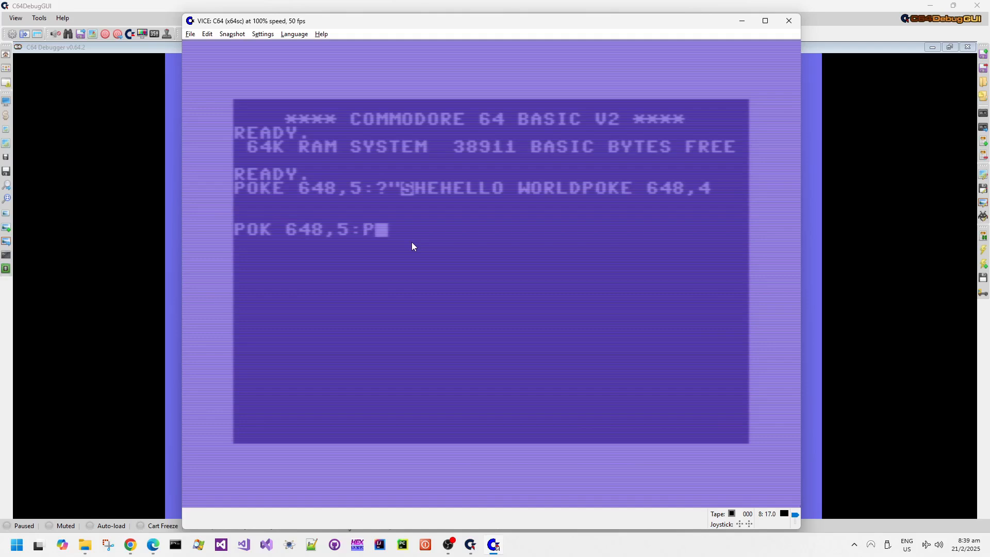
pyautogui.write('O')
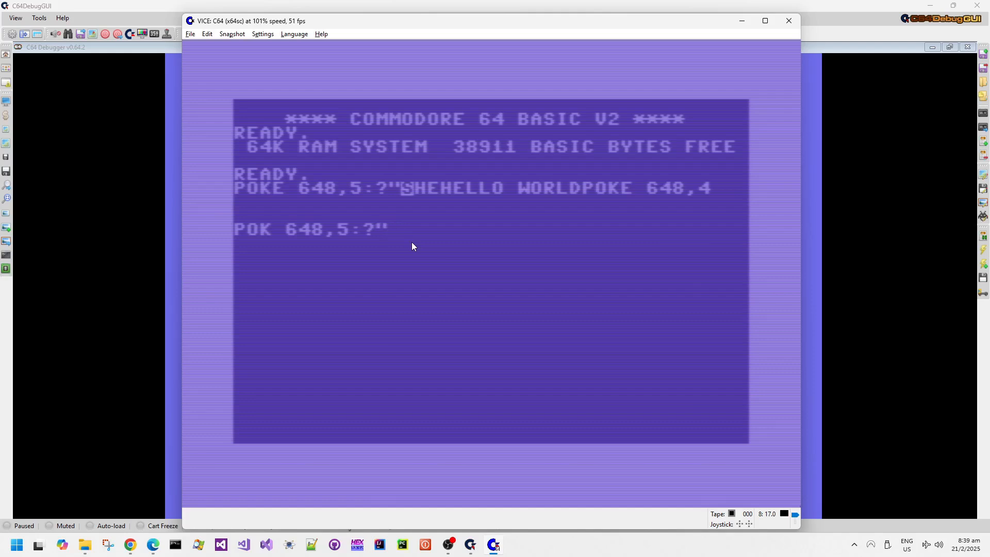
pyautogui.write('SHEL')
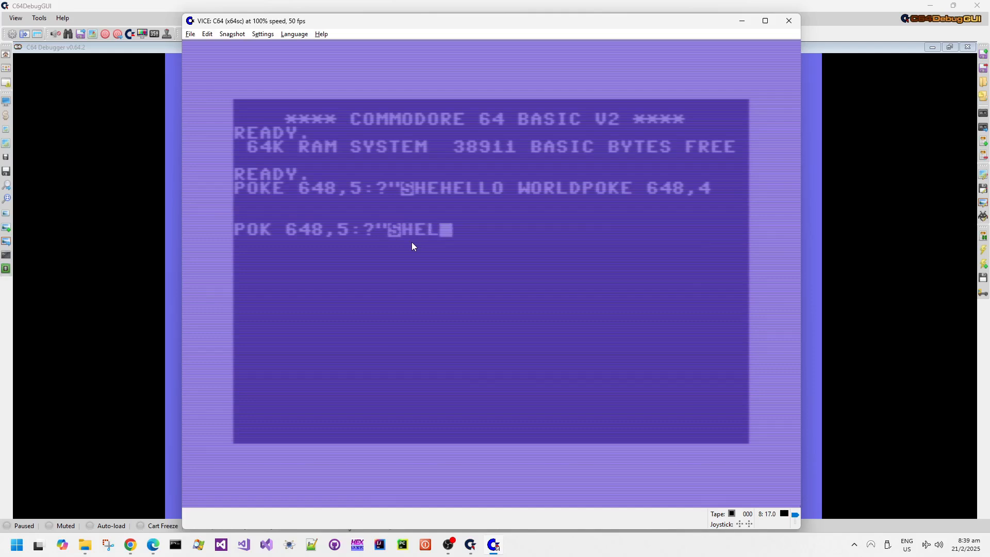
pyautogui.write('LO WORLD":POKE 648,4')
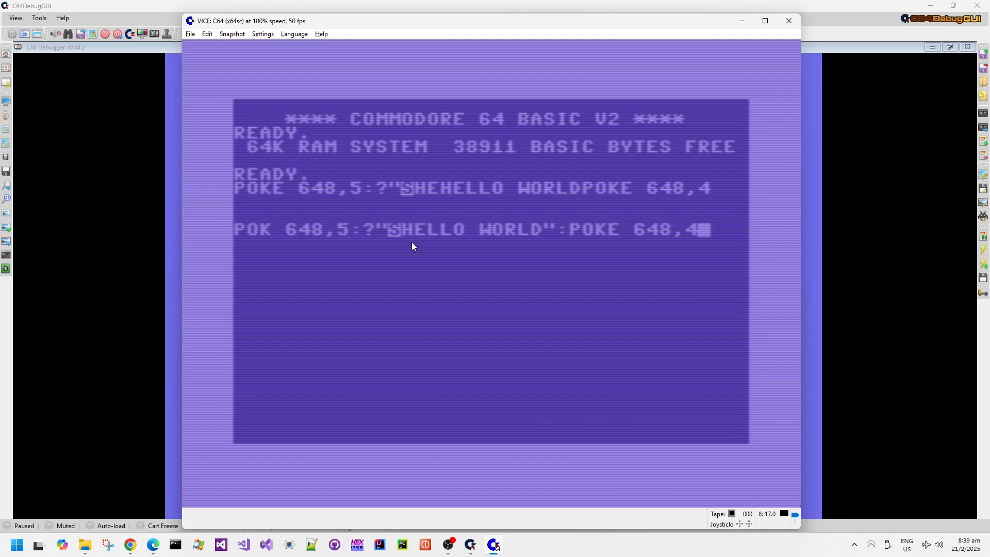
pyautogui.write('E')
pyautogui.press('Return')
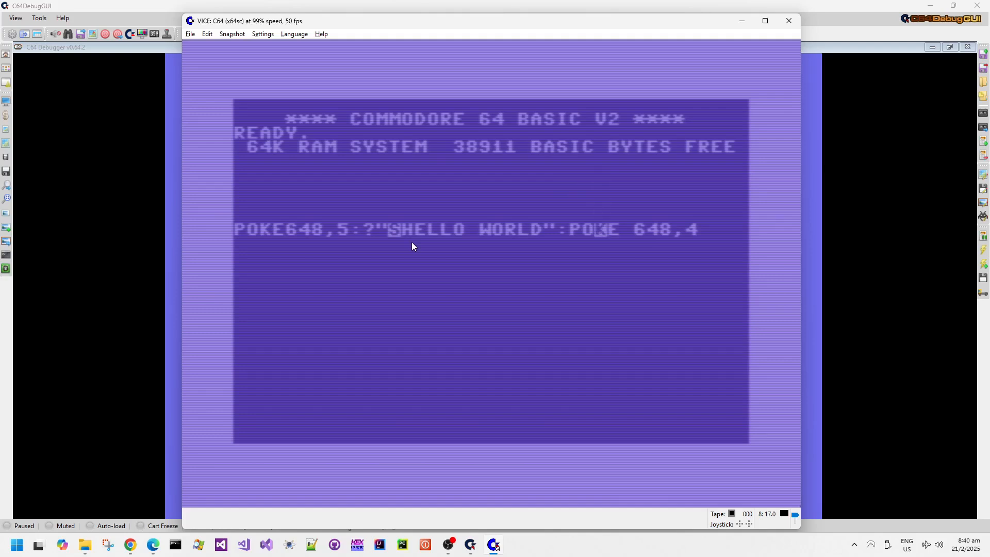
pyautogui.moveTo(325, 232)
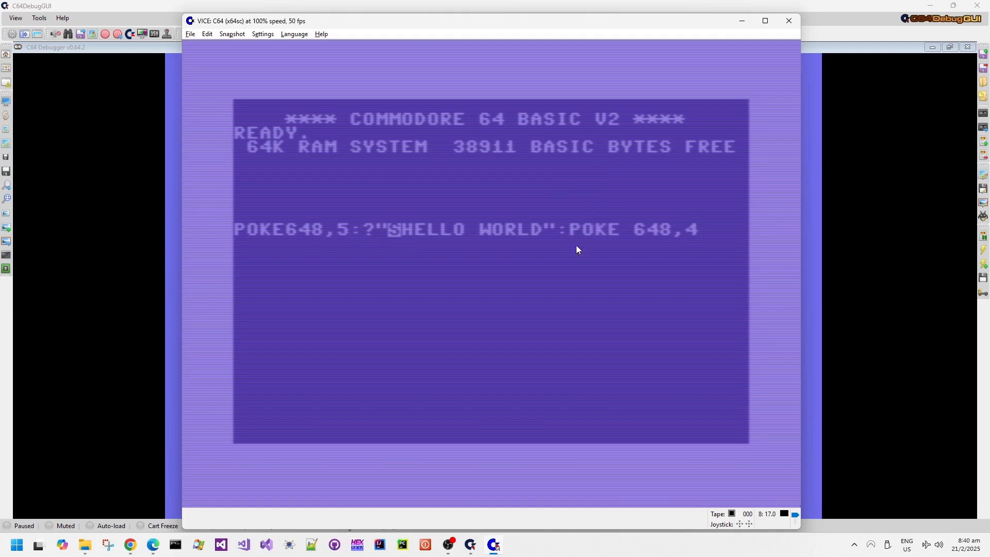
pyautogui.moveTo(349, 235)
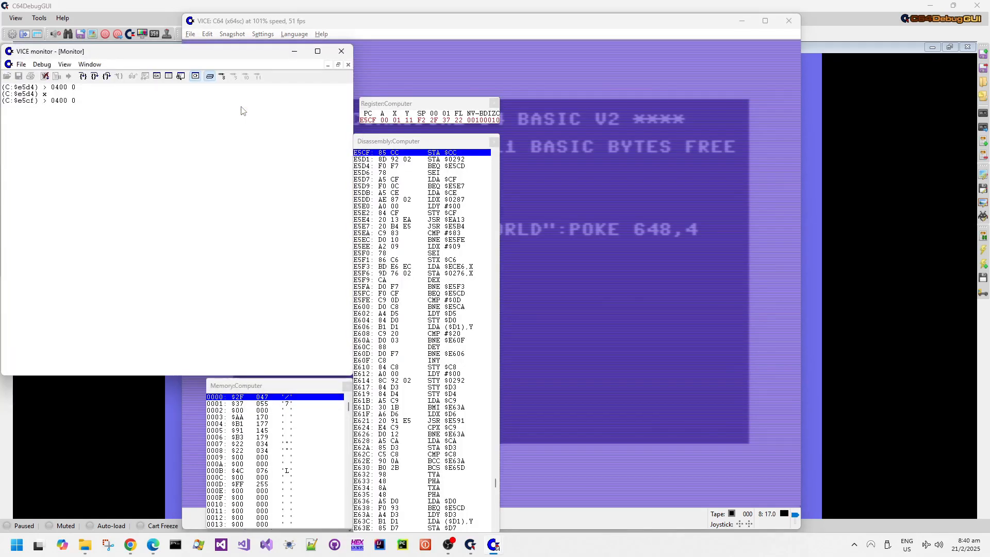
# Write a zero to $0500 in the monitor and return to the emulator screen
pyautogui.write('0500')
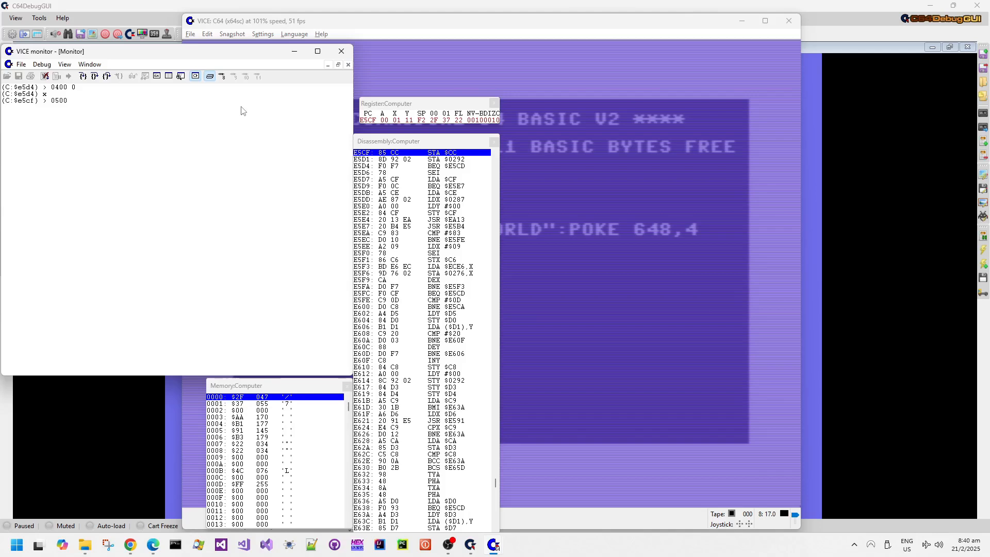
pyautogui.click(342, 51)
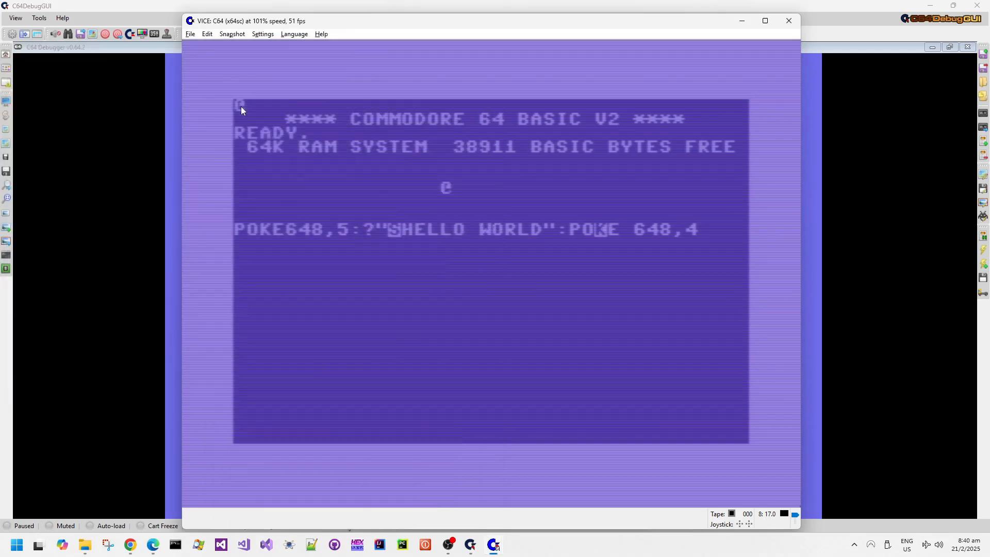
pyautogui.moveTo(529, 266)
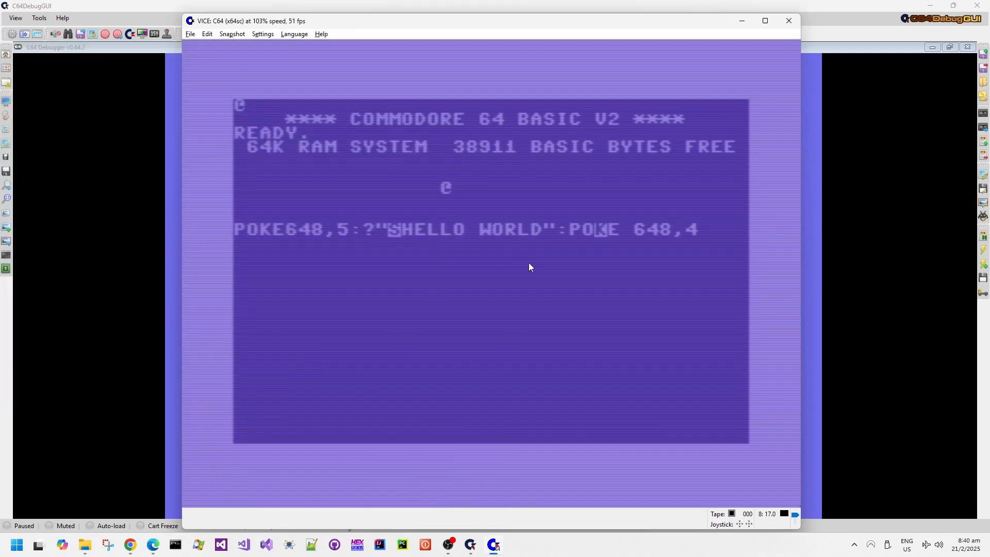
pyautogui.moveTo(554, 235)
pyautogui.write('cal')
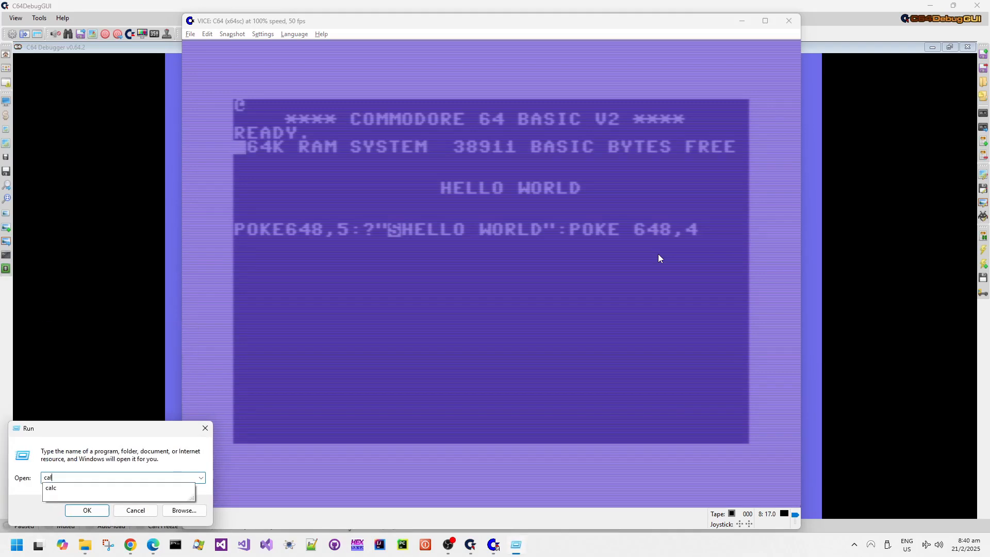
# Check in Windows Calculator that decimal 208 is hex D0, then close it
pyautogui.click(86, 511)
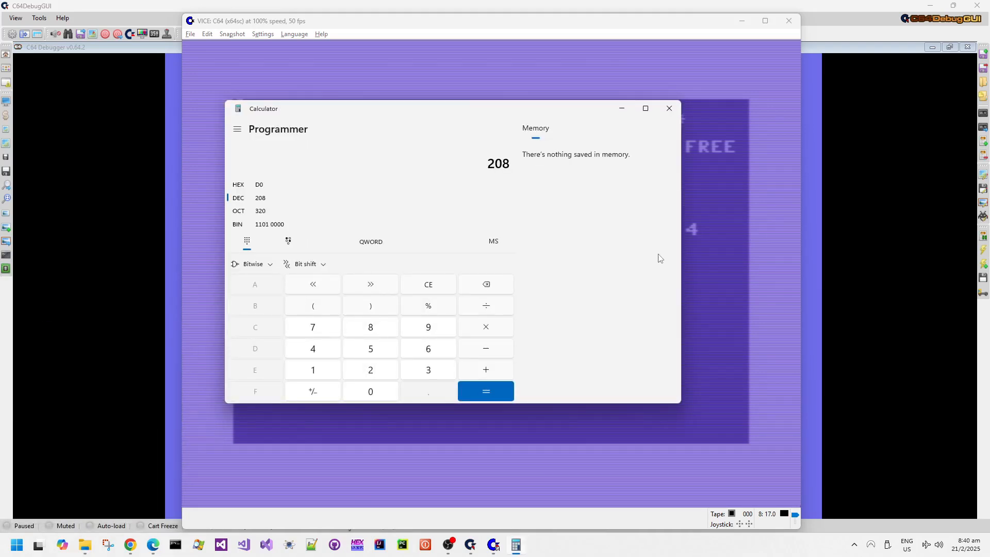
pyautogui.moveTo(668, 109)
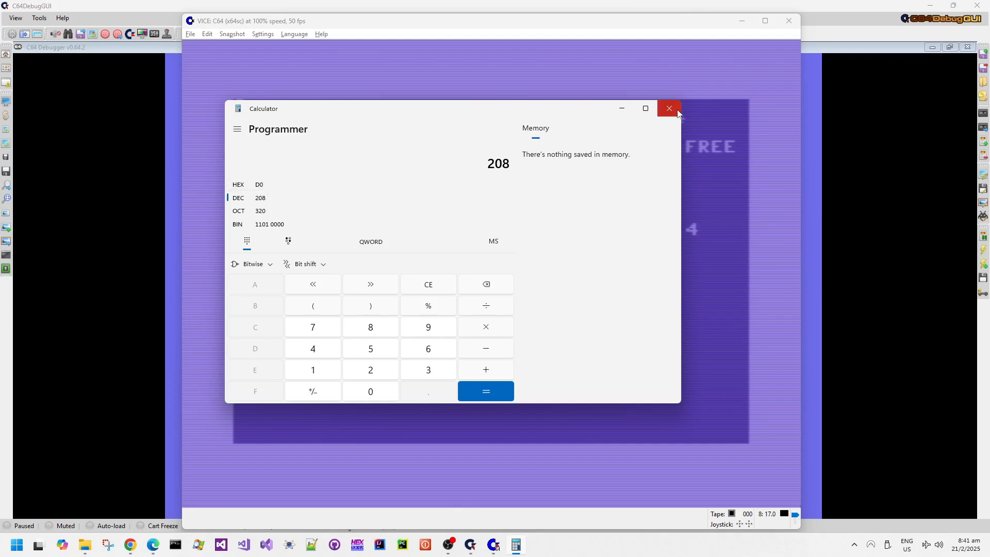
pyautogui.click(669, 108)
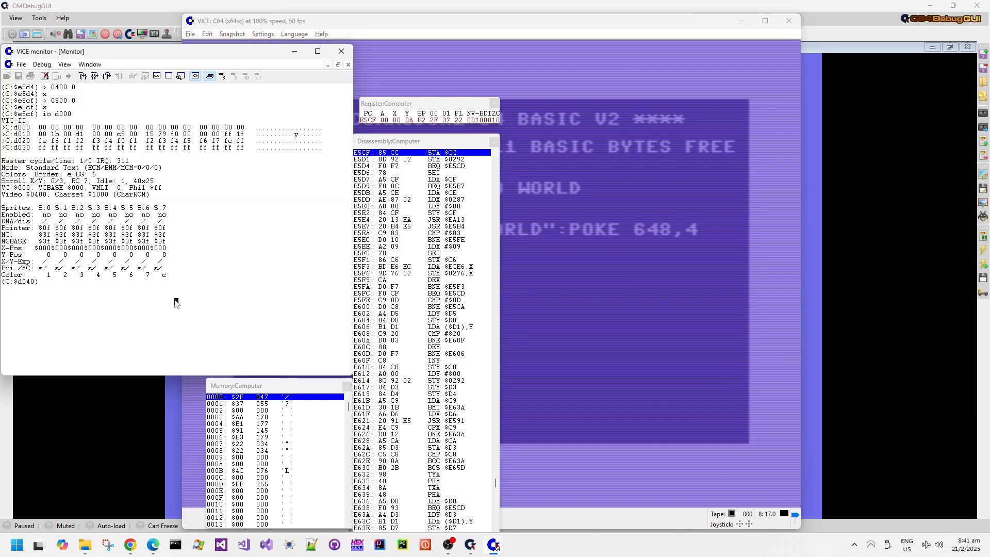
# Leave the VICE monitor with x and return to the reset READY prompt
pyautogui.write('x')
pyautogui.click(490, 187)
pyautogui.write('LOAD @')
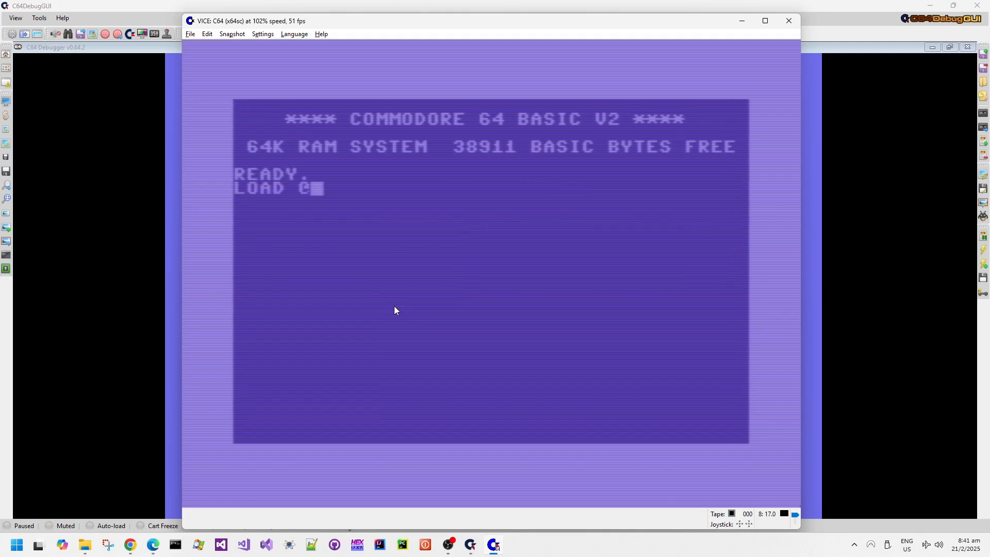
pyautogui.press('Return')
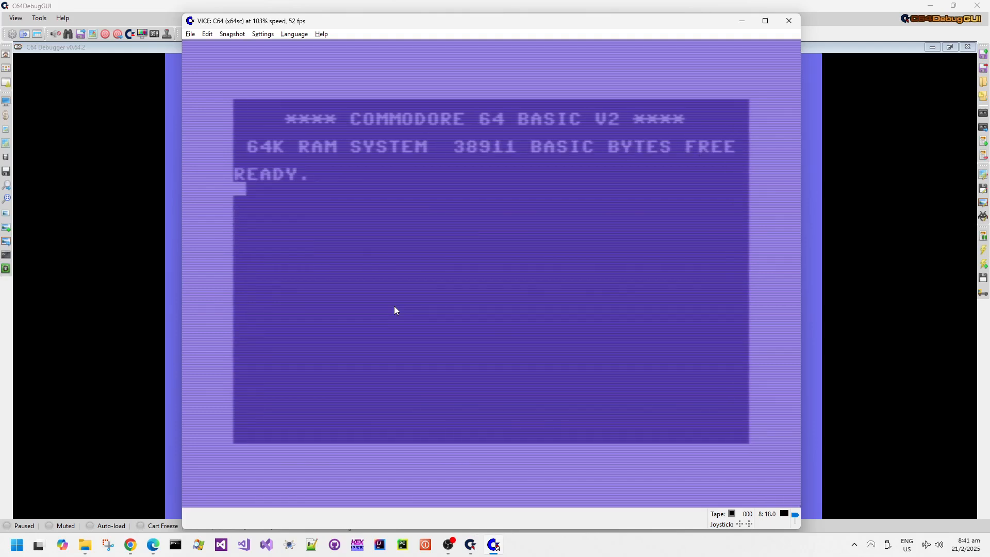
# Begin entering the LOAD "*",8 command at the READY prompt
pyautogui.write('LOAD "')
pyautogui.write('L╮')
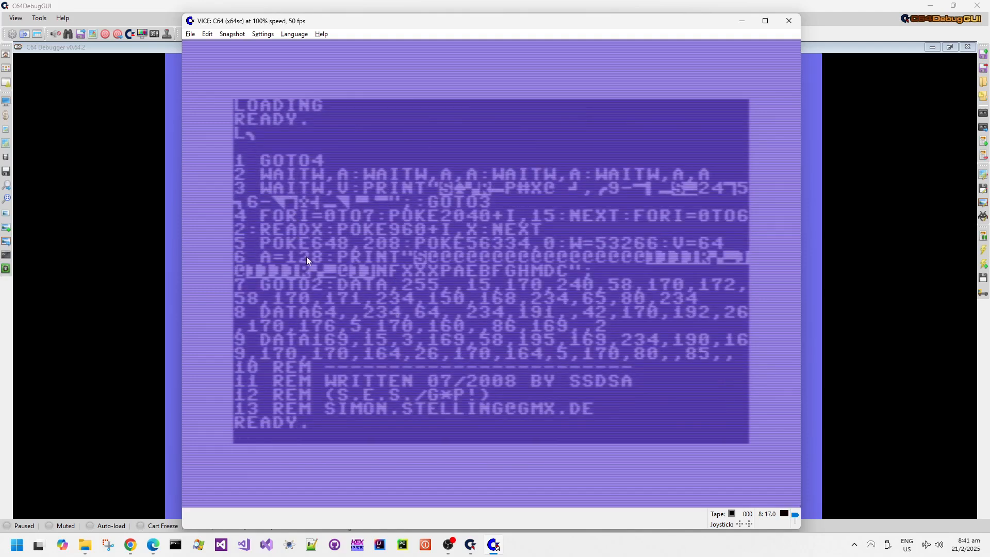
pyautogui.moveTo(390, 244)
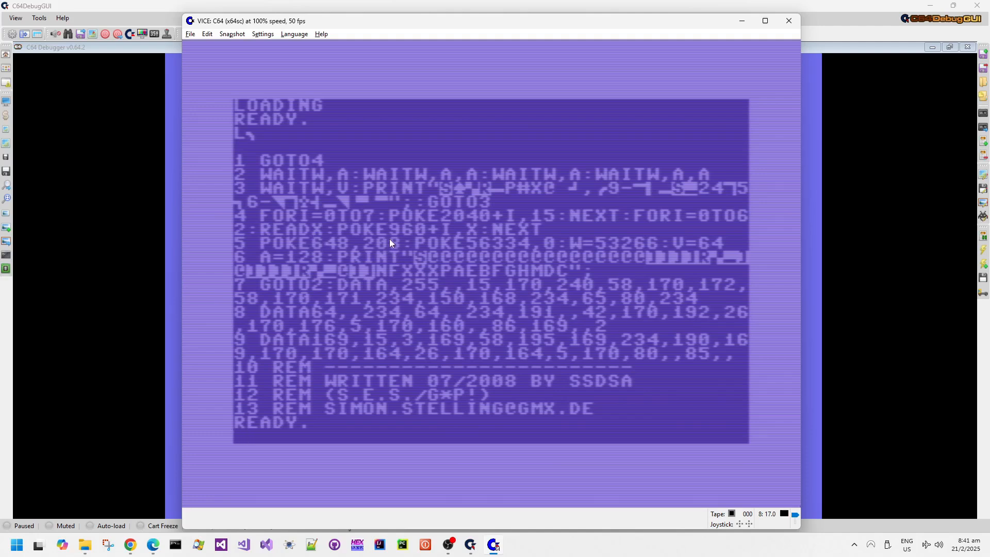
pyautogui.moveTo(306, 226)
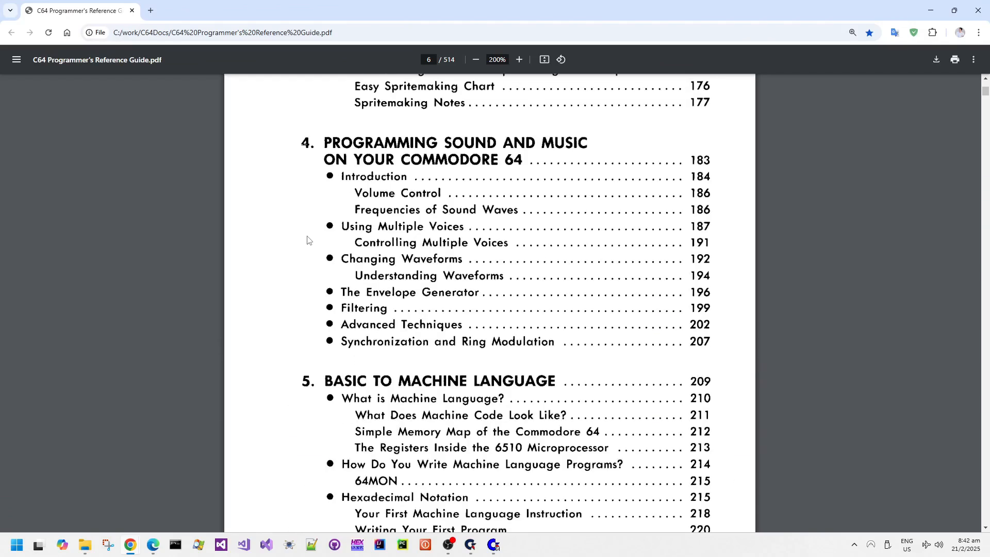
# Scroll the Programmer's Reference Guide PDF to page 120, Video Bank Selection
pyautogui.scroll(3)
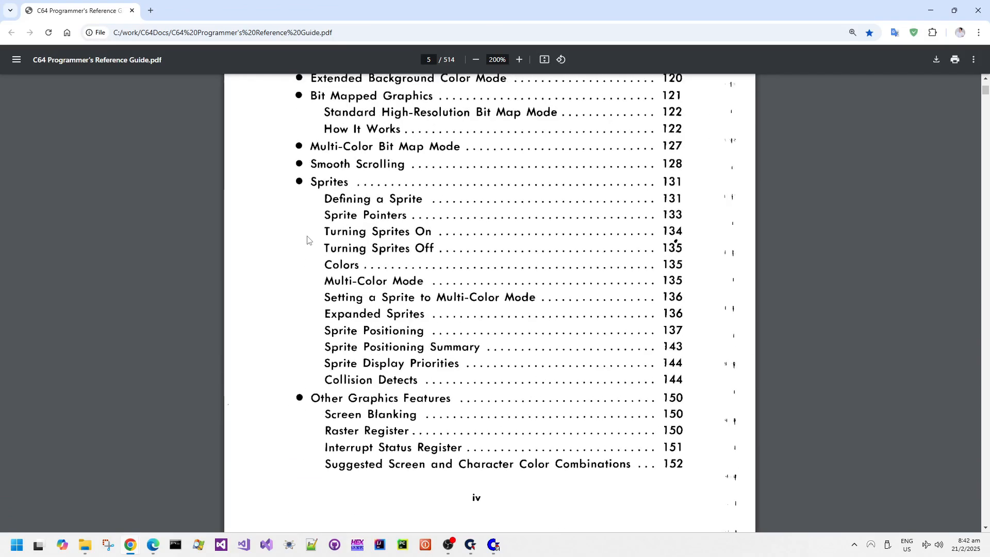
pyautogui.scroll(3)
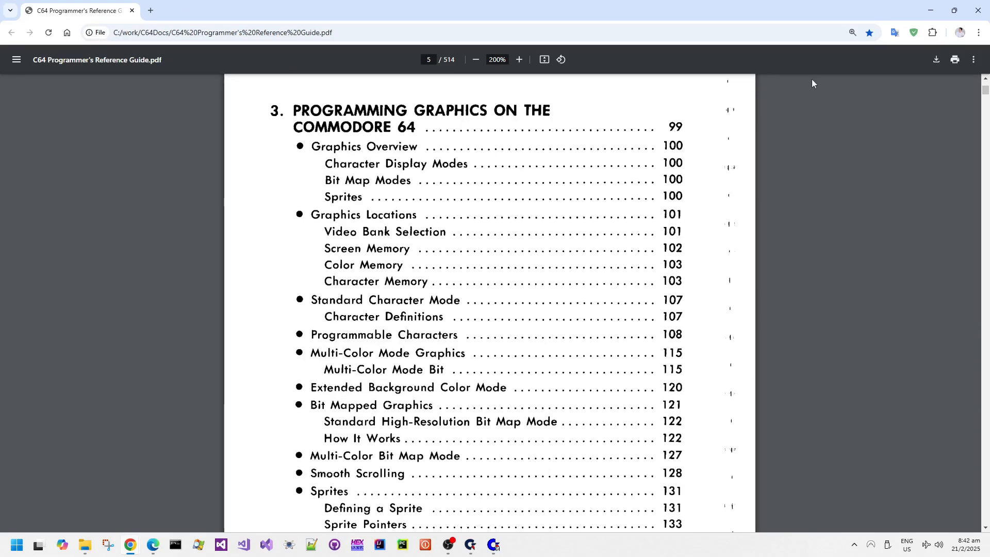
pyautogui.scroll(-3)
pyautogui.write('100')
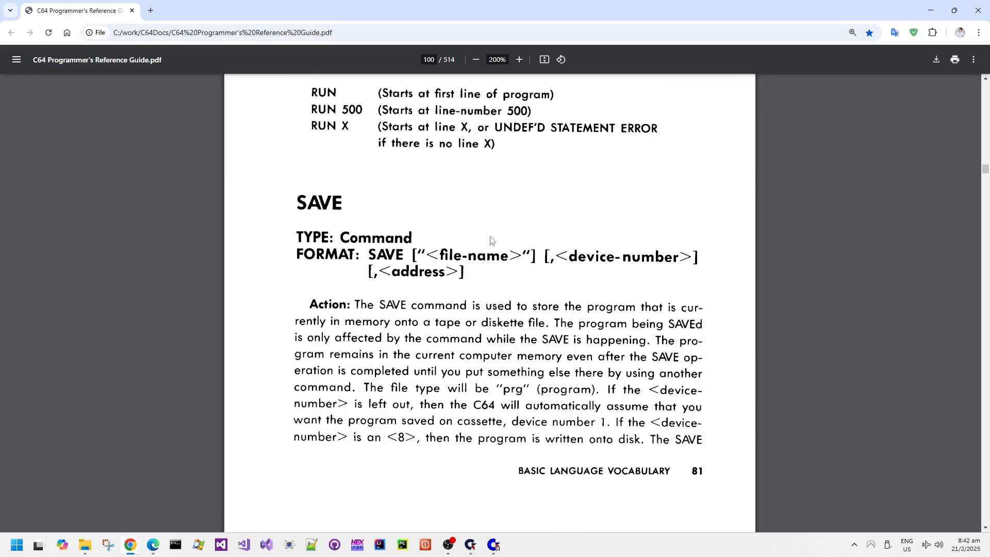
pyautogui.scroll(-3)
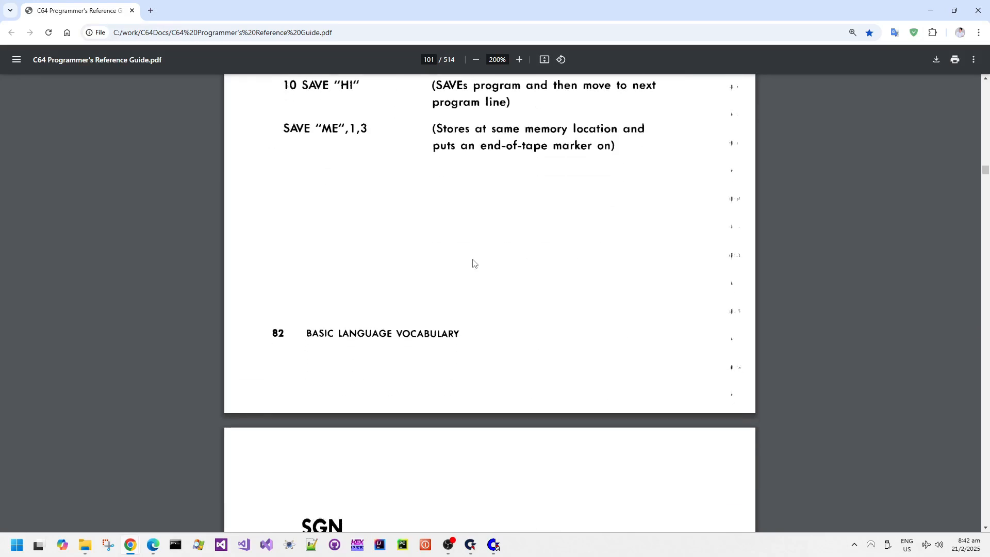
pyautogui.scroll(-3)
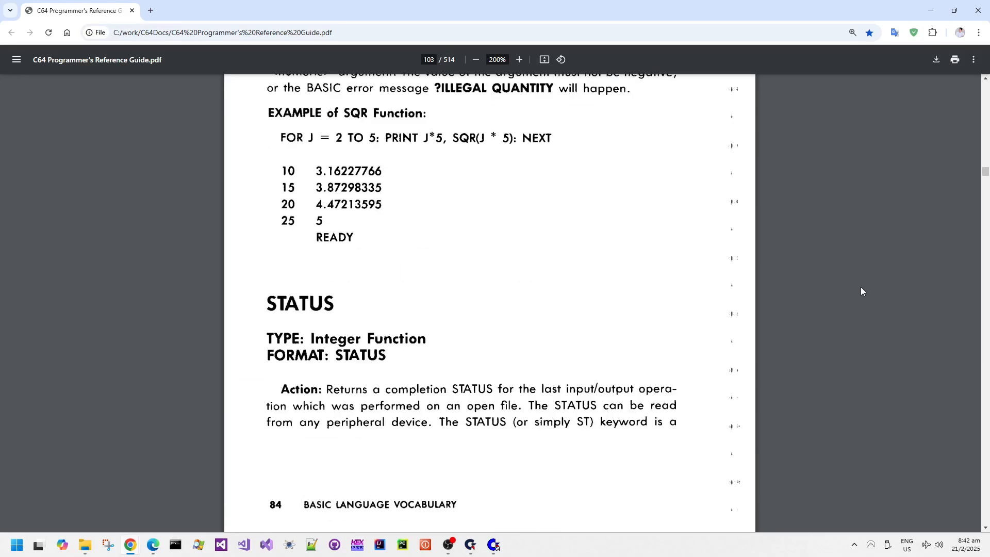
pyautogui.scroll(-3)
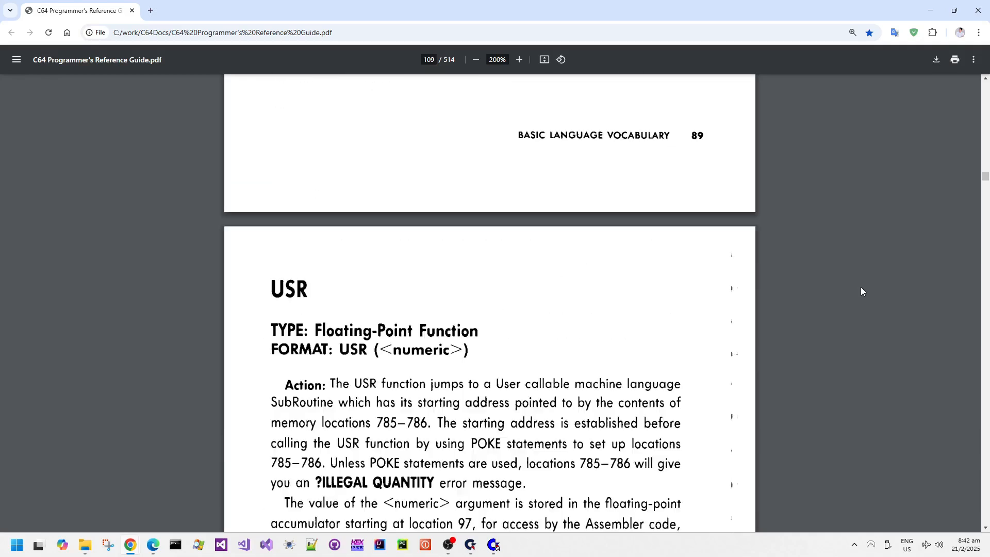
pyautogui.scroll(-3)
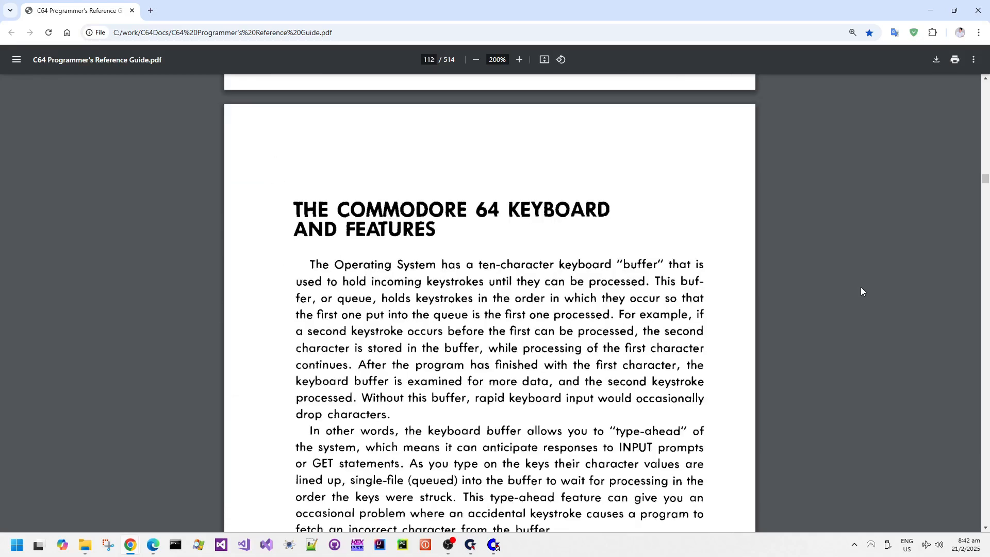
pyautogui.scroll(-3)
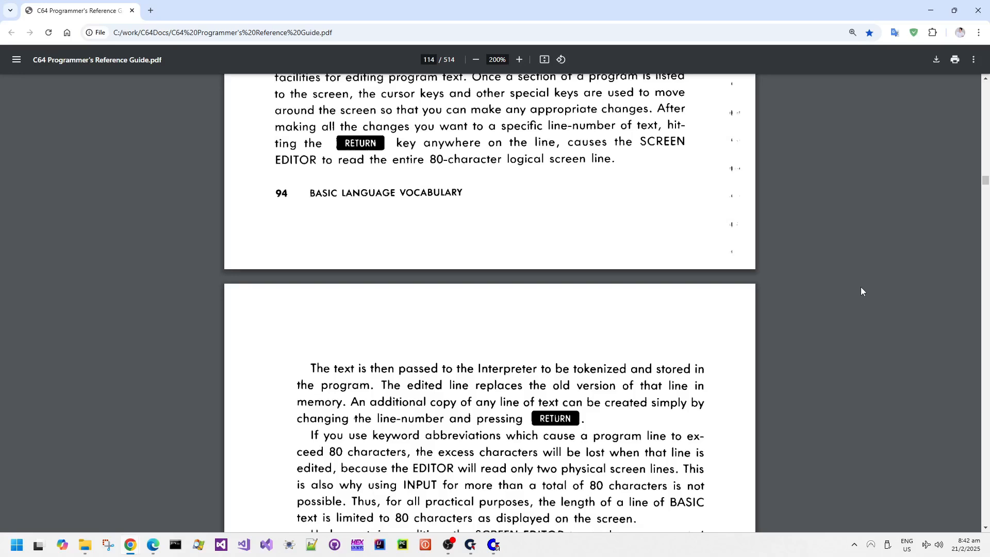
pyautogui.scroll(-3)
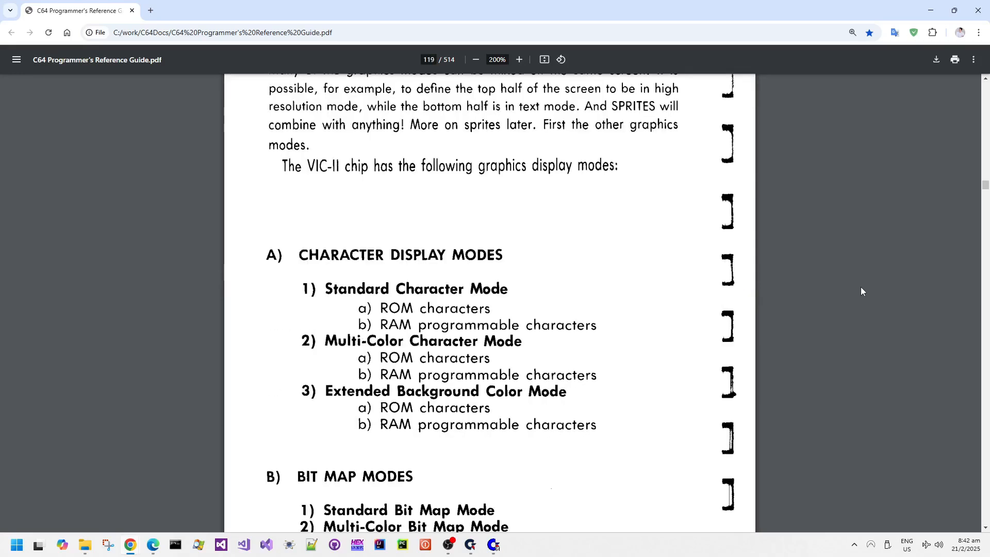
pyautogui.scroll(-3)
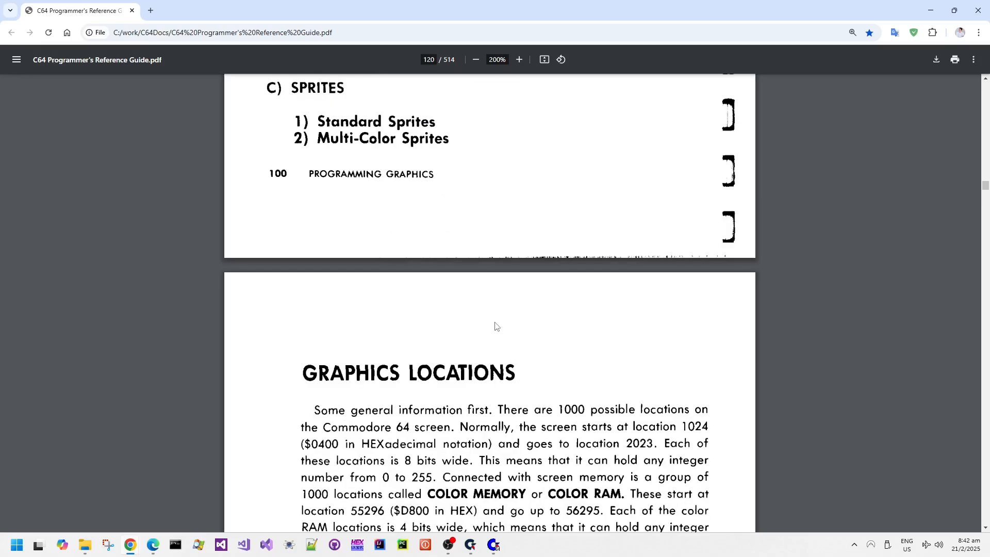
pyautogui.scroll(3)
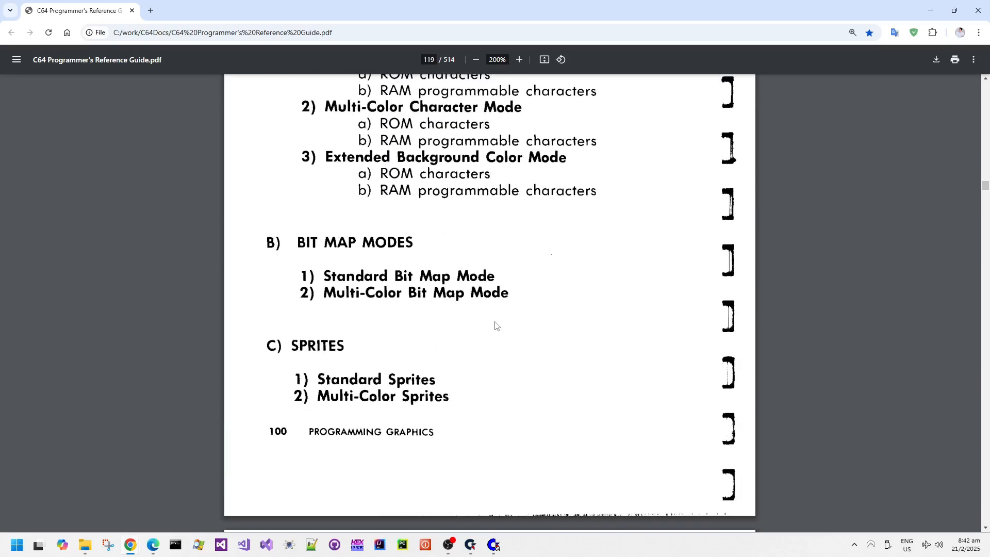
pyautogui.scroll(-3)
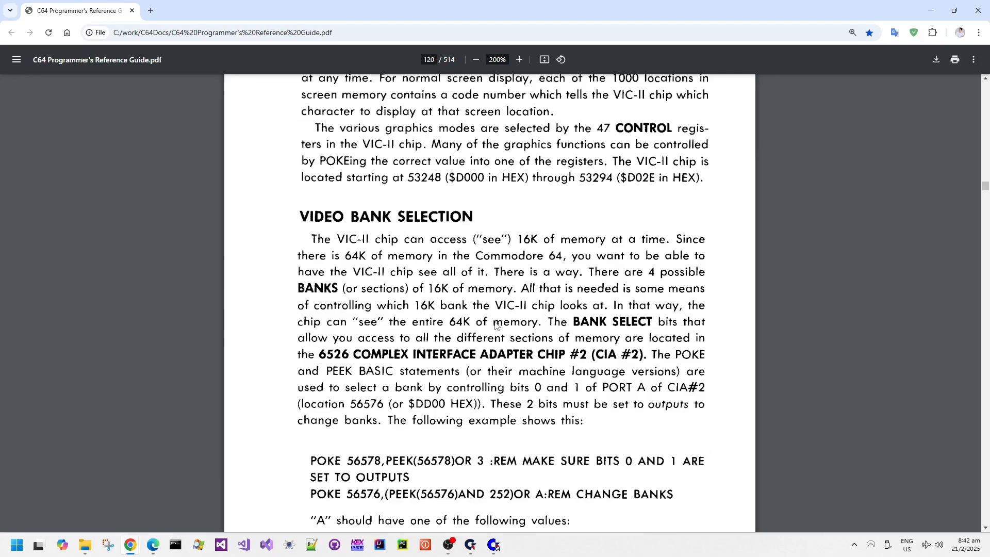
# Scroll the graphics chapter from page 121 down to the text-scrolling example on page 149
pyautogui.scroll(-3)
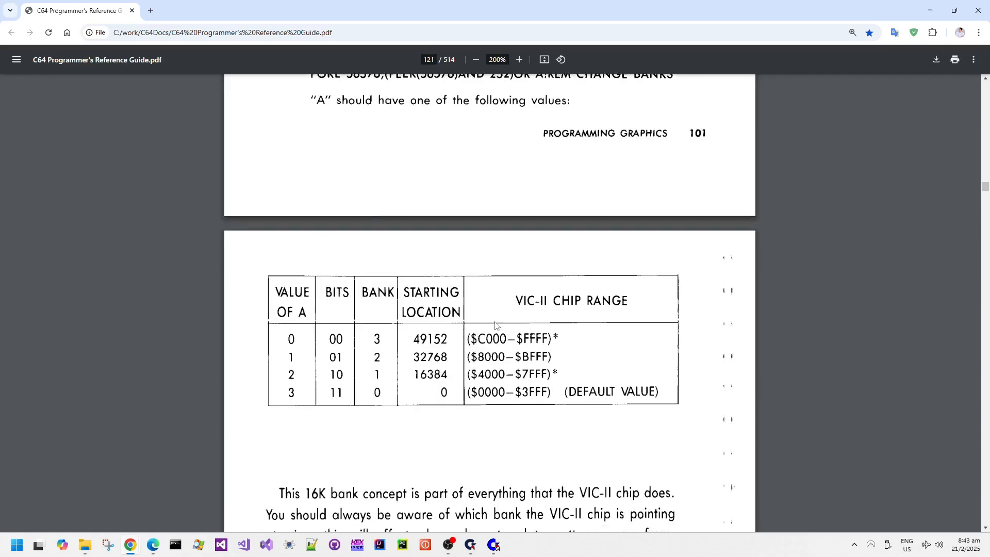
pyautogui.scroll(-3)
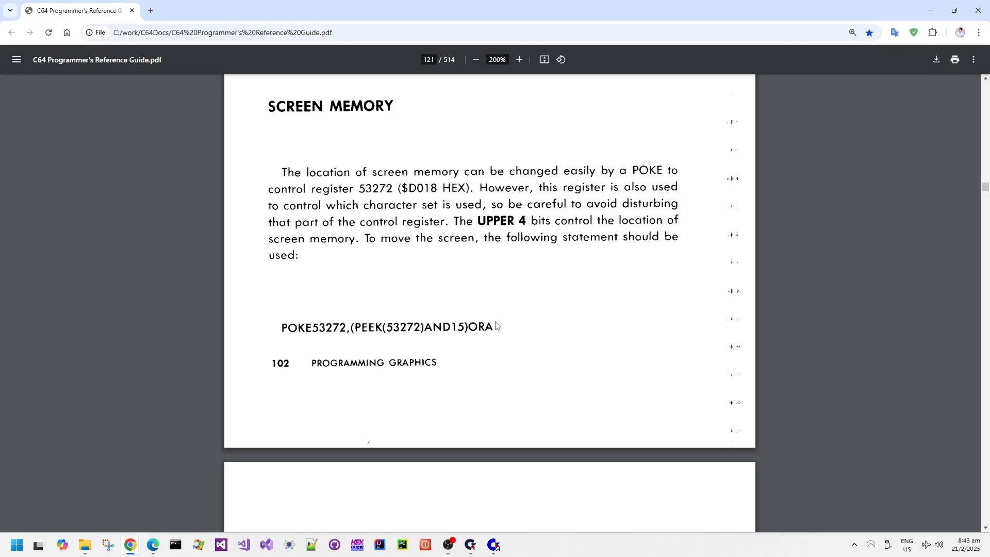
pyautogui.scroll(-3)
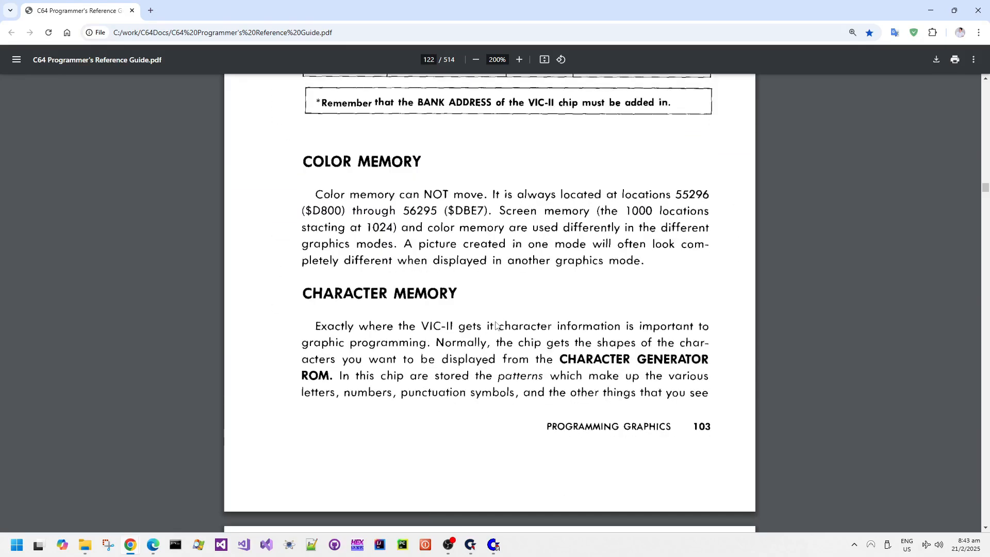
pyautogui.scroll(-3)
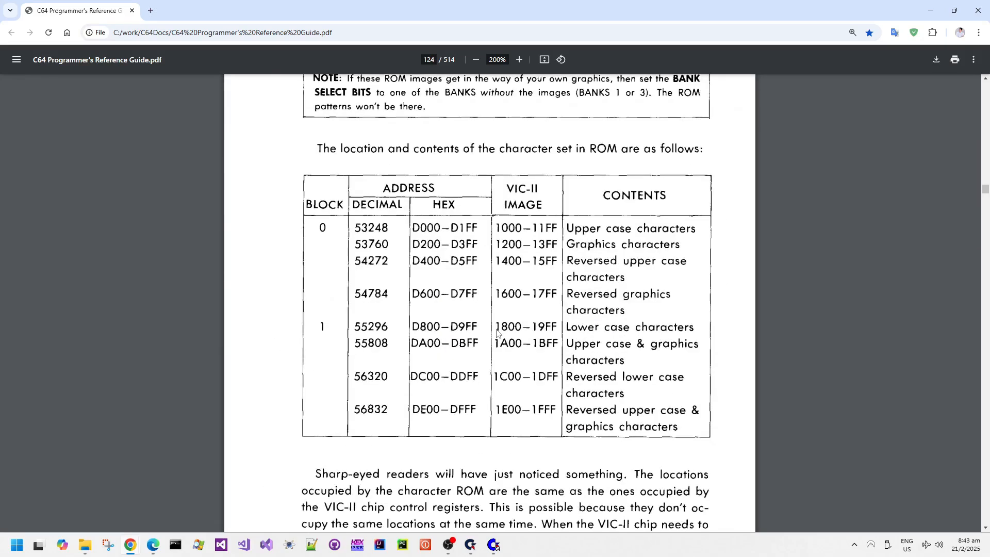
pyautogui.moveTo(389, 245)
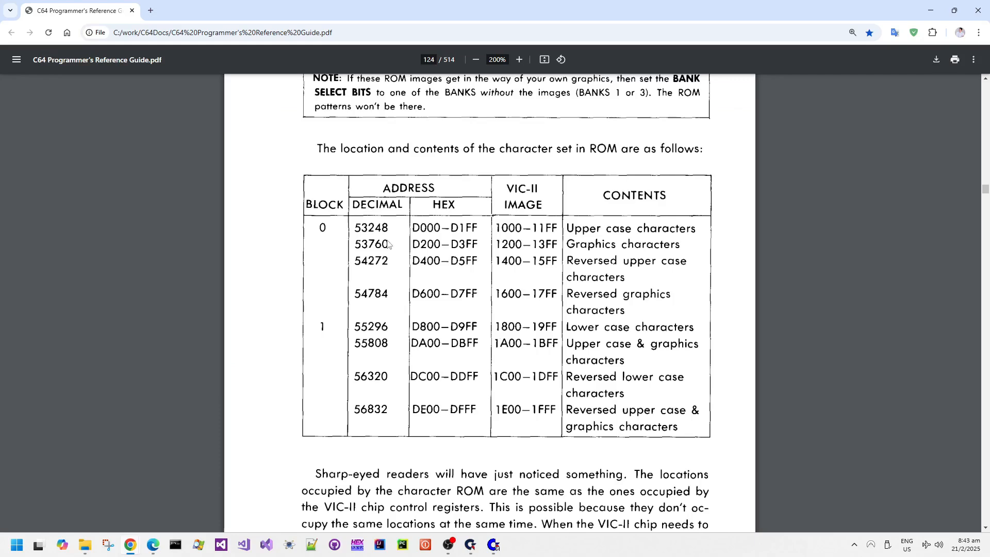
pyautogui.scroll(-3)
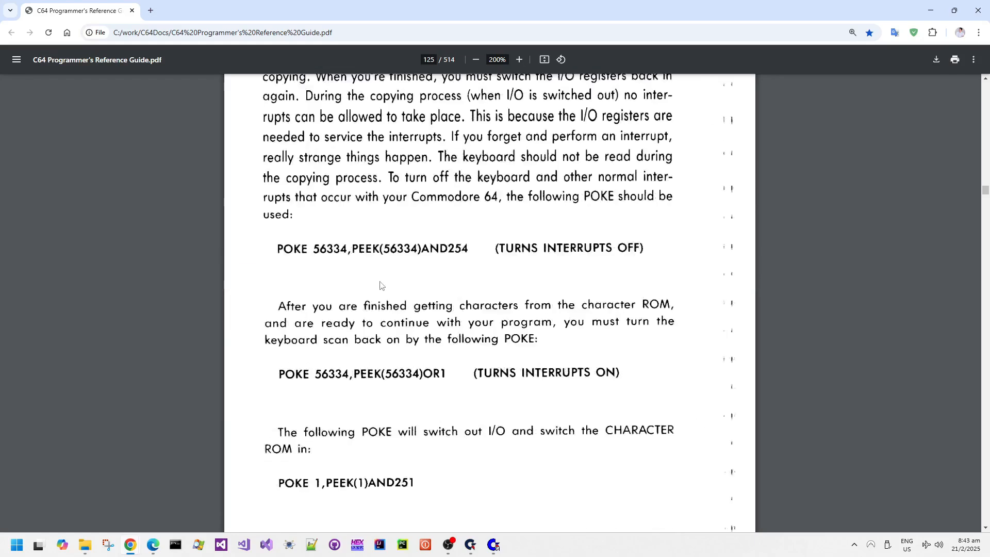
pyautogui.scroll(-3)
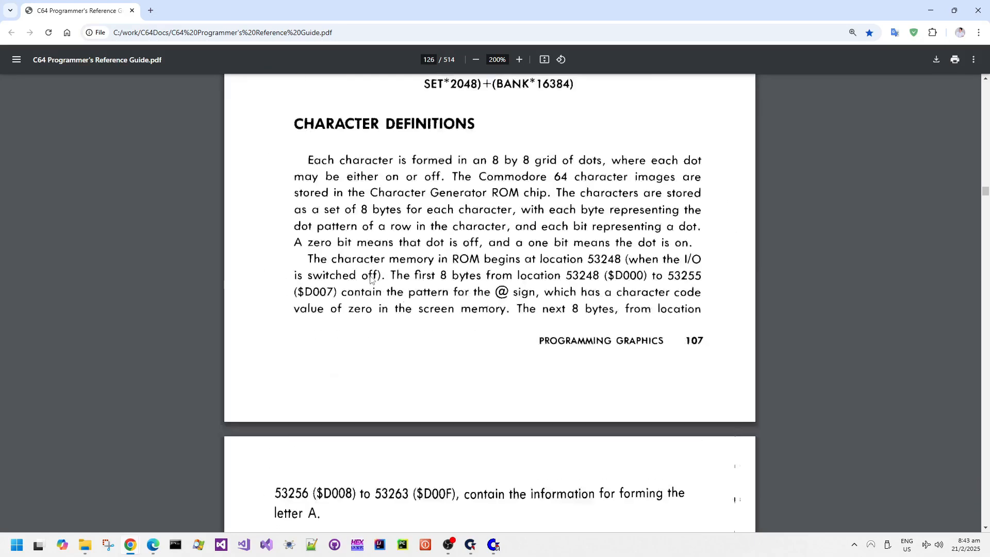
pyautogui.scroll(-3)
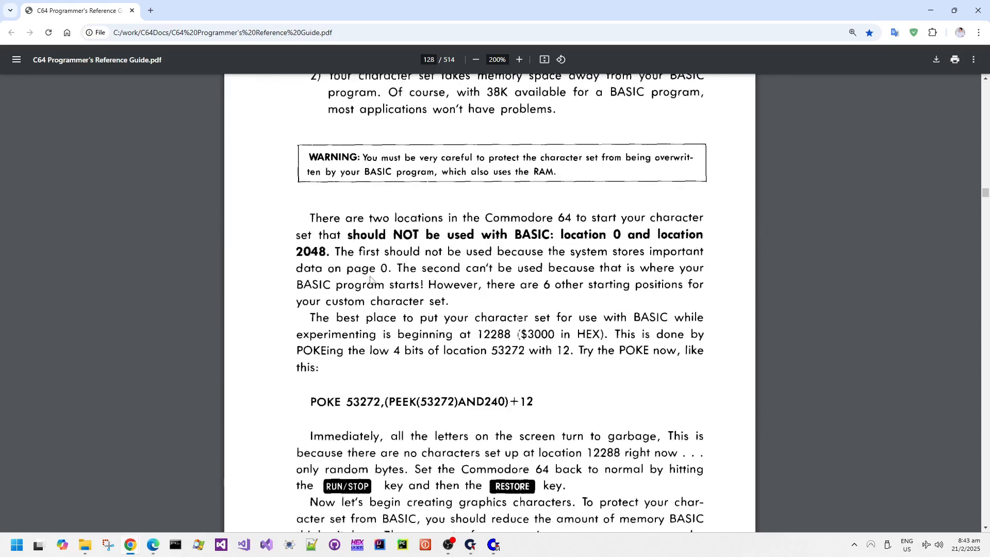
pyautogui.scroll(-3)
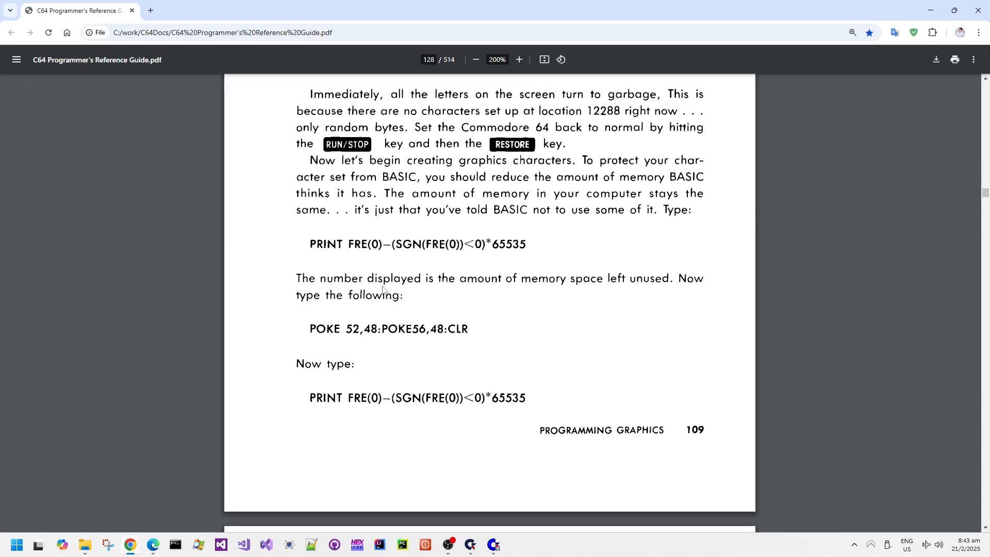
pyautogui.scroll(-3)
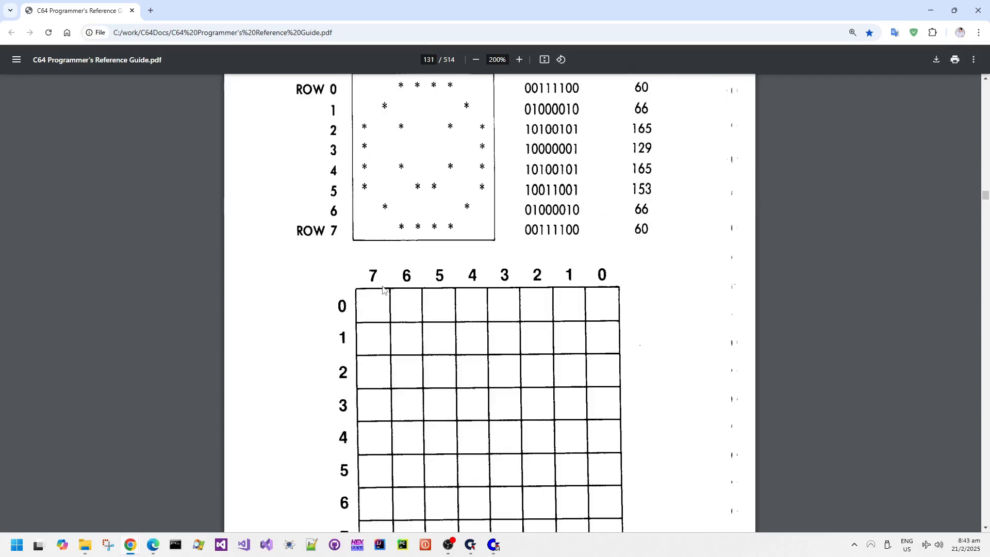
pyautogui.scroll(-3)
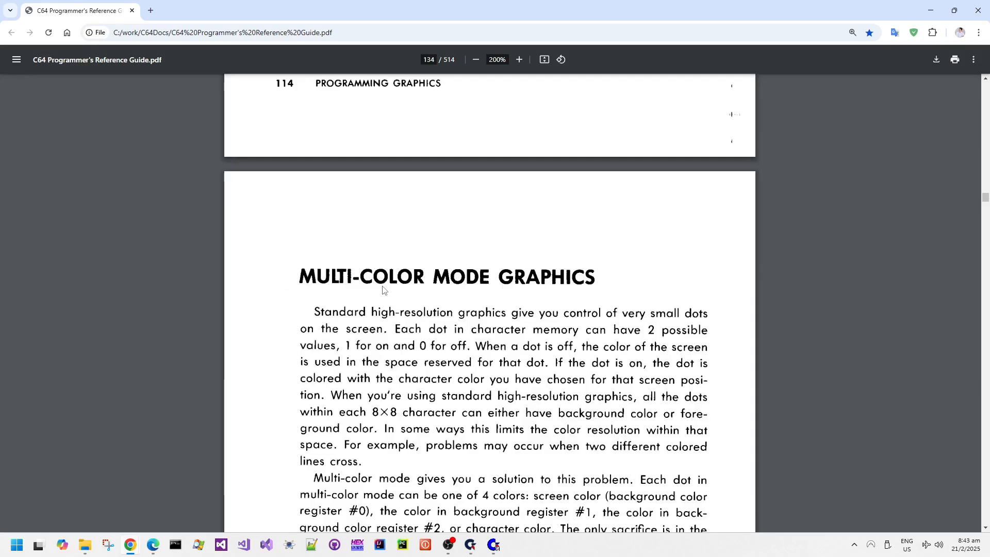
pyautogui.scroll(-3)
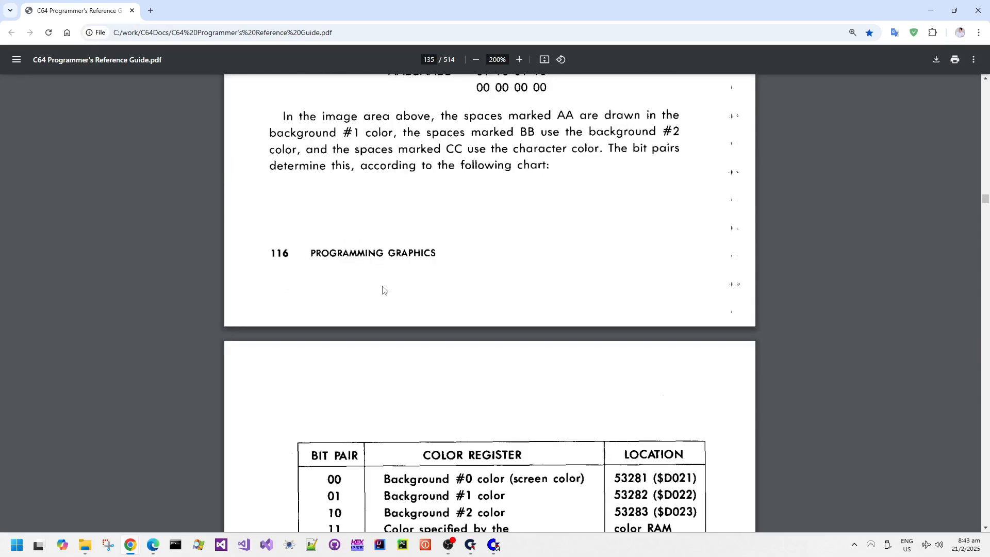
pyautogui.scroll(-3)
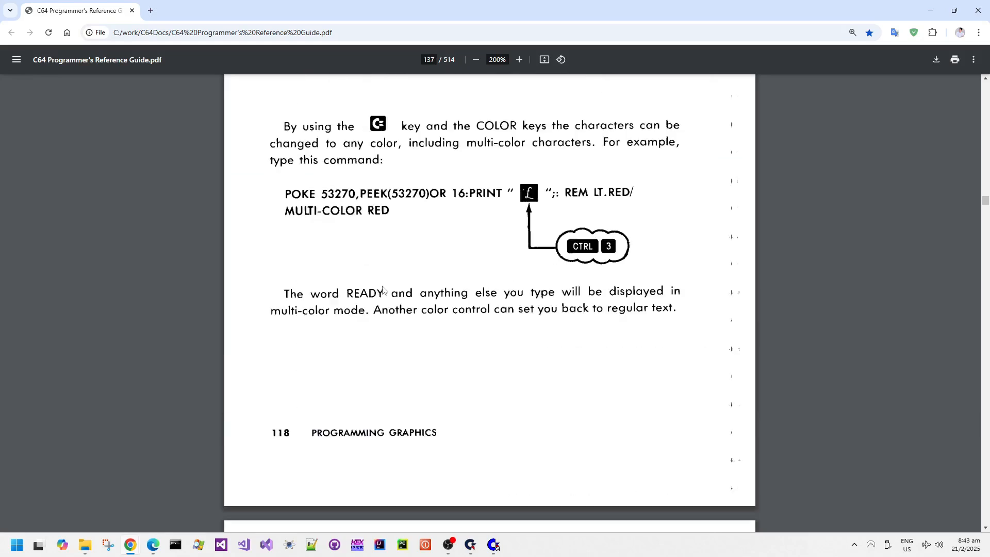
pyautogui.scroll(-3)
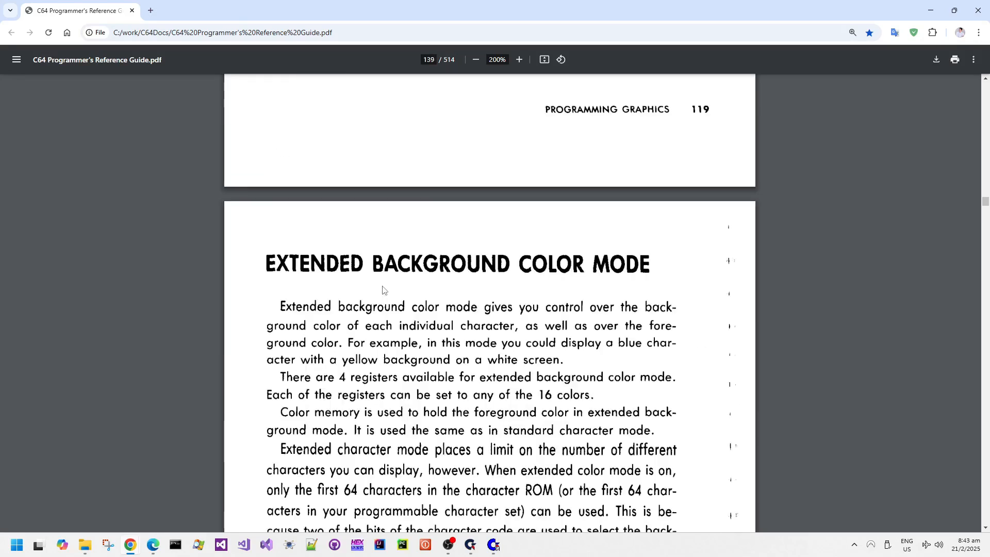
pyautogui.scroll(-3)
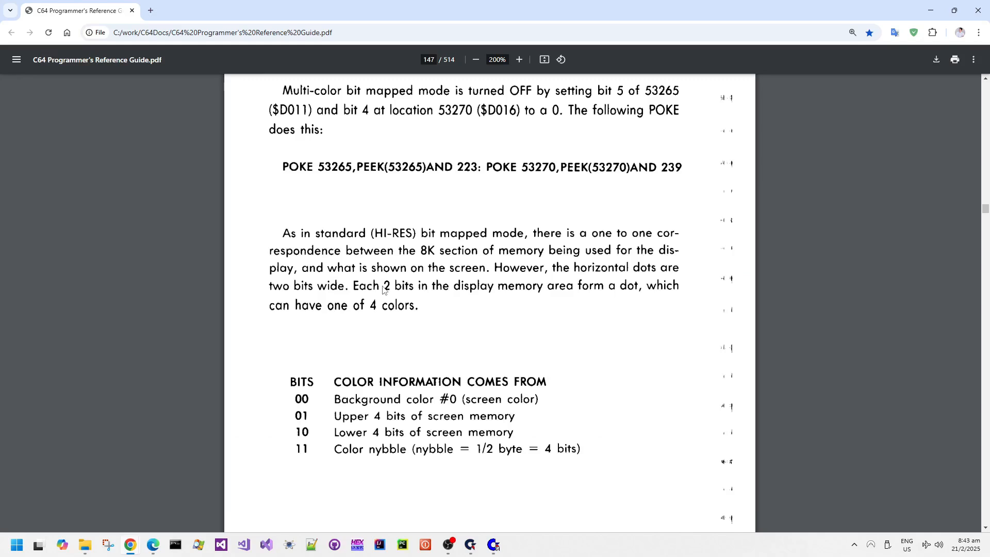
pyautogui.scroll(-3)
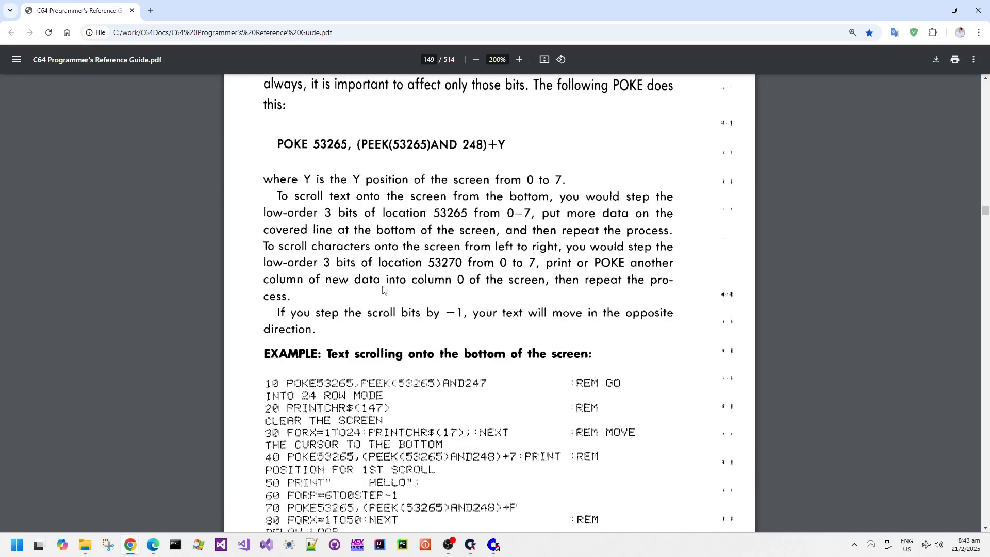
# Scroll to the sprite position register table at $D000–$D010 on page 157
pyautogui.scroll(-3)
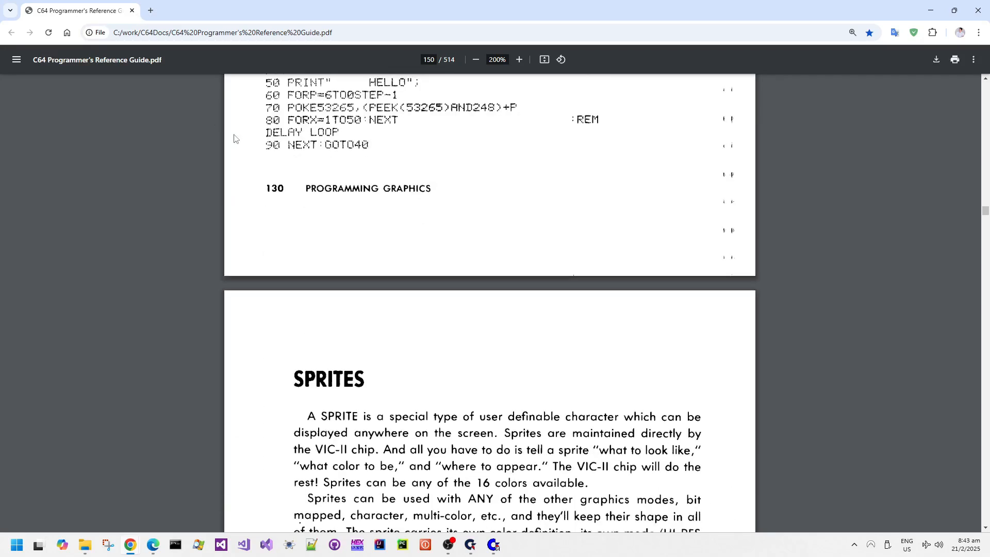
pyautogui.scroll(3)
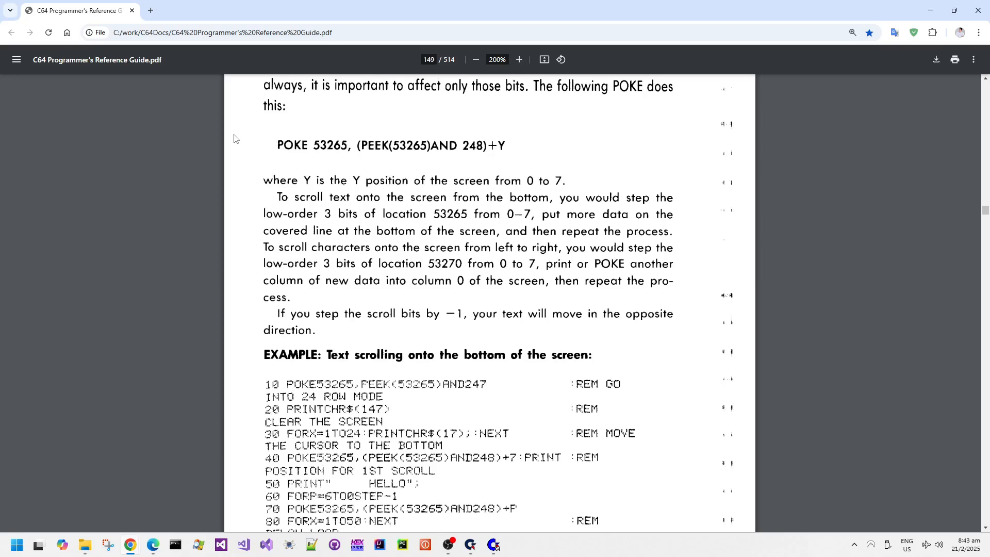
pyautogui.scroll(-3)
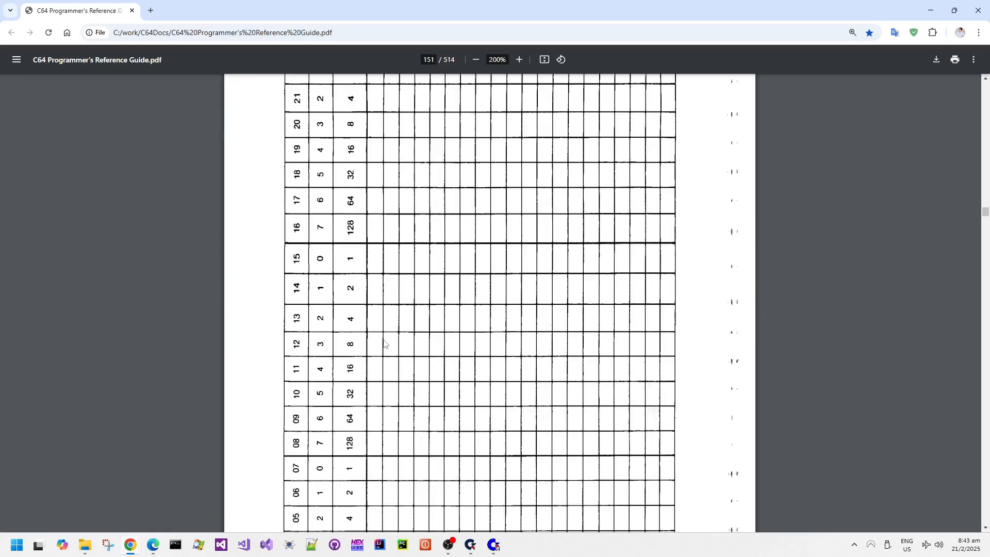
pyautogui.scroll(-3)
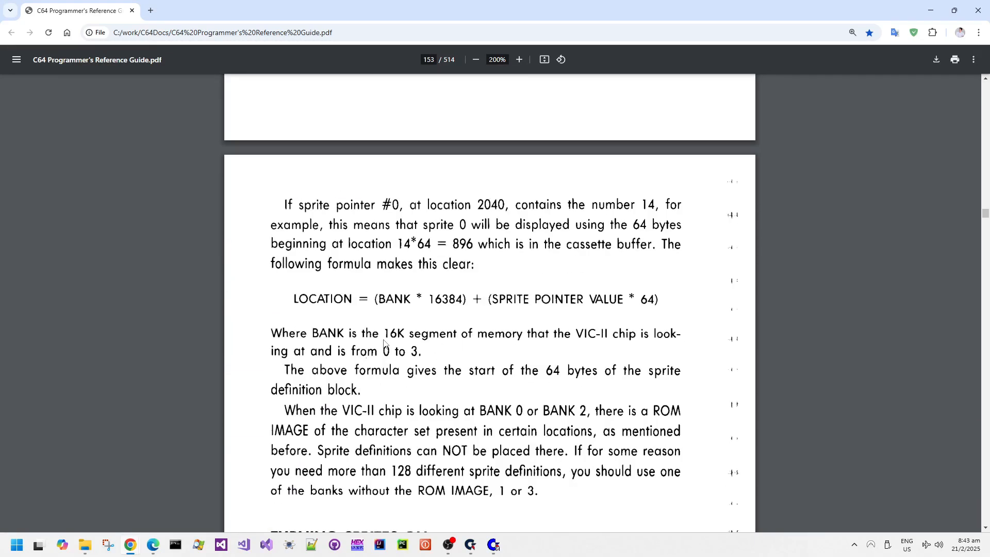
pyautogui.scroll(-3)
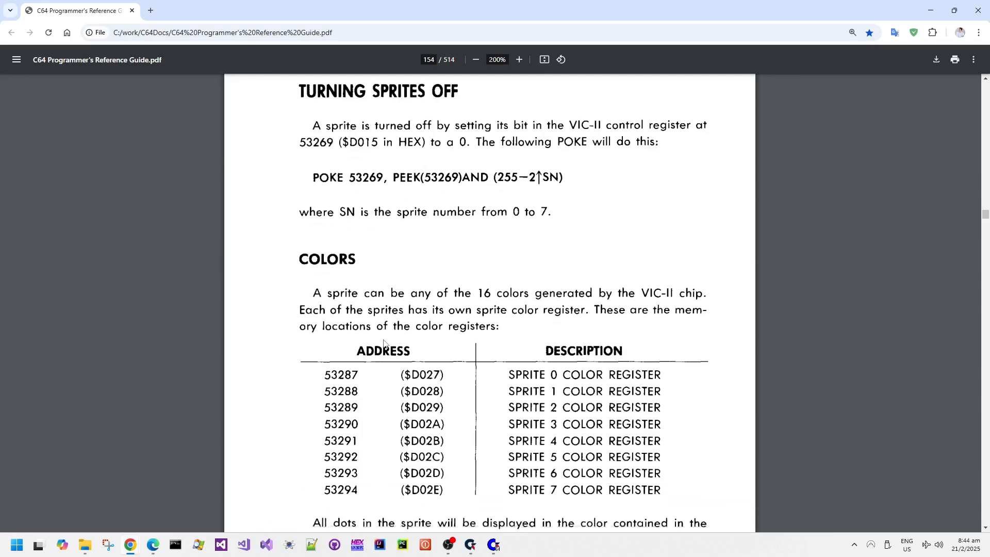
pyautogui.scroll(-3)
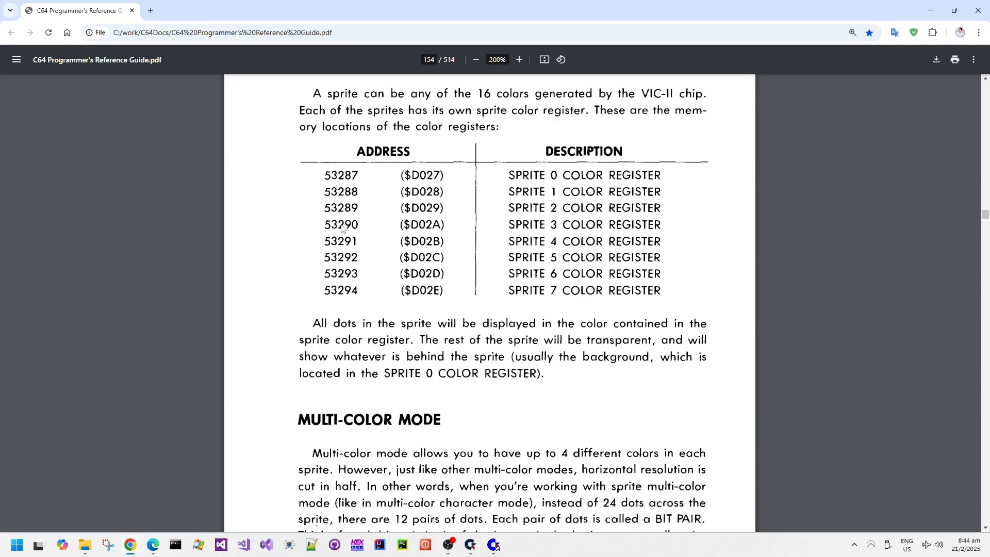
pyautogui.scroll(-3)
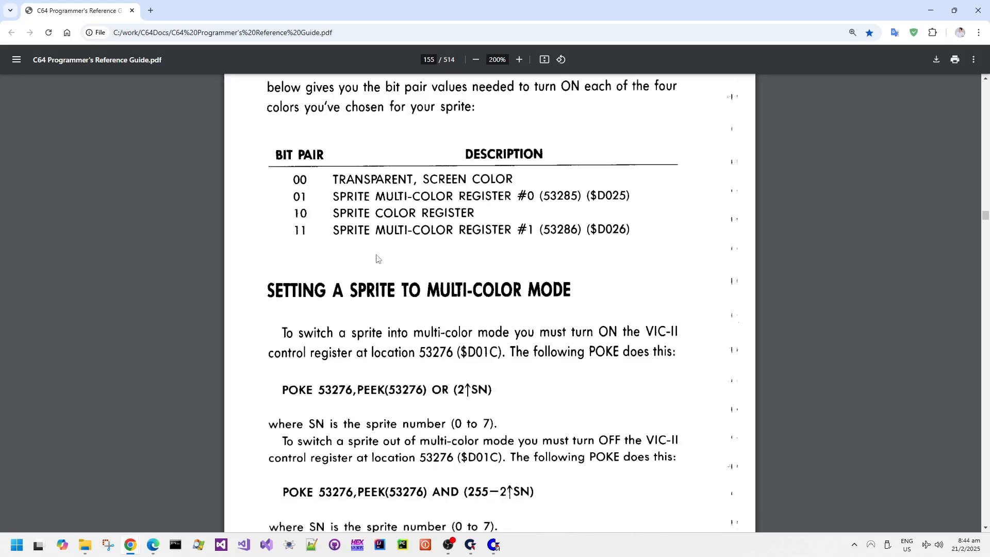
pyautogui.scroll(-3)
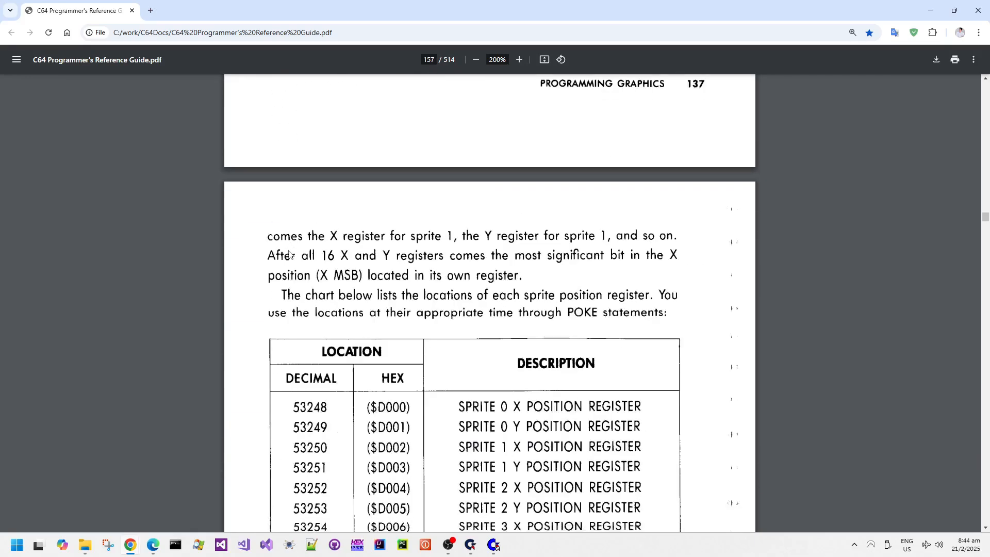
pyautogui.scroll(-3)
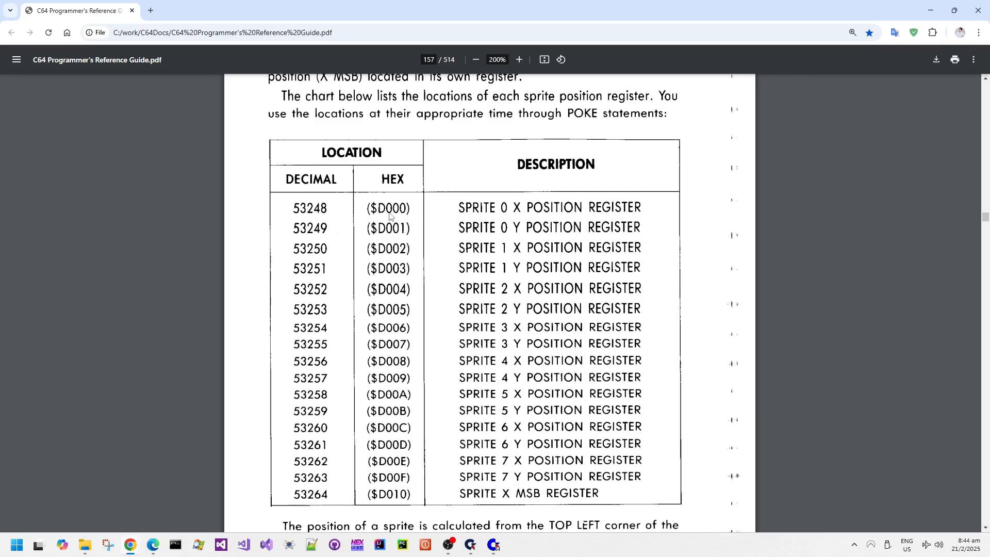
# Confirm in Calculator that hex D0 is 208, then close it and return to the guide
pyautogui.click(354, 543)
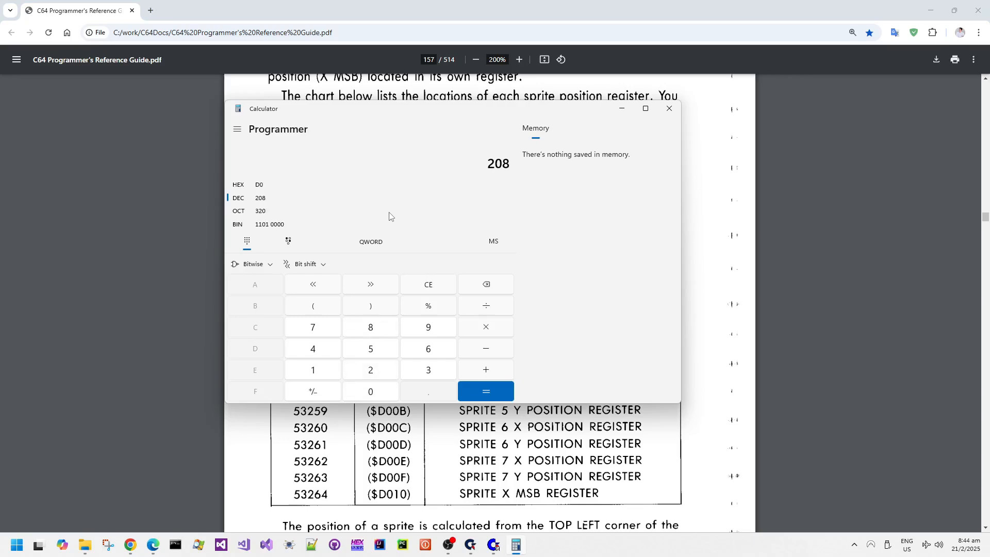
pyautogui.click(486, 391)
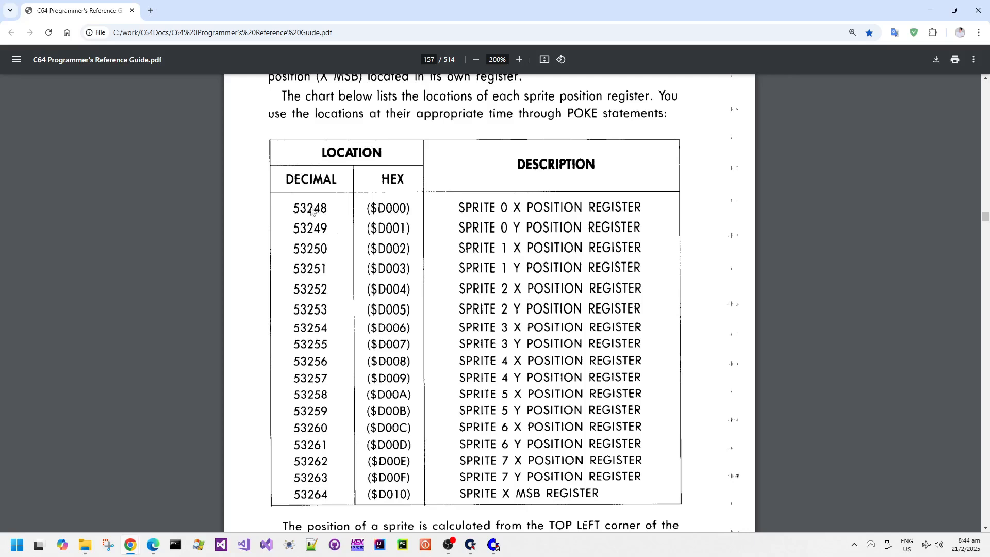
pyautogui.moveTo(752, 69)
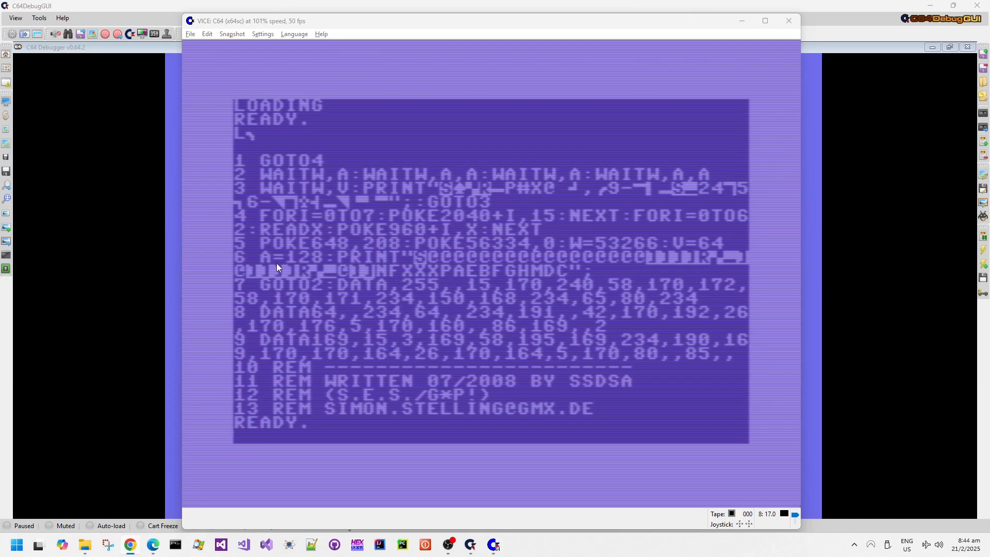
pyautogui.moveTo(289, 228)
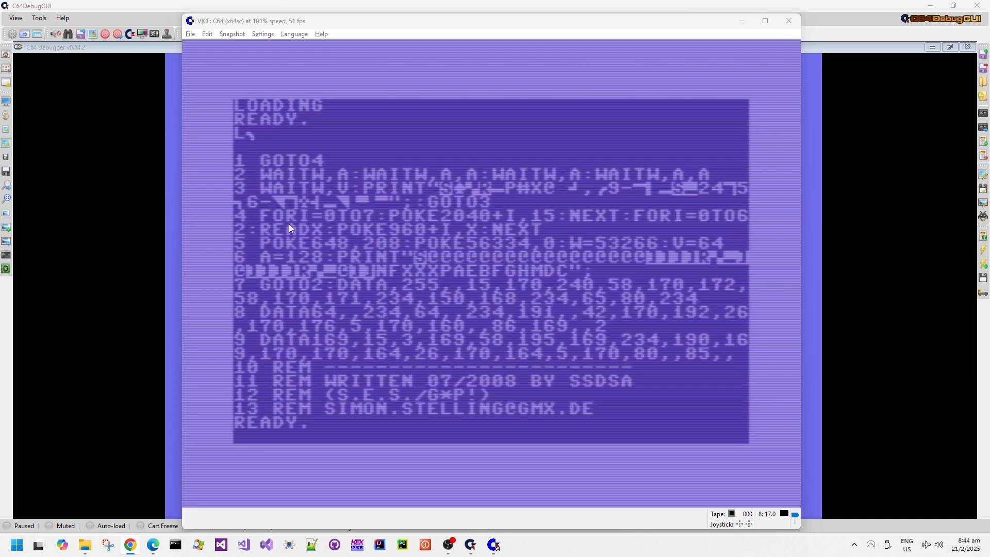
pyautogui.moveTo(512, 302)
pyautogui.write('RUN')
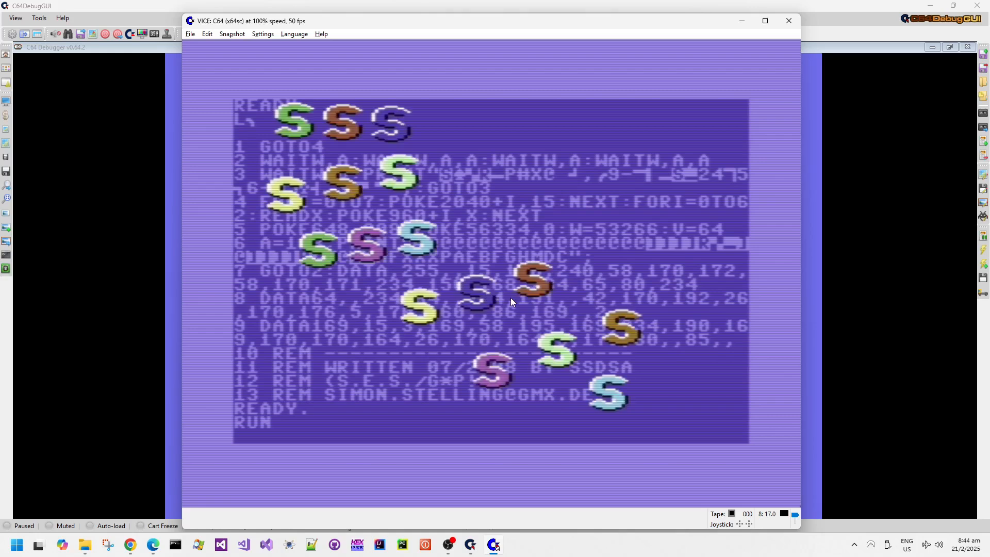
pyautogui.moveTo(610, 111)
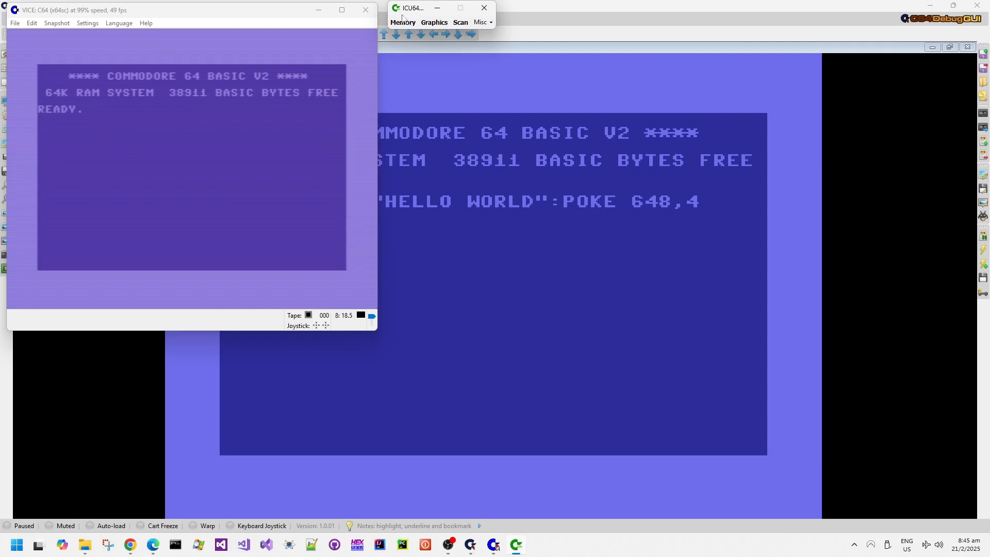
# Show an enlarged CPU memory events map and a hi-res sprite graphics map for 0000–3FFF
pyautogui.click(434, 21)
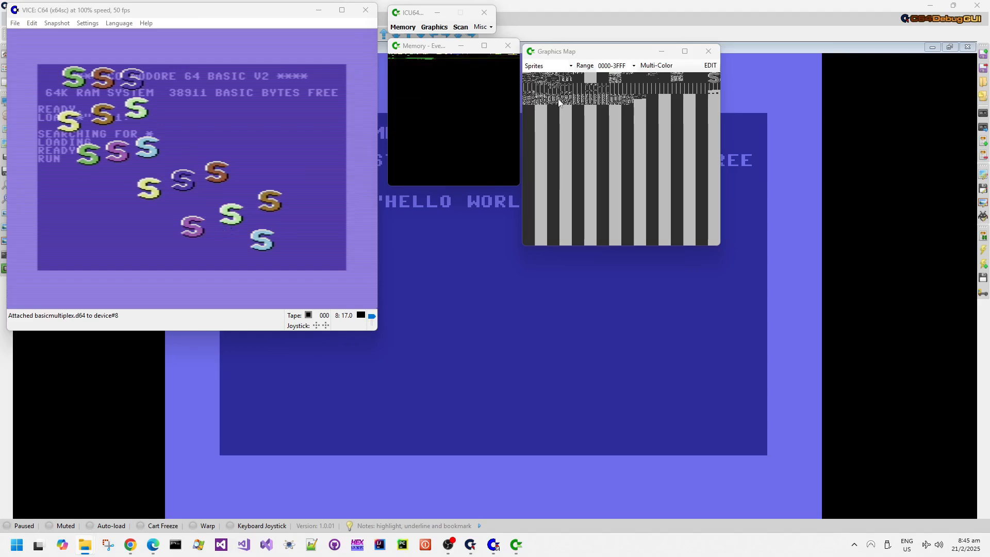
pyautogui.click(708, 51)
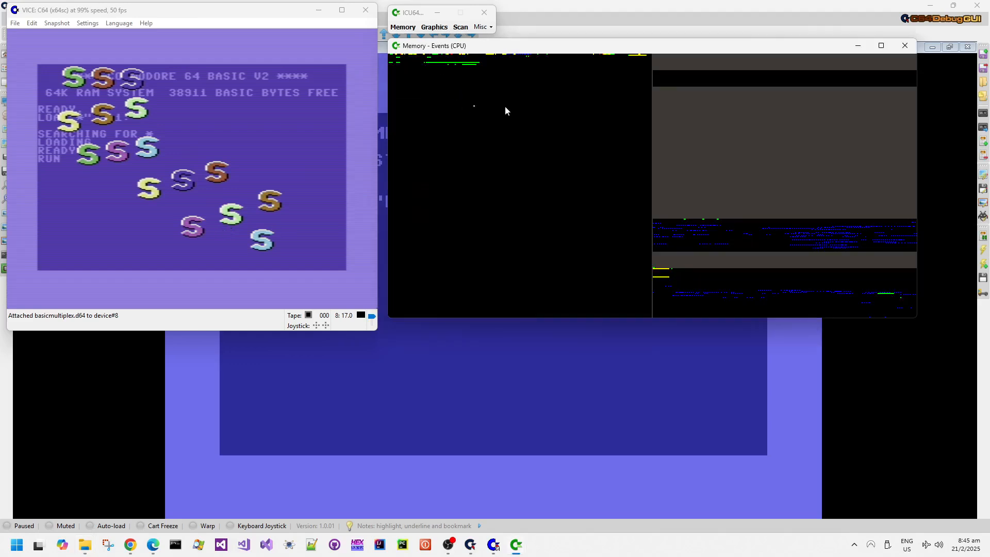
pyautogui.click(434, 27)
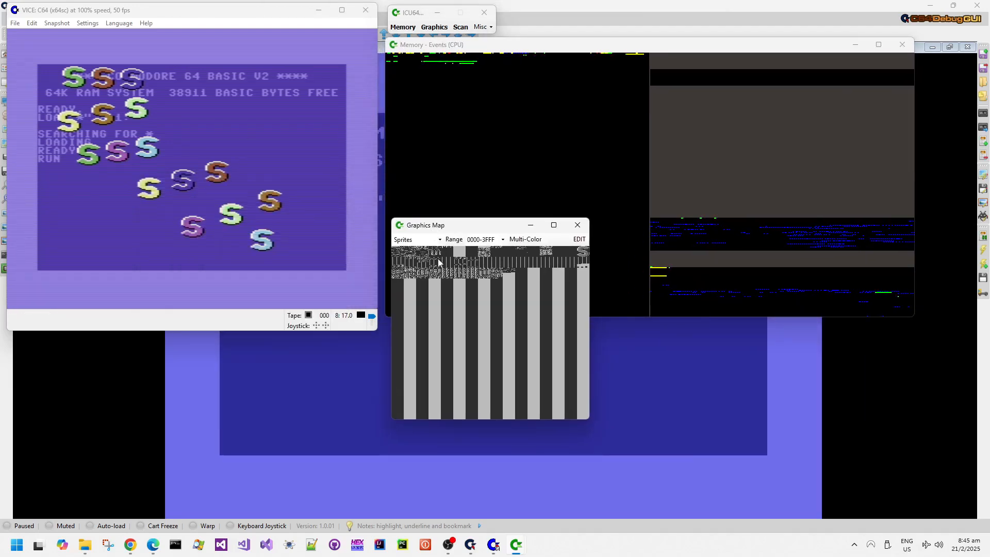
pyautogui.moveTo(438, 217)
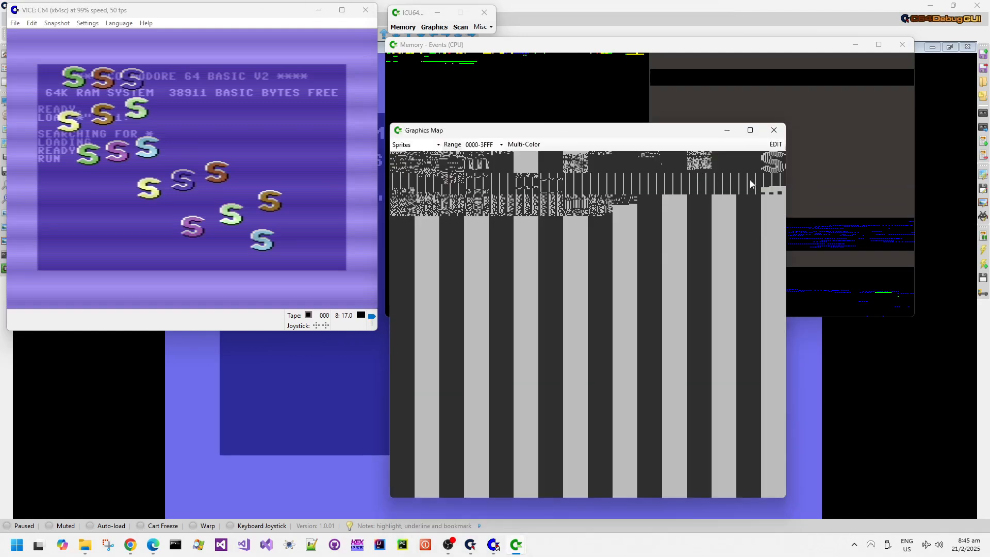
pyautogui.click(523, 144)
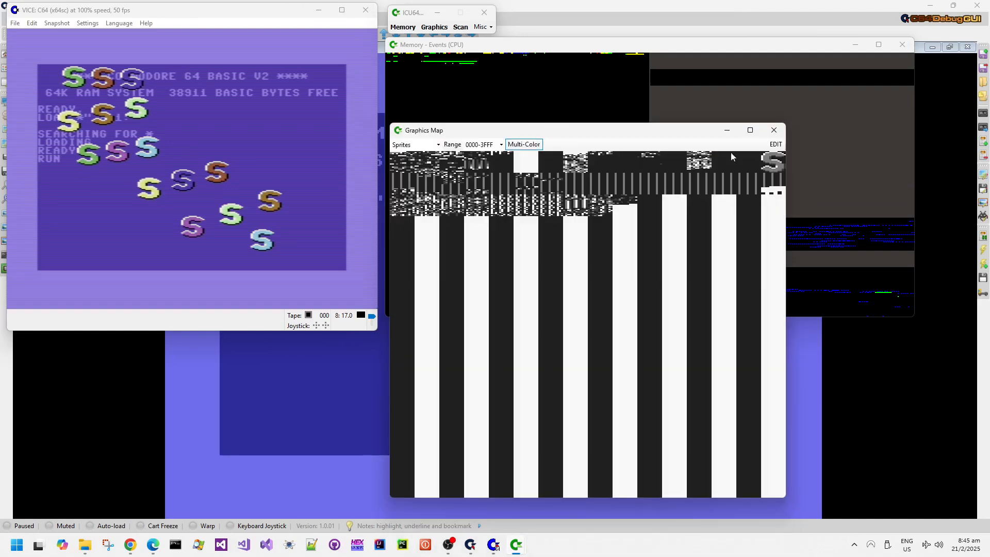
pyautogui.moveTo(206, 194)
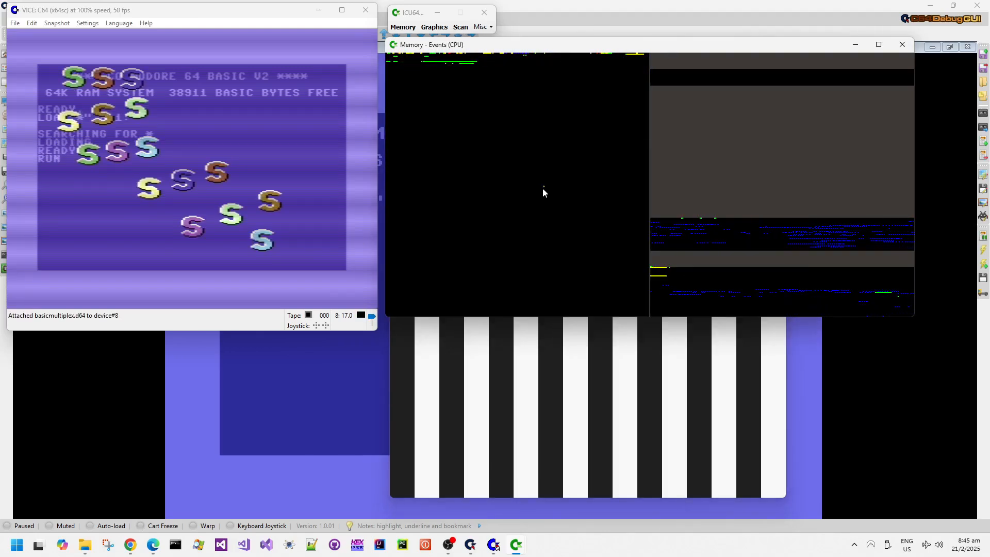
pyautogui.moveTo(501, 200)
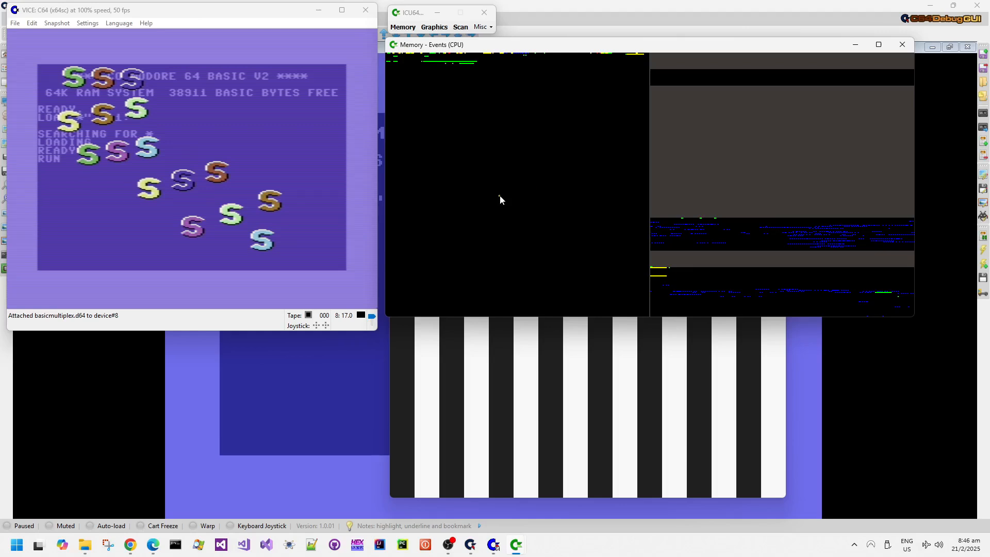
pyautogui.moveTo(269, 195)
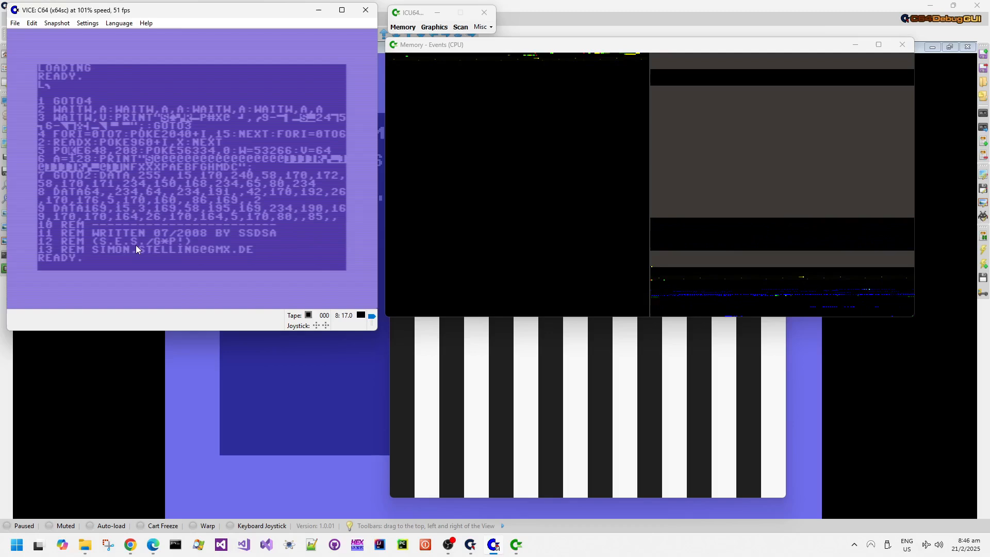
# Verify hex 4000 is 16384 in Calculator, then focus the C64 emulator to run and inspect $4000
pyautogui.click(537, 545)
pyautogui.write('4000')
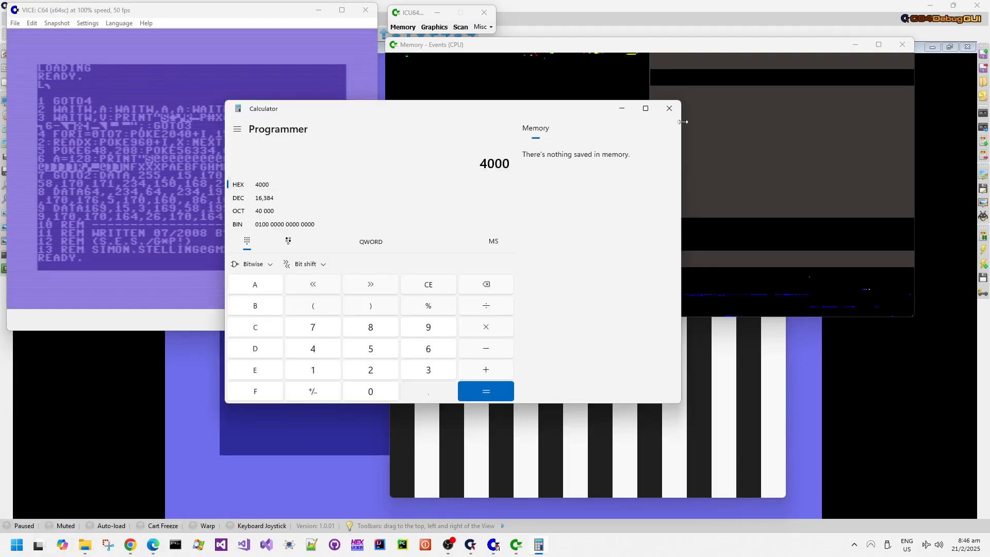
pyautogui.click(668, 109)
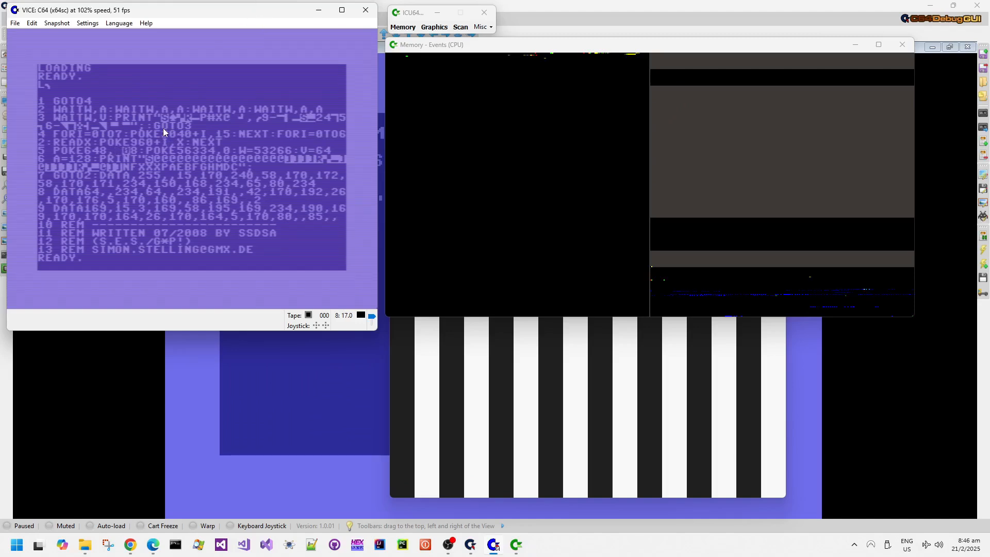
pyautogui.click(434, 27)
pyautogui.write('RUN')
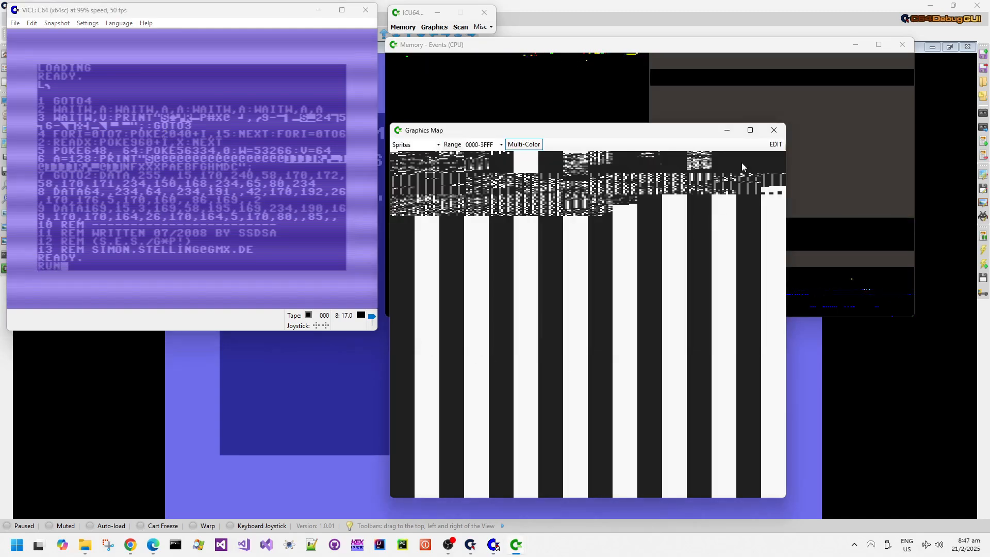
pyautogui.click(773, 130)
pyautogui.write('m 4000')
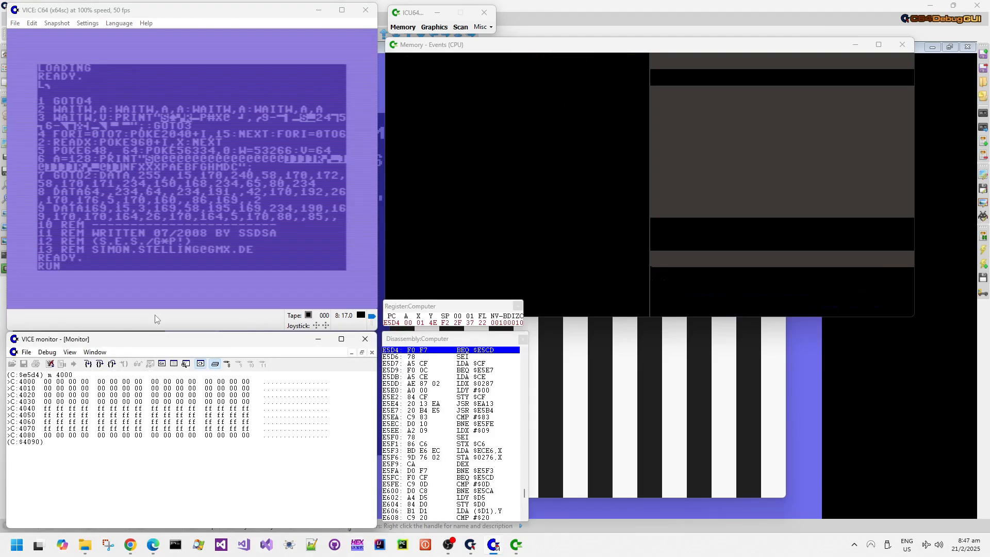
# Focus the VICE monitor window so the C64 can be resumed and stopped again
pyautogui.click(364, 339)
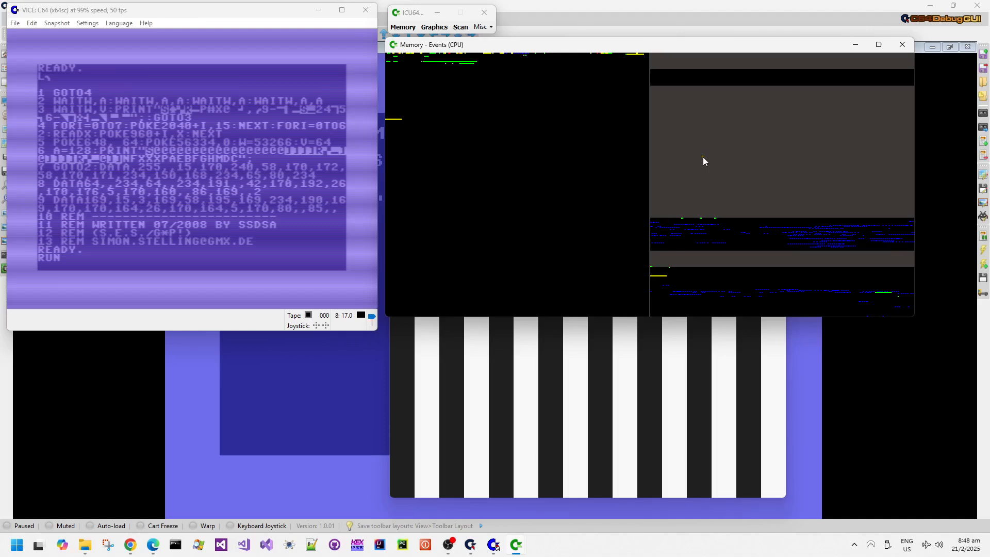
pyautogui.moveTo(687, 165)
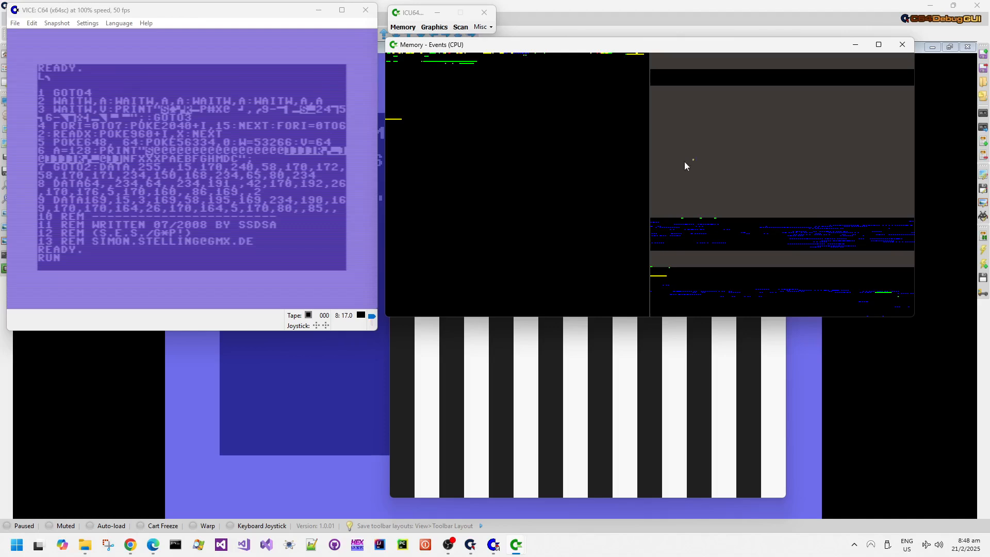
pyautogui.moveTo(461, 208)
pyautogui.write('sc 4')
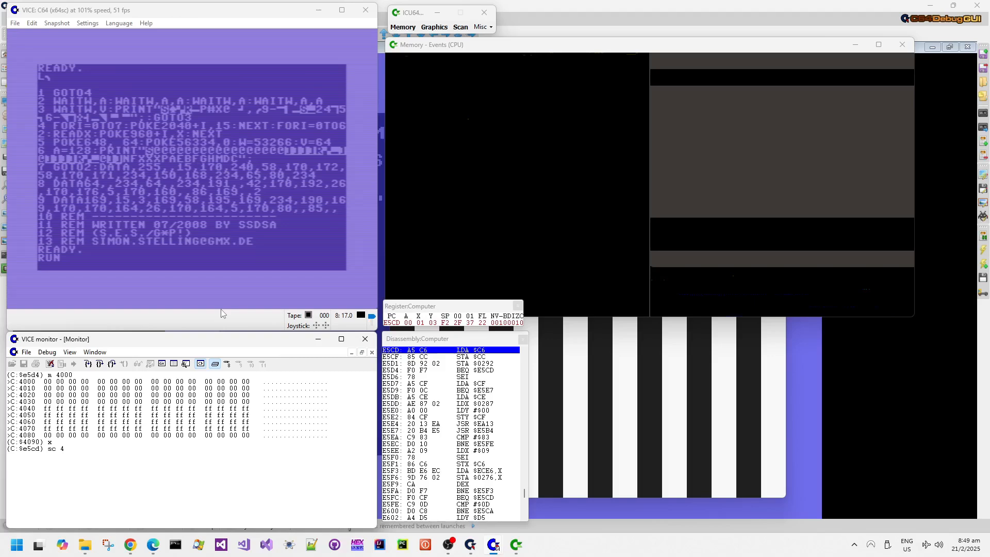
# Dump $4000–$43E7 as screen codes revealing 'ready', then exit the monitor with x
pyautogui.press('Return')
pyautogui.write('ii 4000 43')
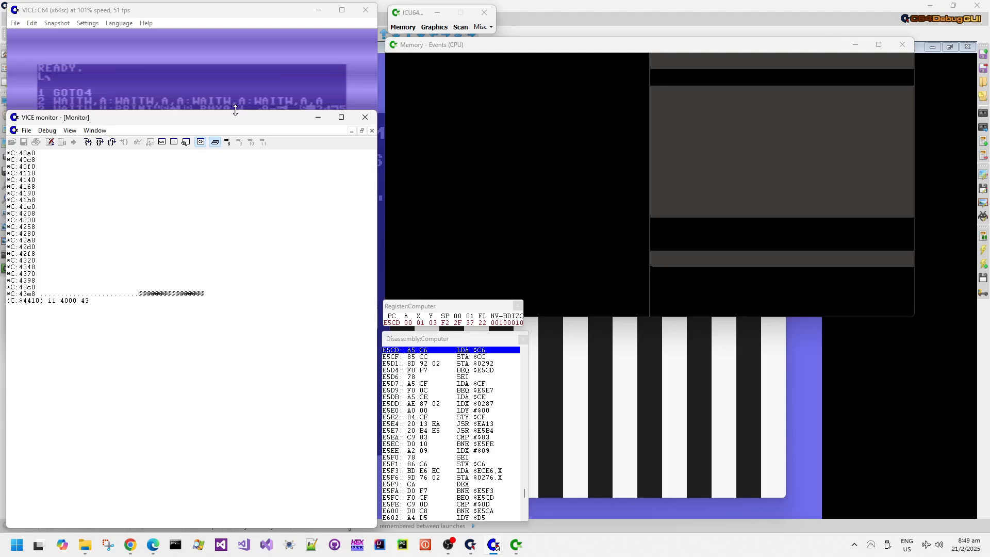
pyautogui.press('Return')
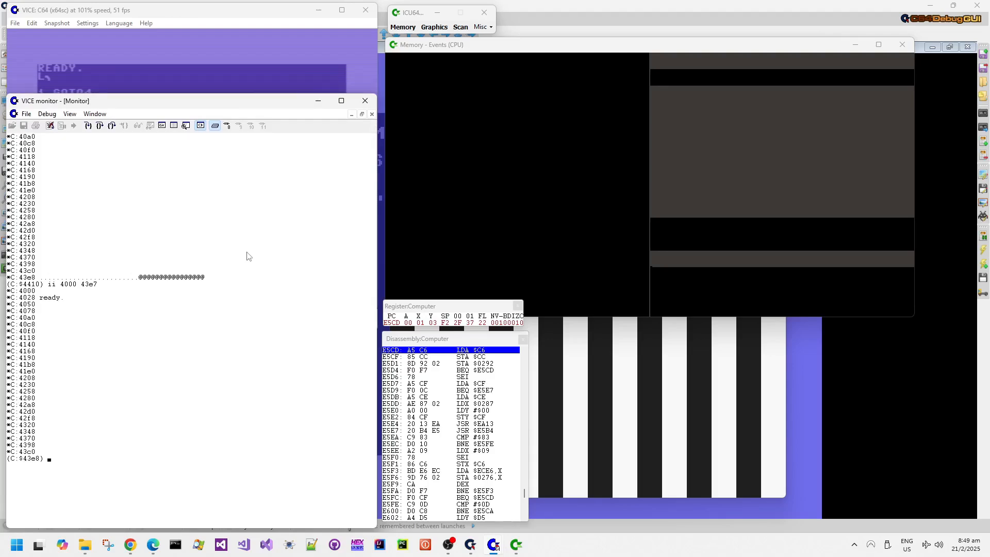
pyautogui.moveTo(116, 292)
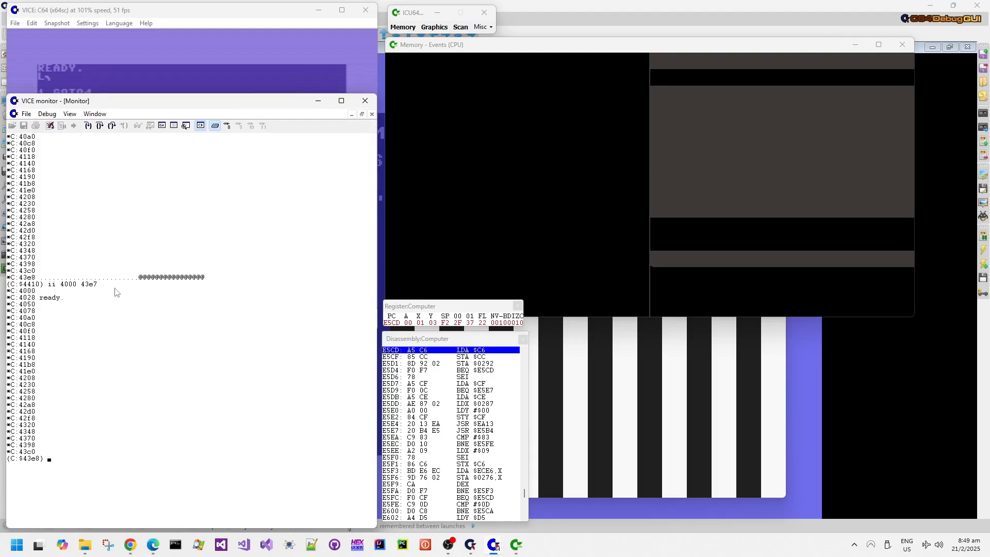
pyautogui.write('x')
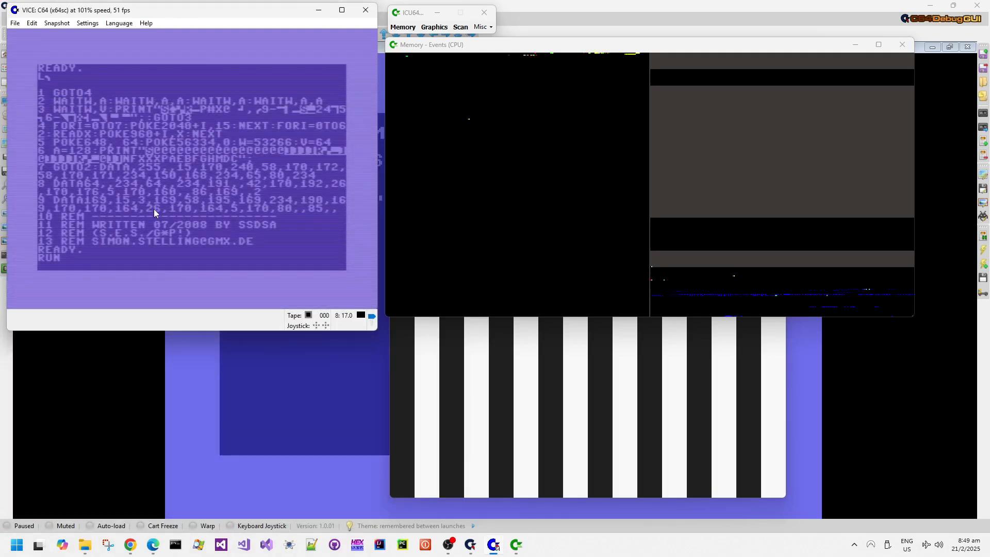
# Show ICU64's graphics map as Text Screens over range 4000-4FFF, revealing the listing copy
pyautogui.click(435, 27)
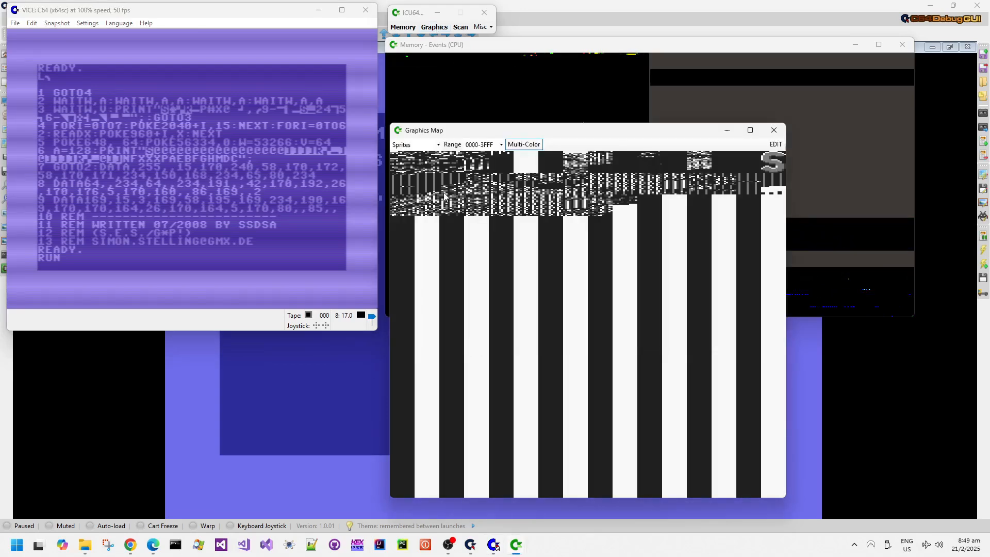
pyautogui.click(414, 145)
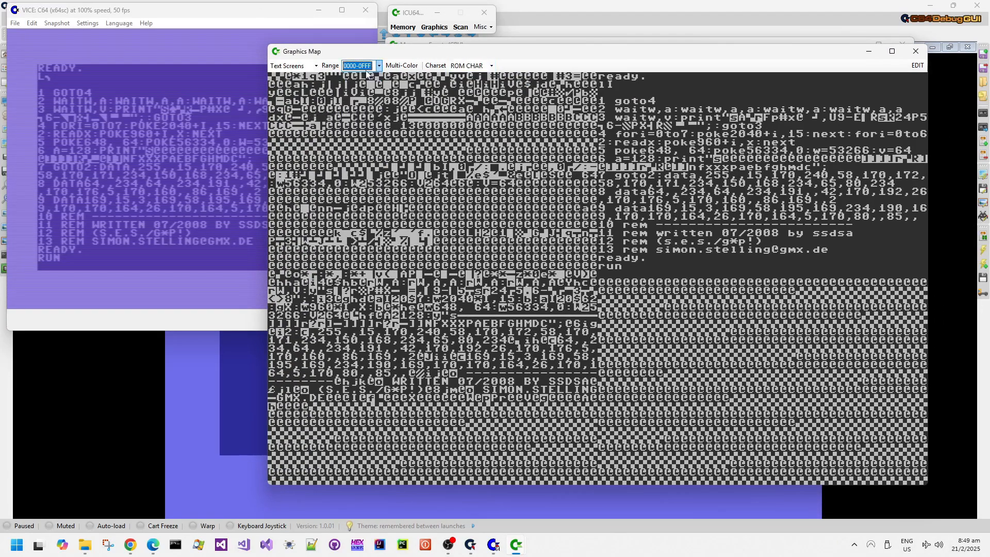
pyautogui.click(379, 65)
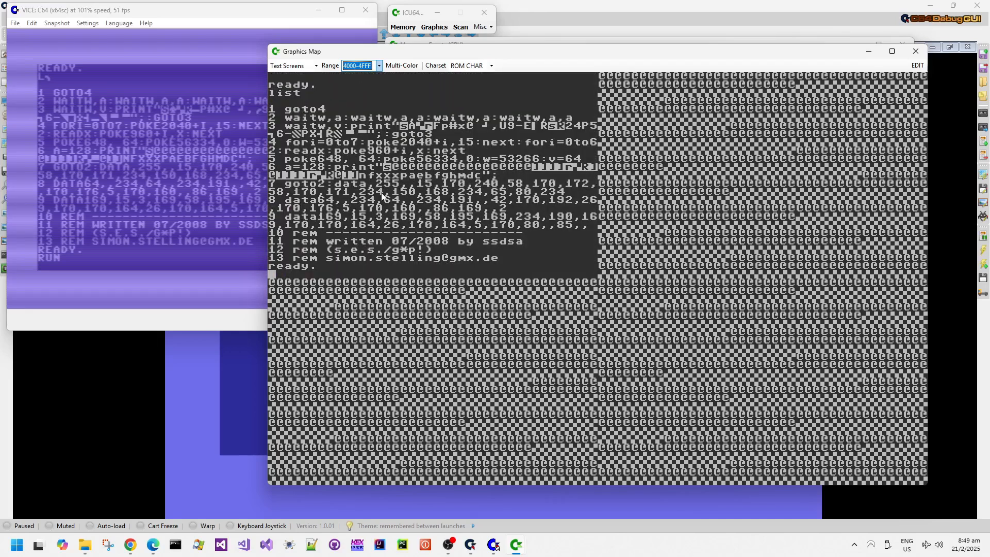
pyautogui.moveTo(179, 325)
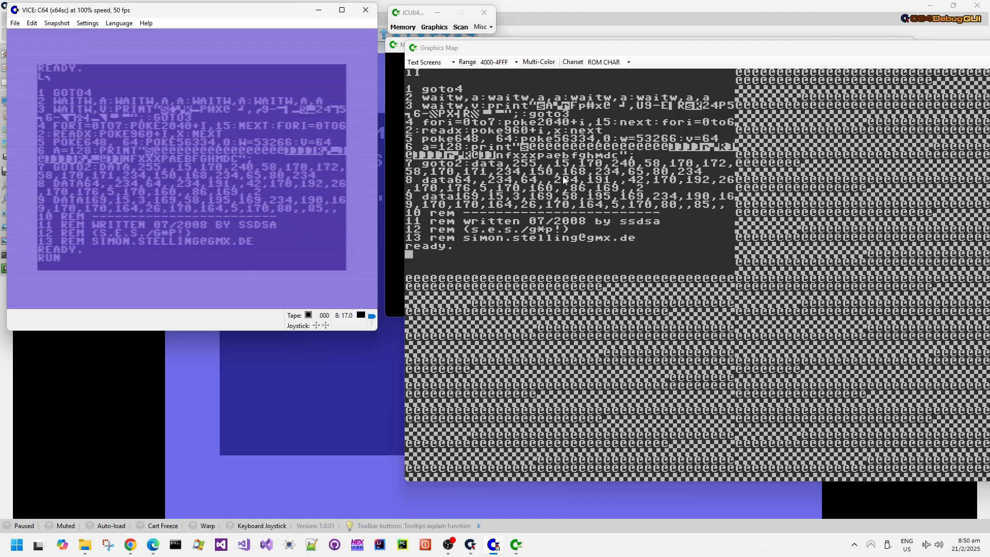
pyautogui.moveTo(952, 59)
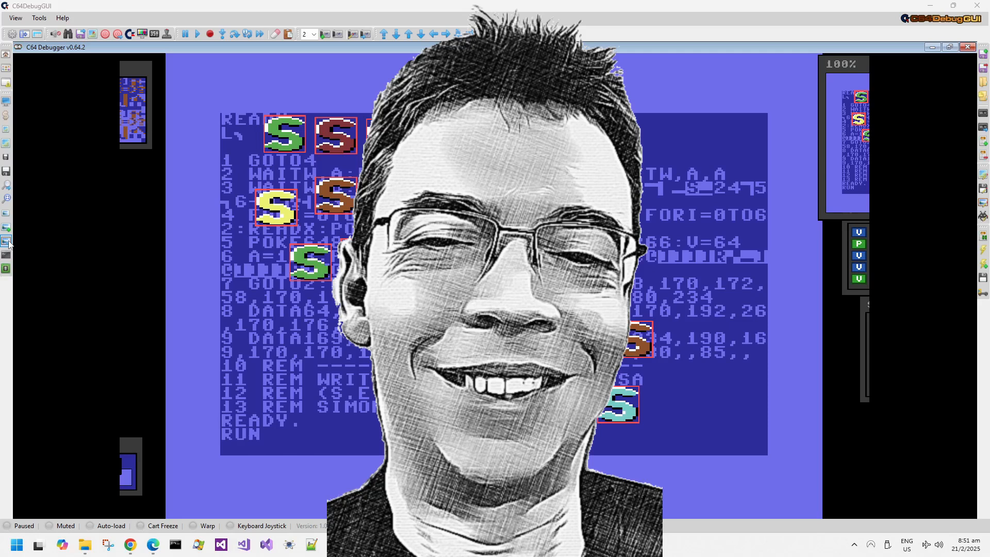
pyautogui.moveTo(741, 233)
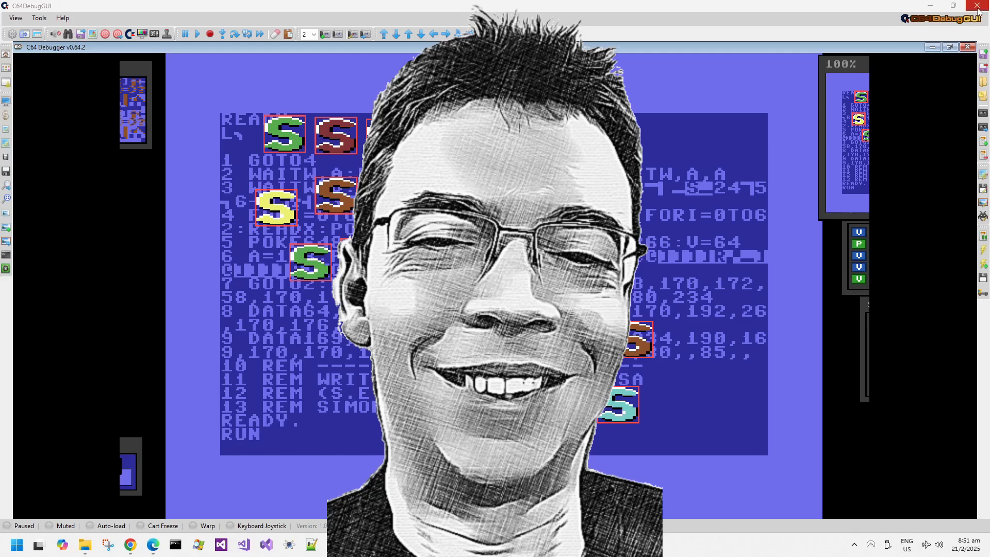
pyautogui.moveTo(983, 6)
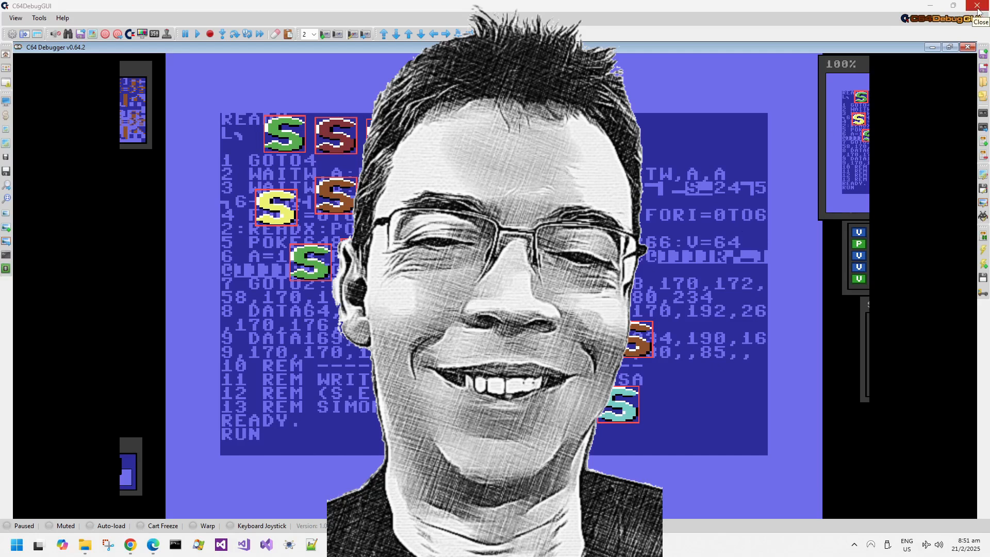